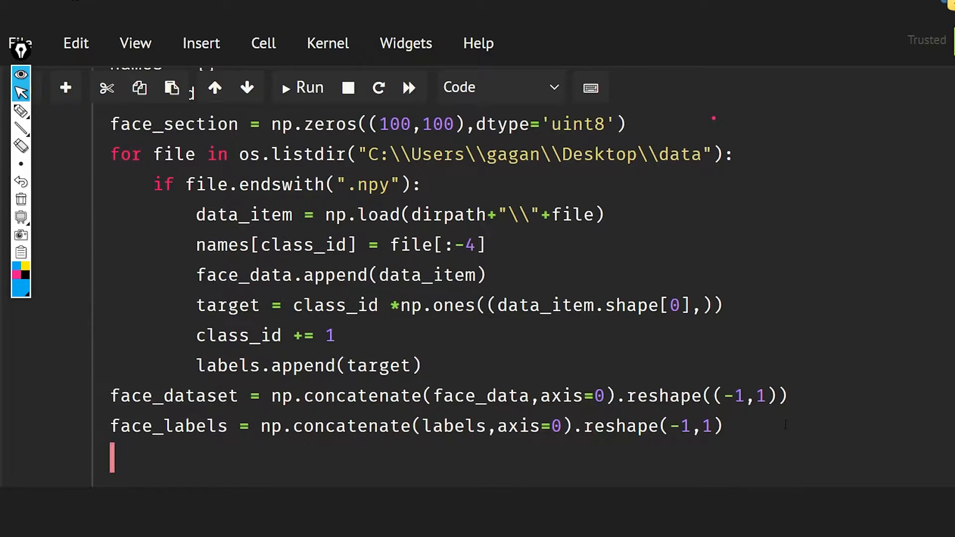
Step: Begin a while True loop that reads ret, frame from cap.read()
text(while Tru)
text(ret)
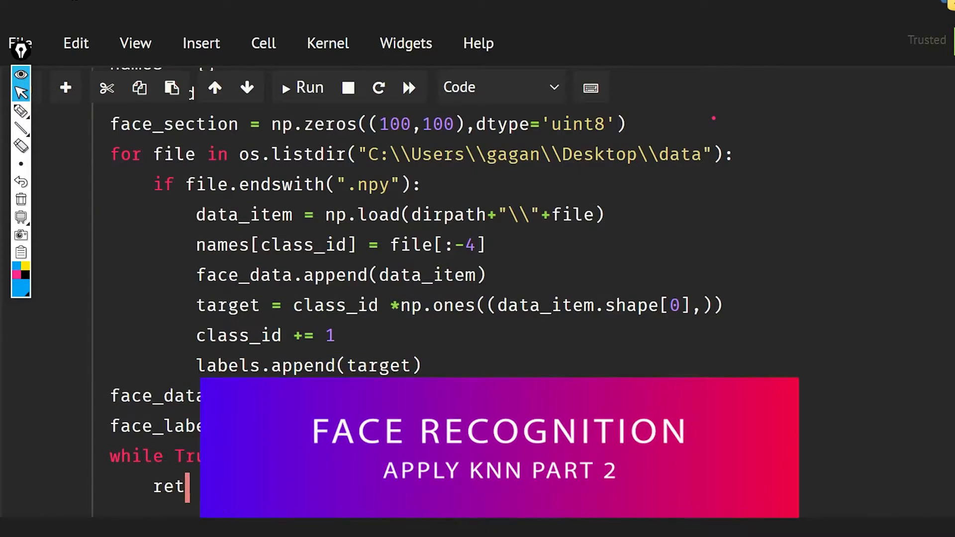
text(,frame = cap.read()
text(gray)
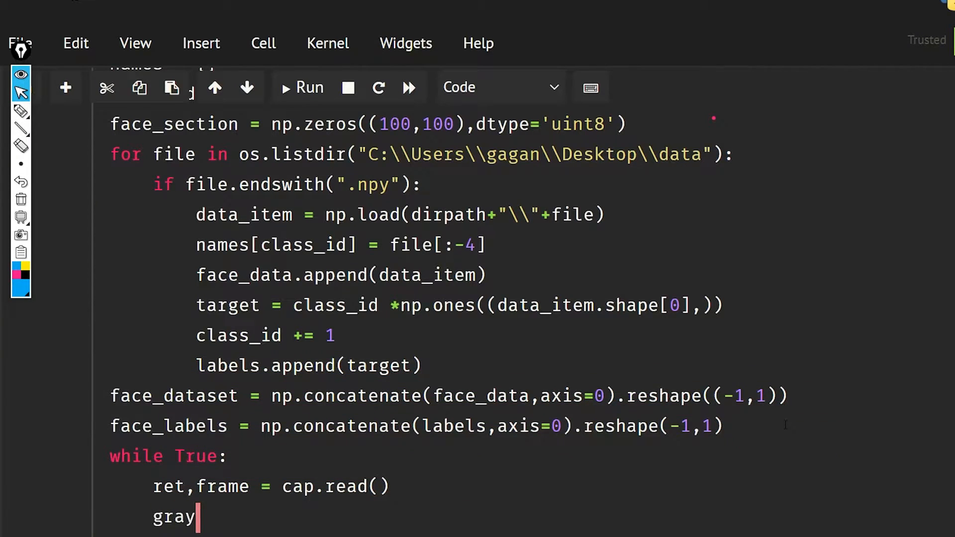
Step: Convert the frame to gray_frame with cv2.cvtColor(frame, cv2.COLOR_BGR2GRAY)
text(_frame)
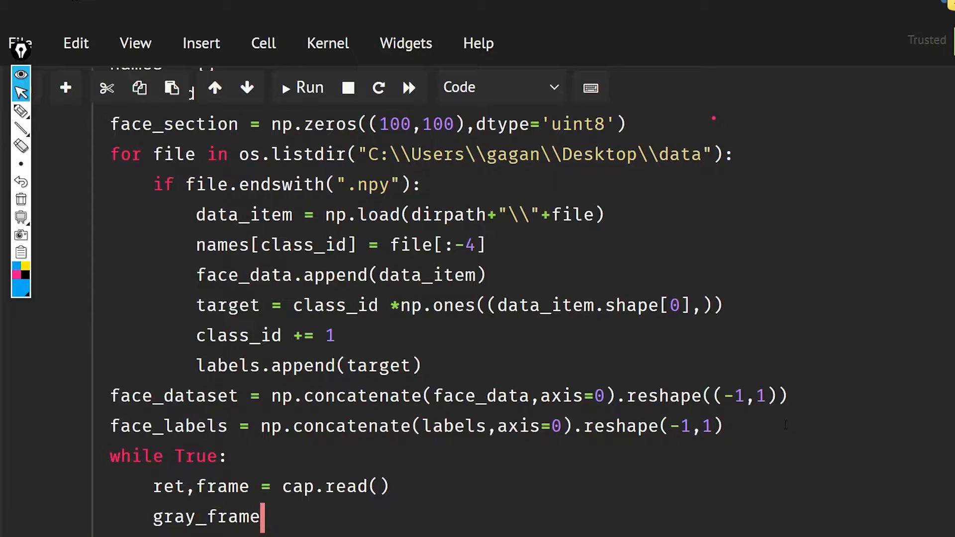
text(=c)
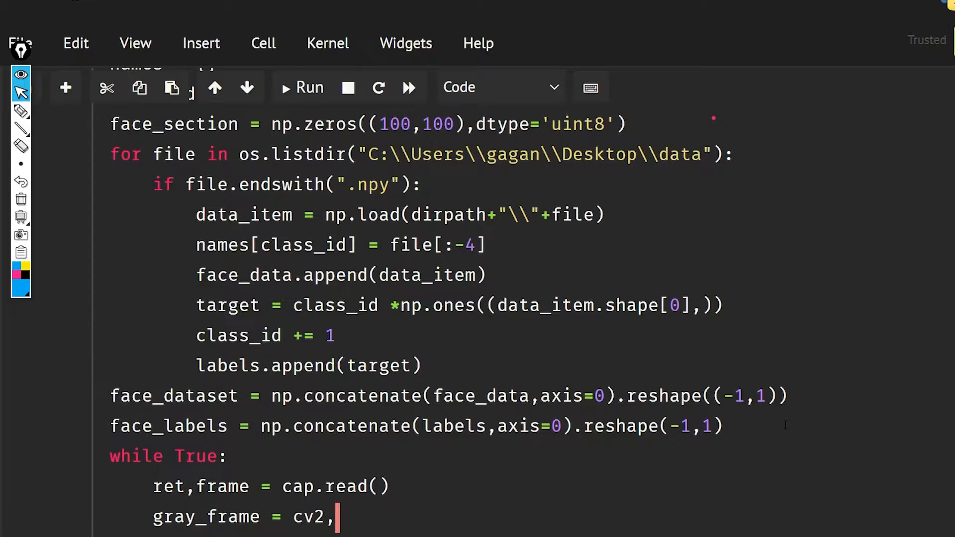
text(.co)
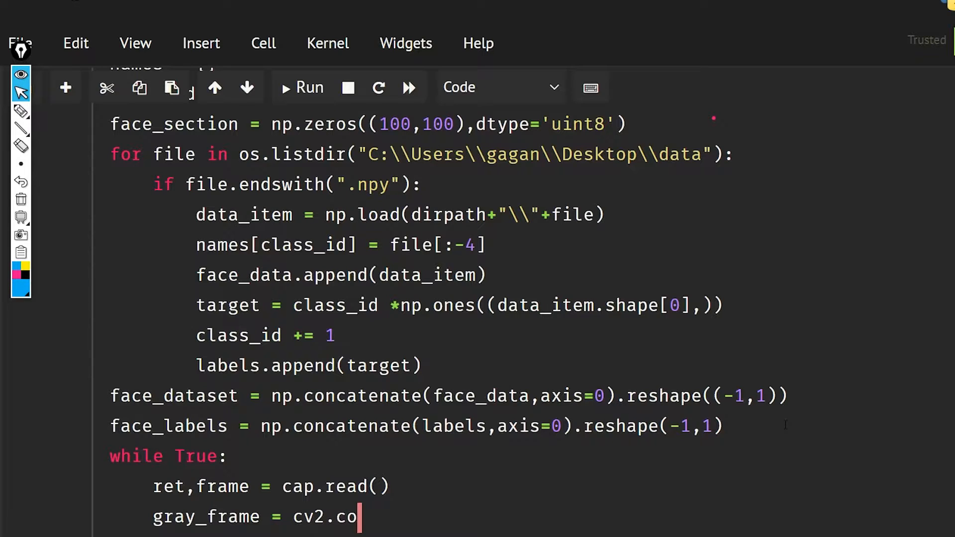
key(BackSpace)
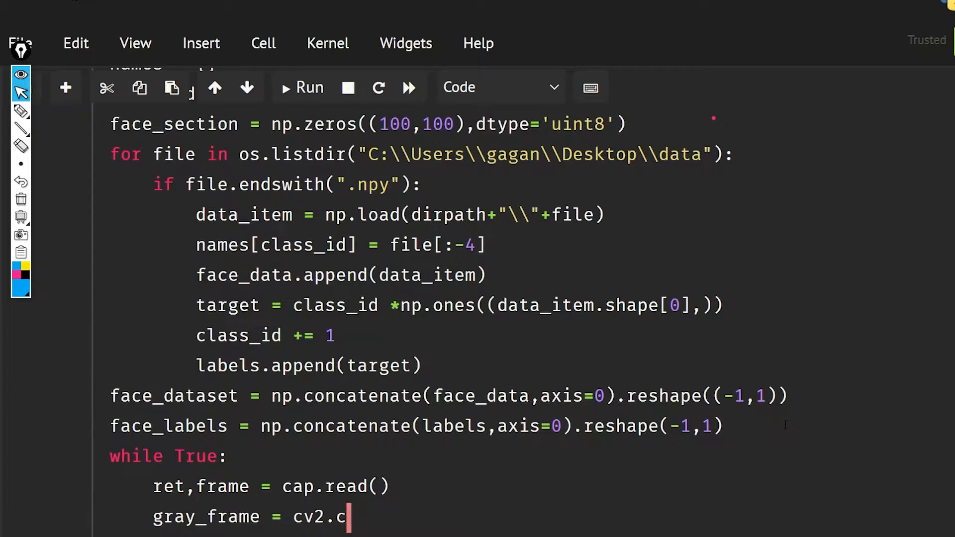
text(v)
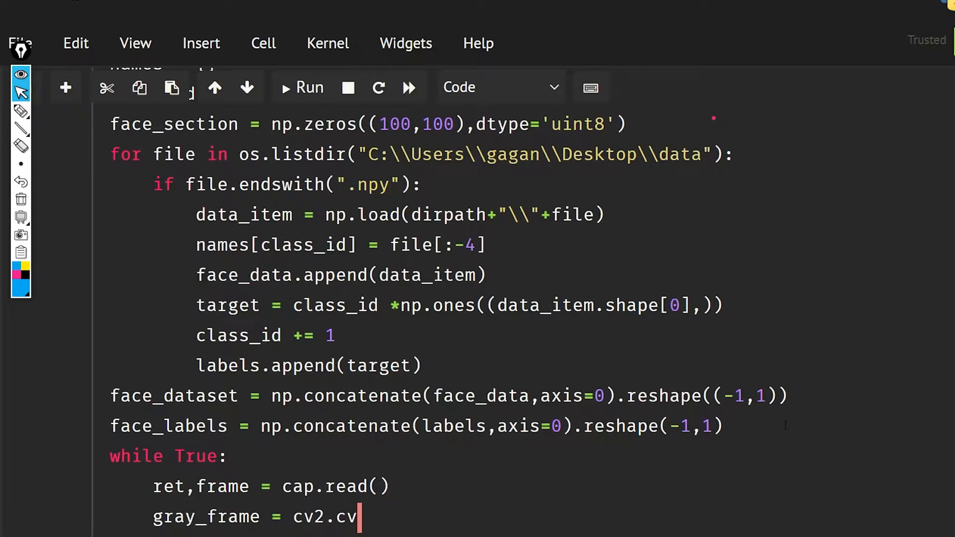
text(t)
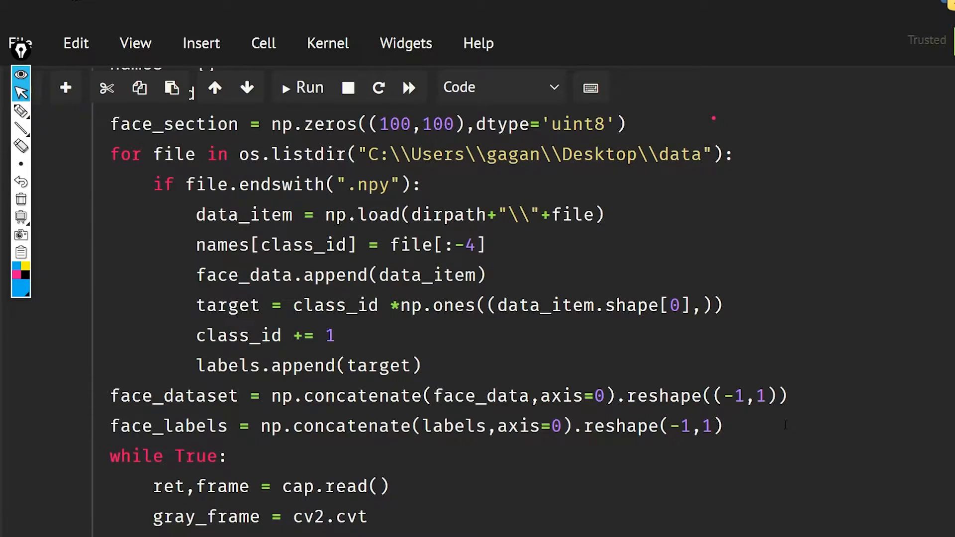
text(Color()
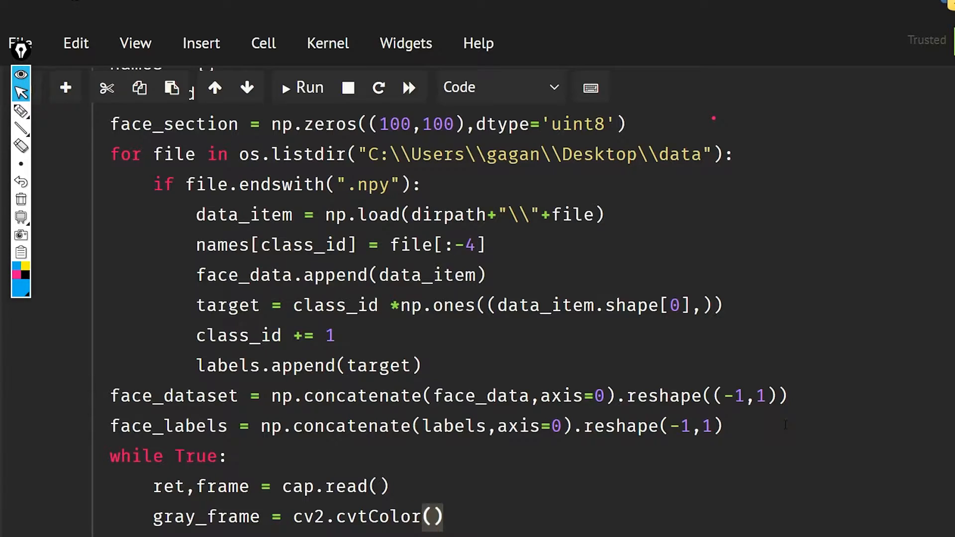
text(frame,)
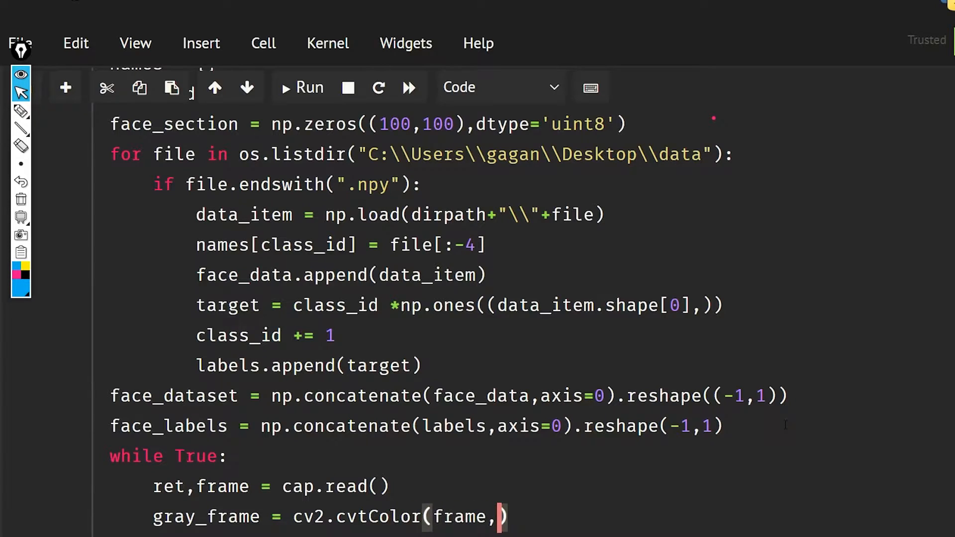
text(cvc2)
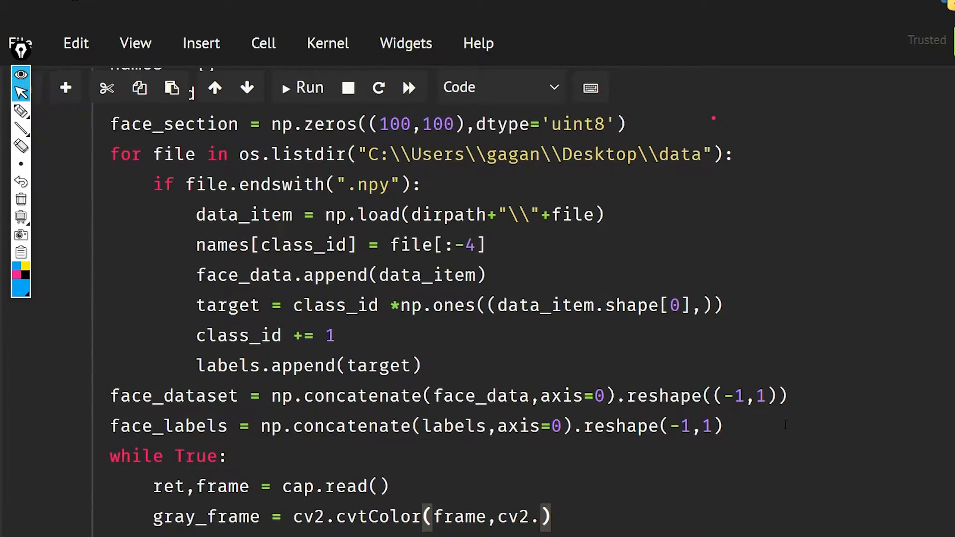
text(COLOR_)
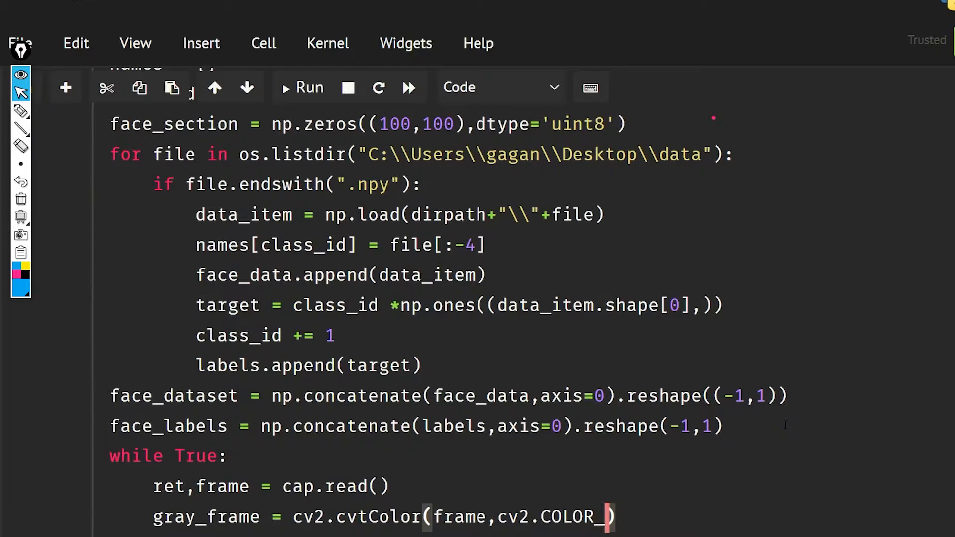
text(BGR2GR)
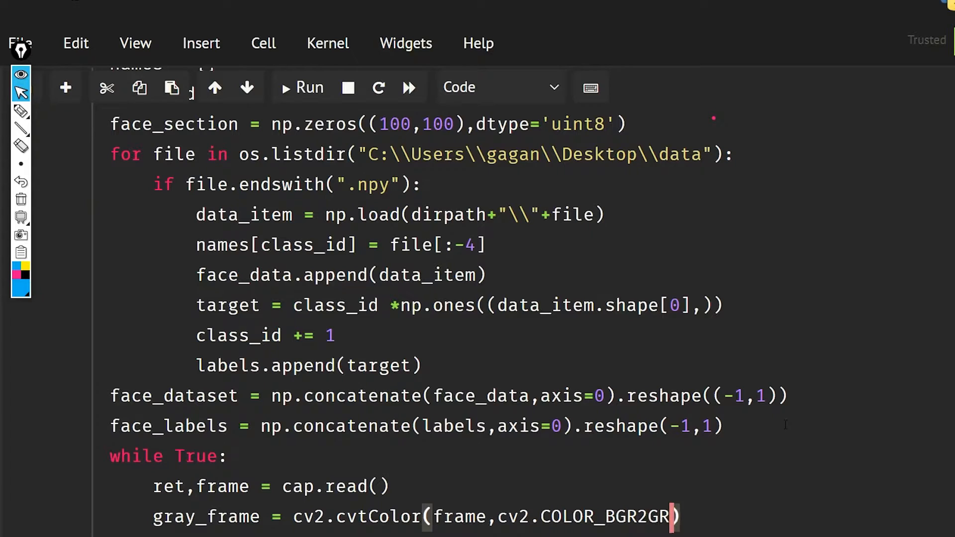
text(AY))
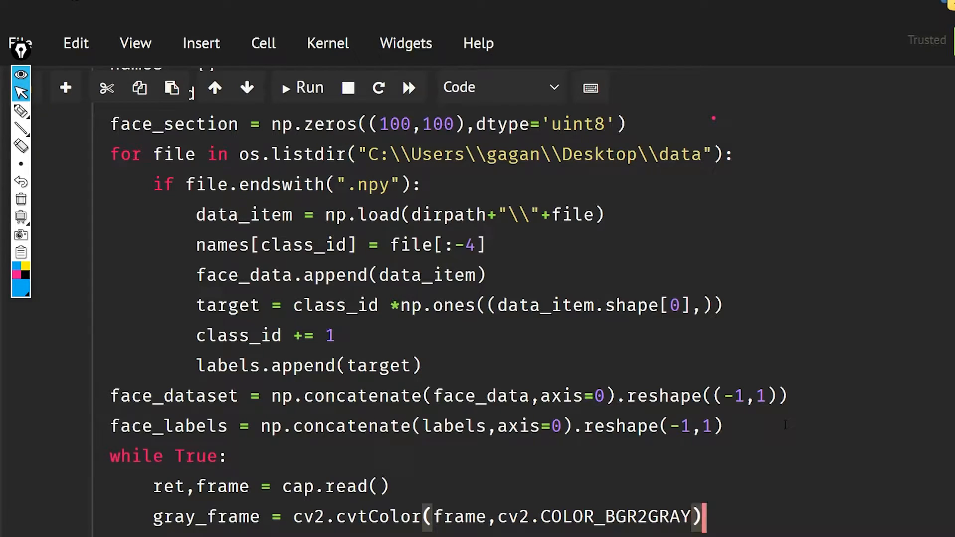
Step: Add 'if ret == False: continue' so failed frame reads are skipped
text(if ret)
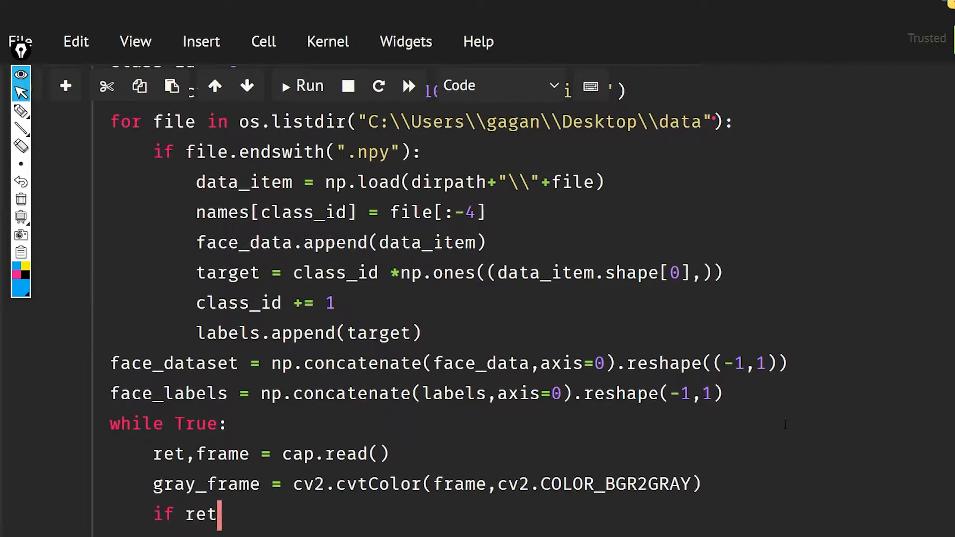
text(==)
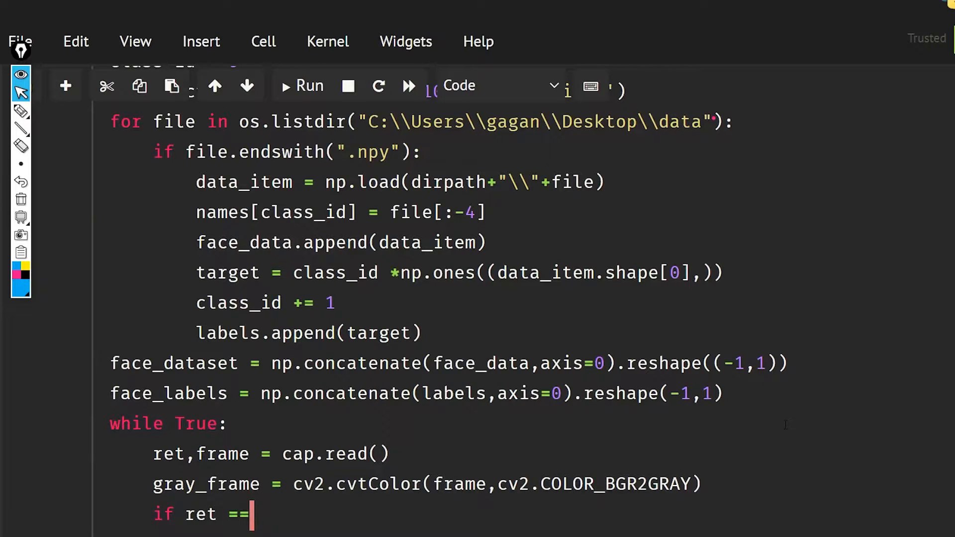
text(False)
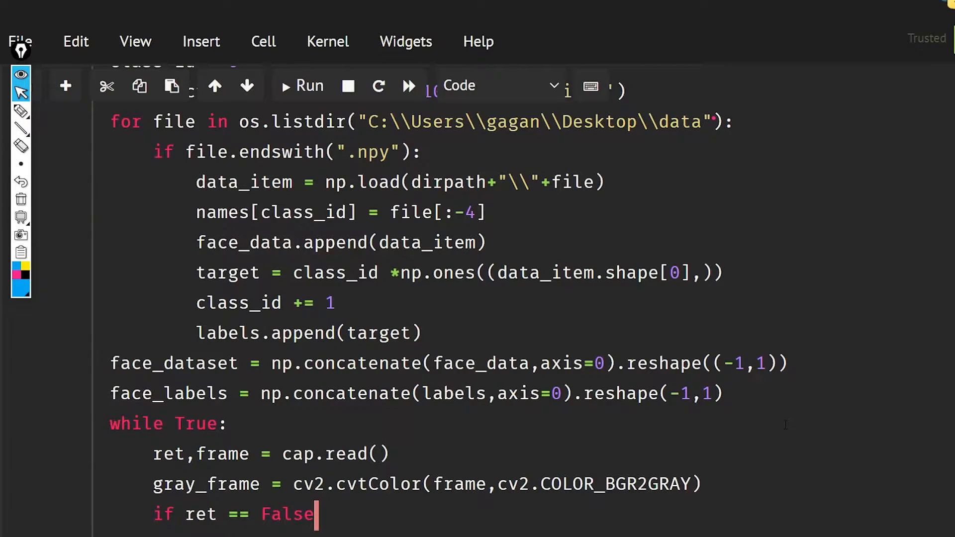
text(:)
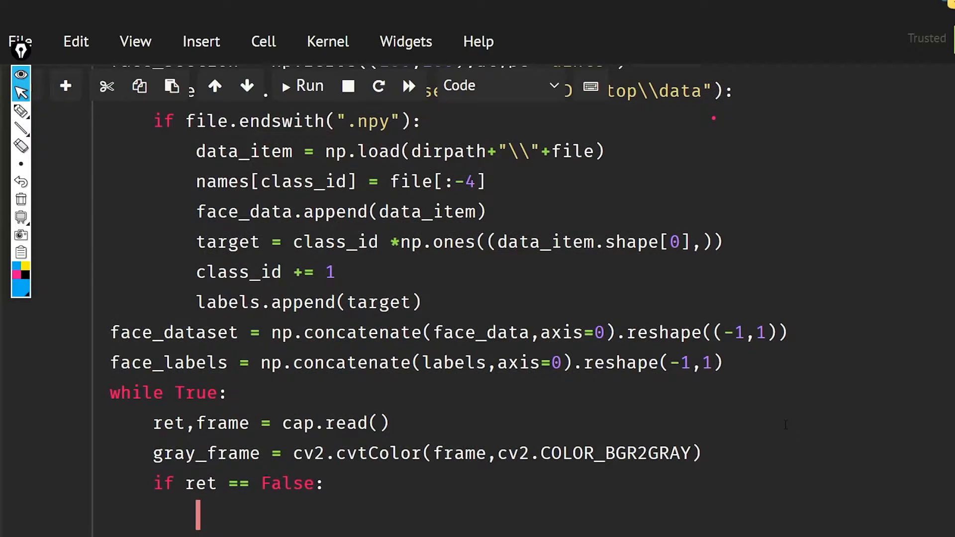
text(cont)
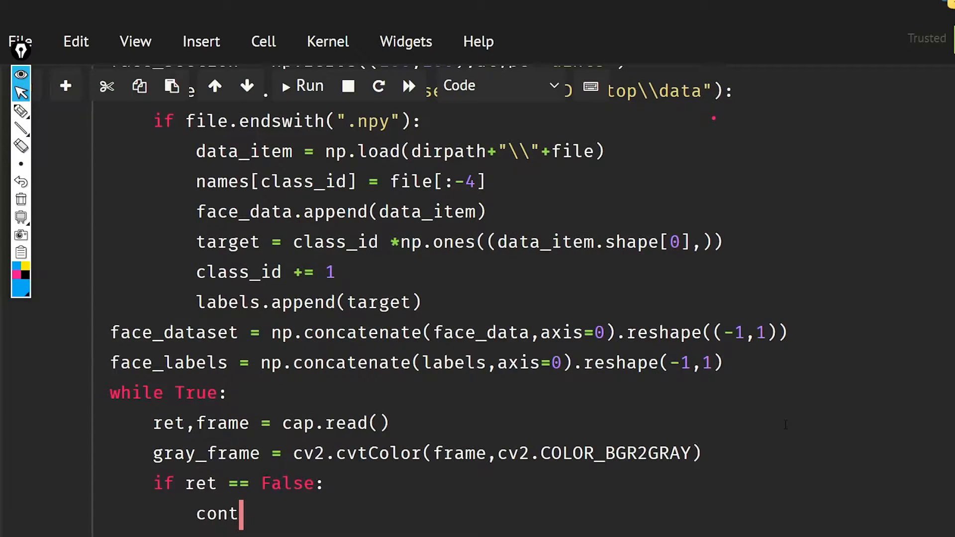
text(i)
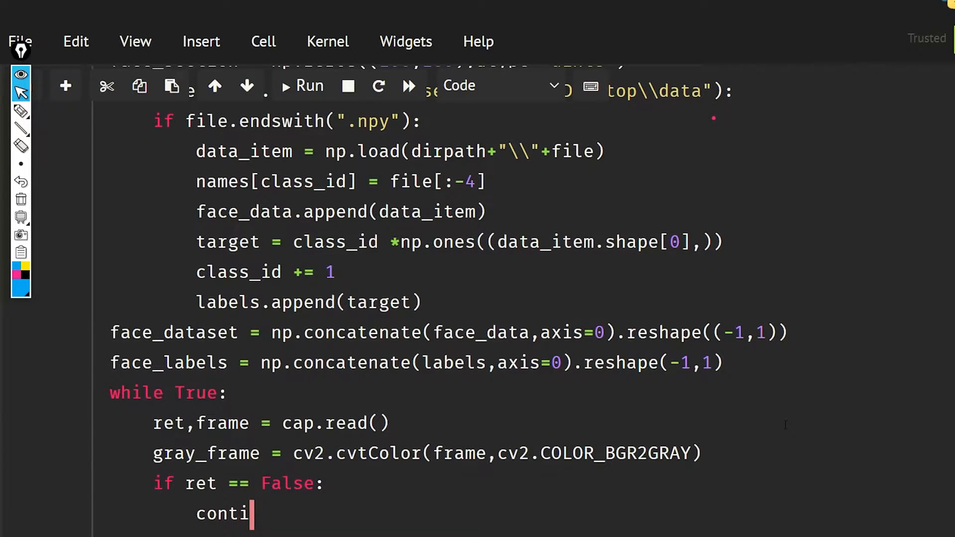
text(nue)
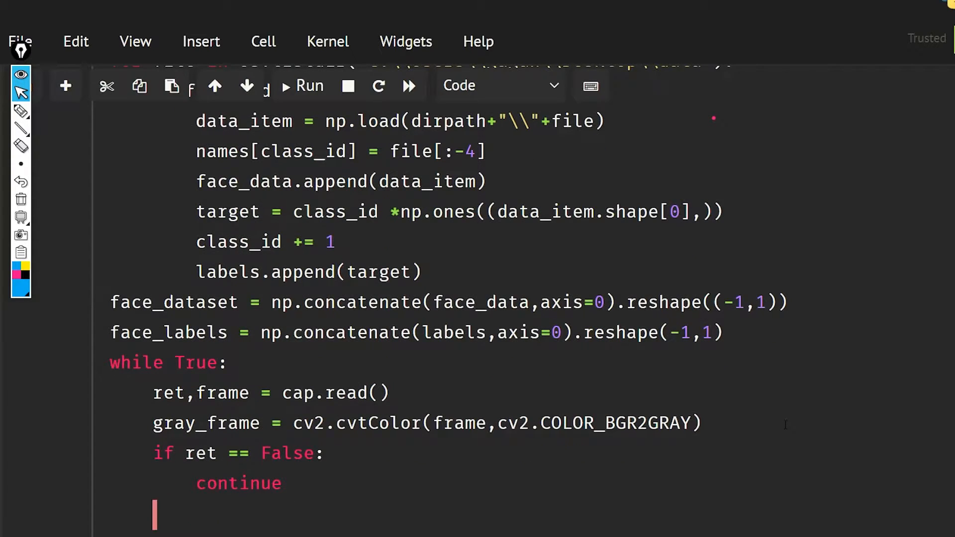
Step: Write faces = face_cascade.detectMultiScale(gray_frame, 1.3, 5) and begin the next line
text(faces =)
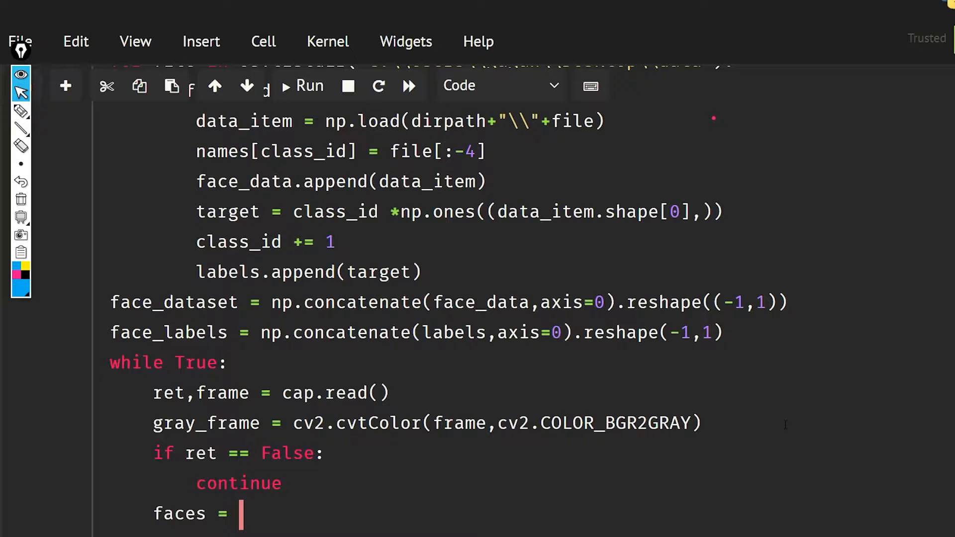
text(face_)
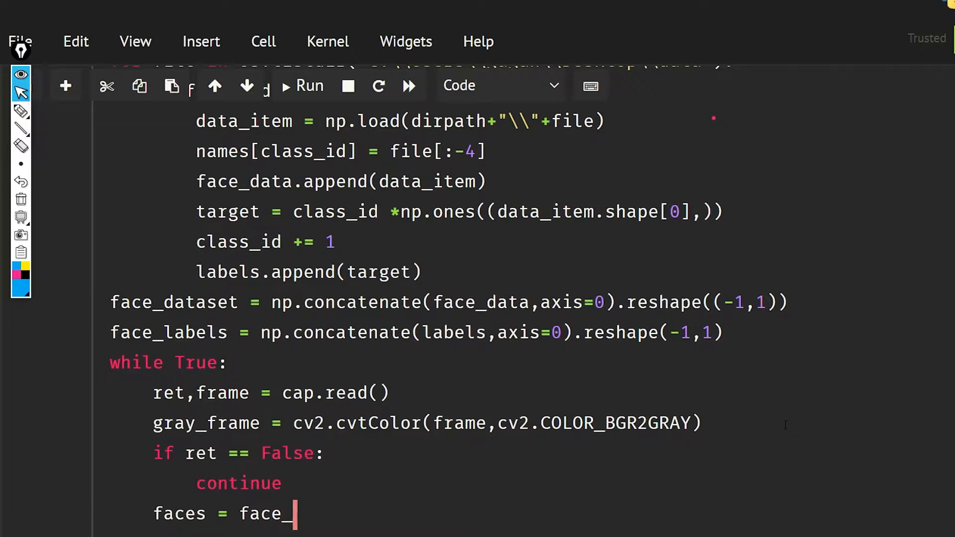
text(cascase)
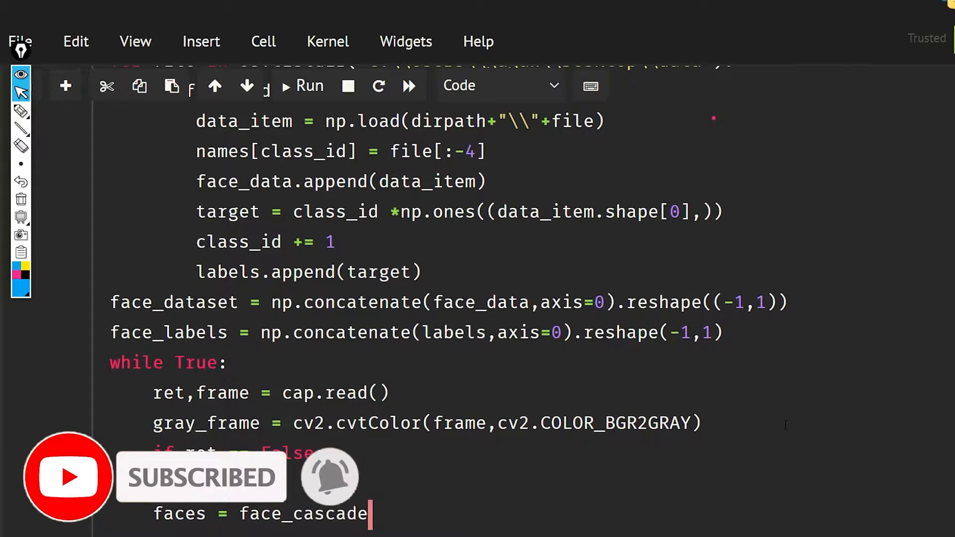
text(.detre)
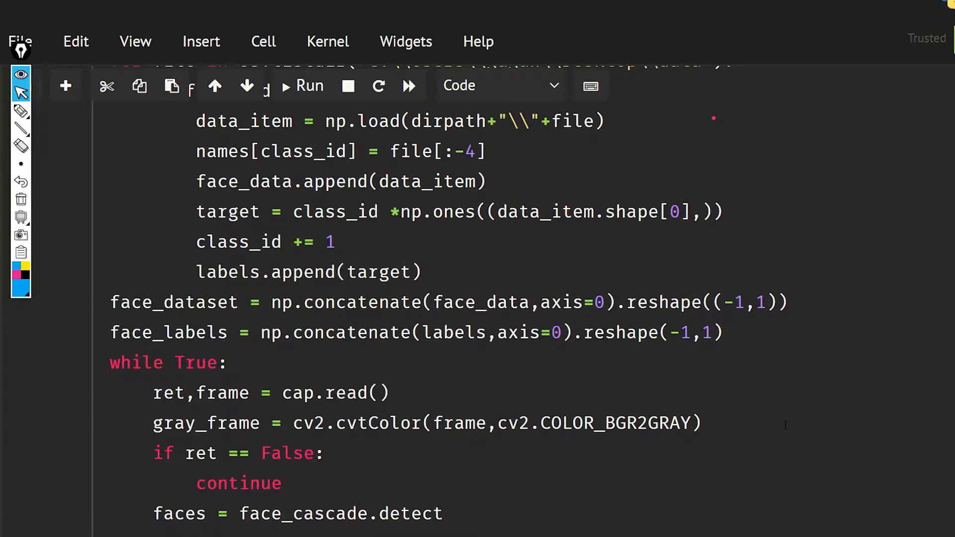
text(m)
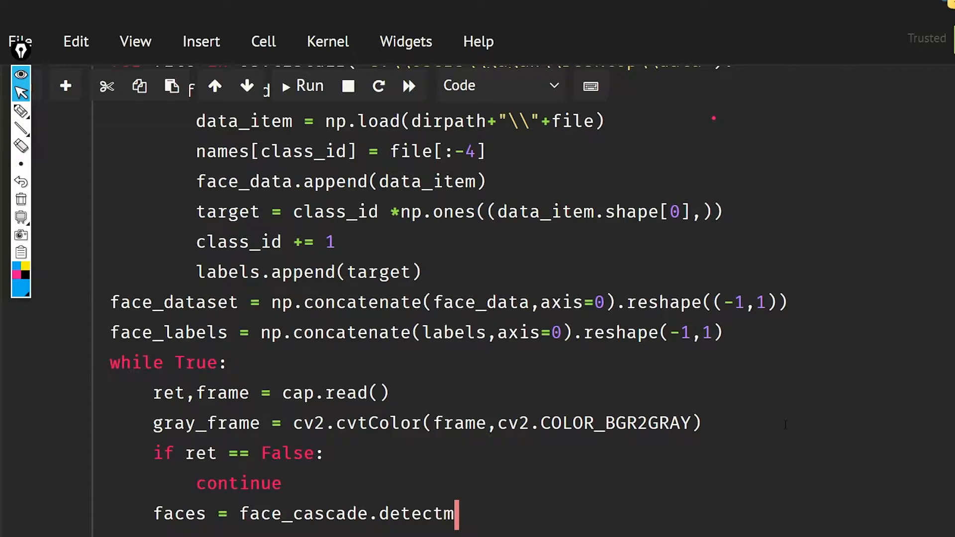
key(Backspace)
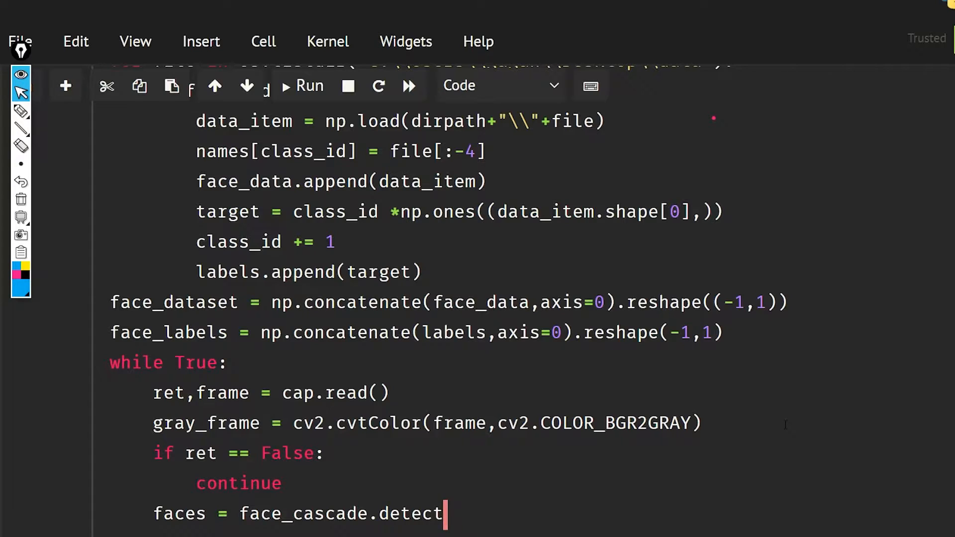
text(MultiS)
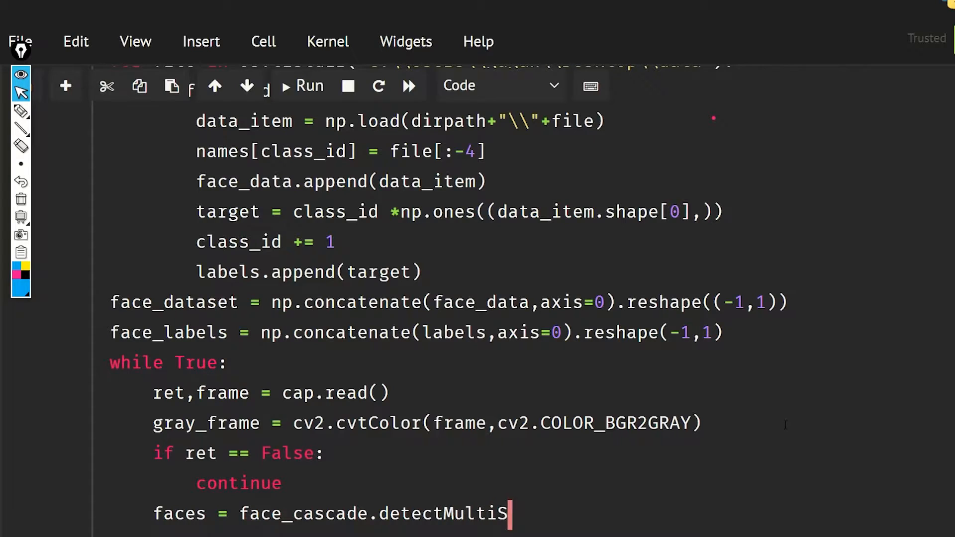
text(cale)
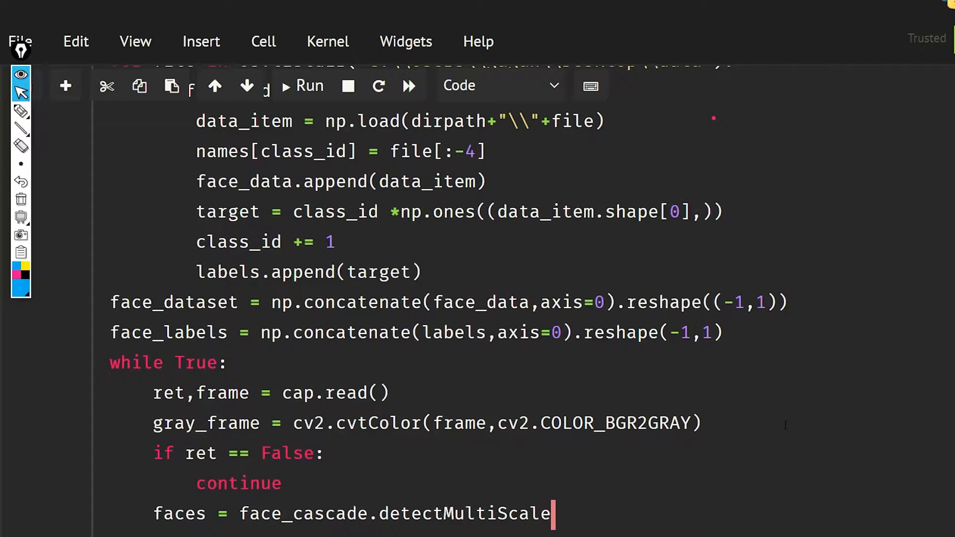
text(())
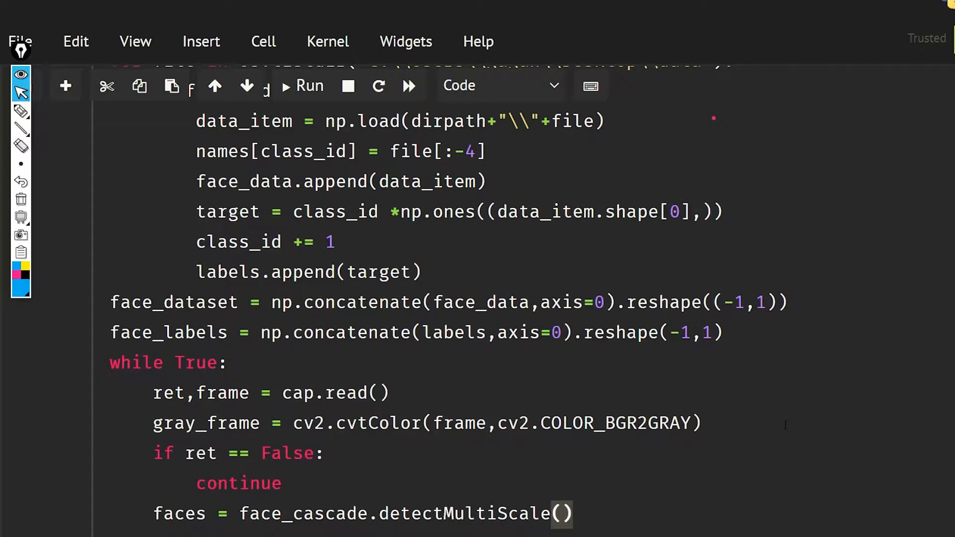
text(gray,)
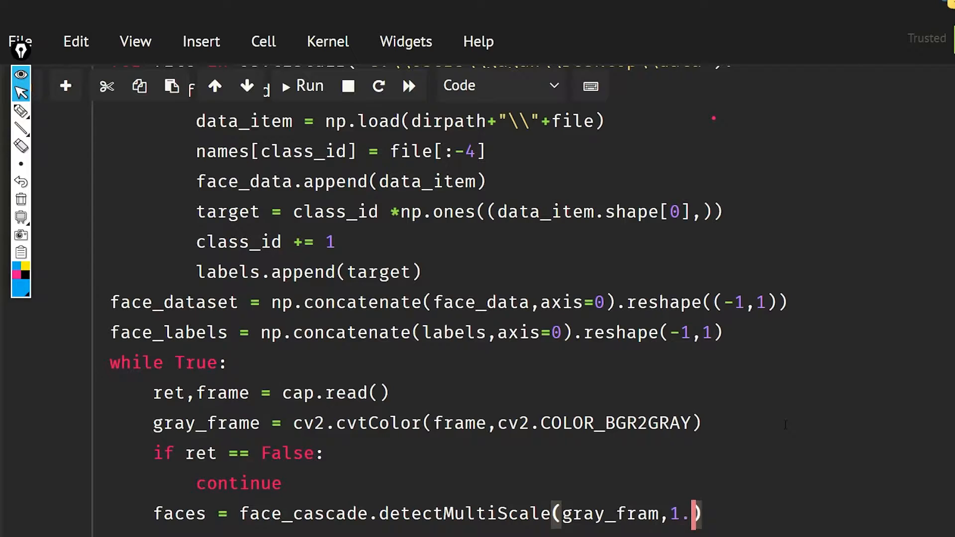
text(3,5)
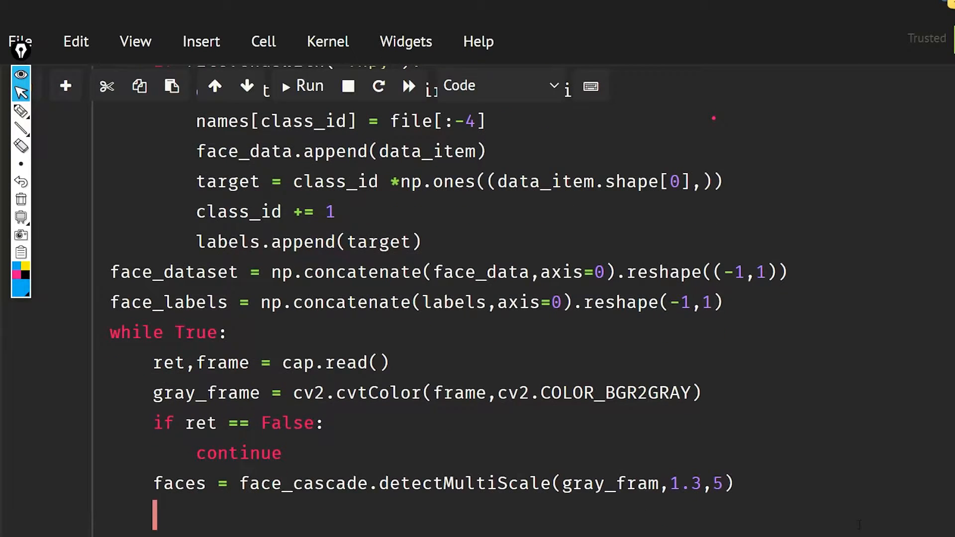
text(fo)
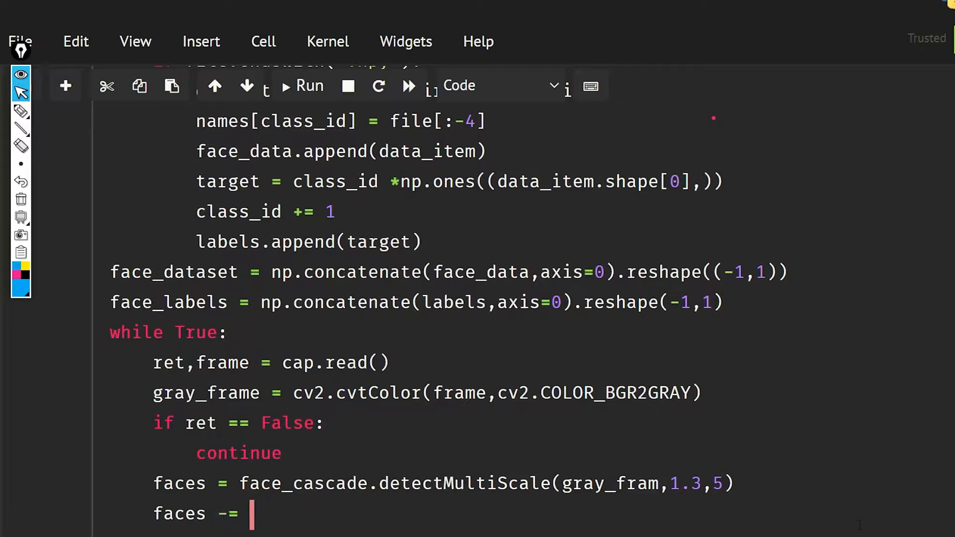
Step: Write faces = sorted(faces, key=lambda f: f[2*f[3]]) to order faces by size
key(Backspace)
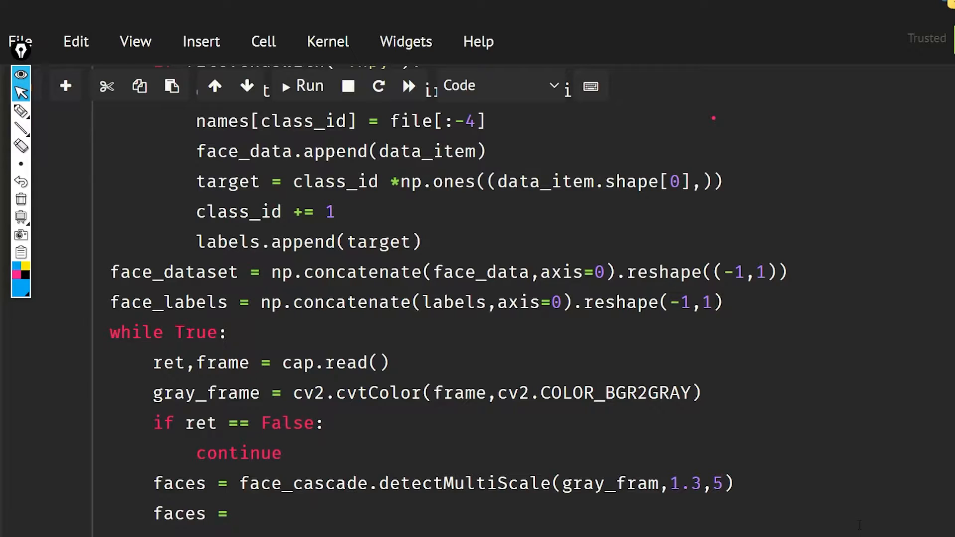
text(sorted())
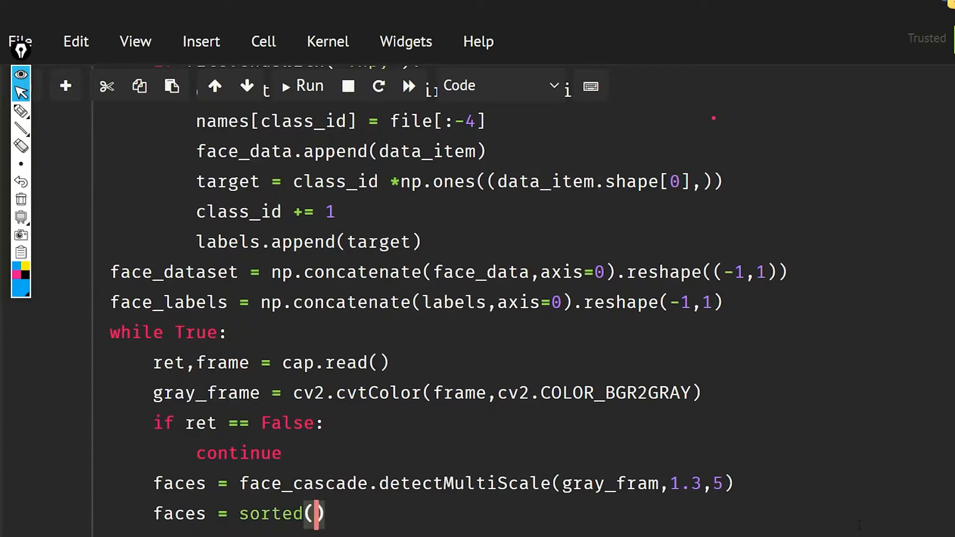
text(faces)
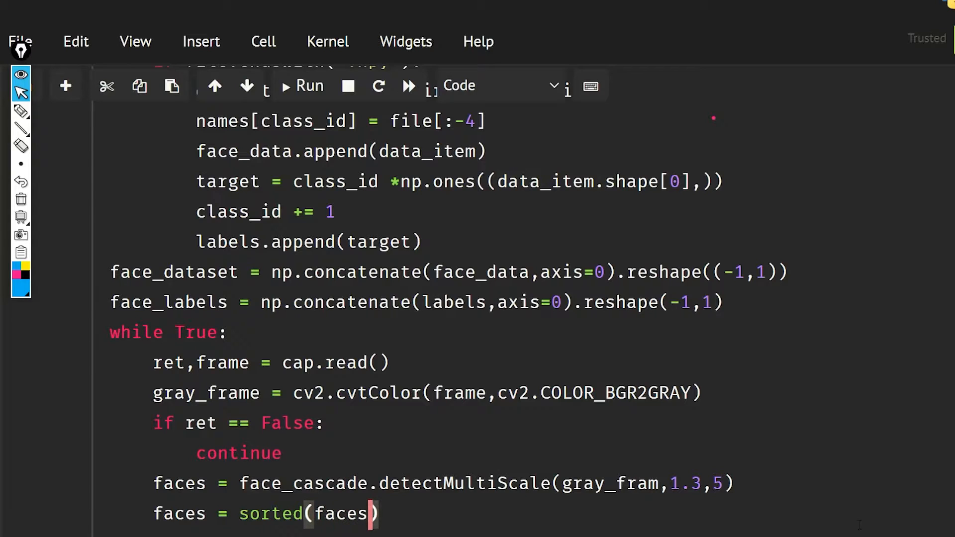
text(k)
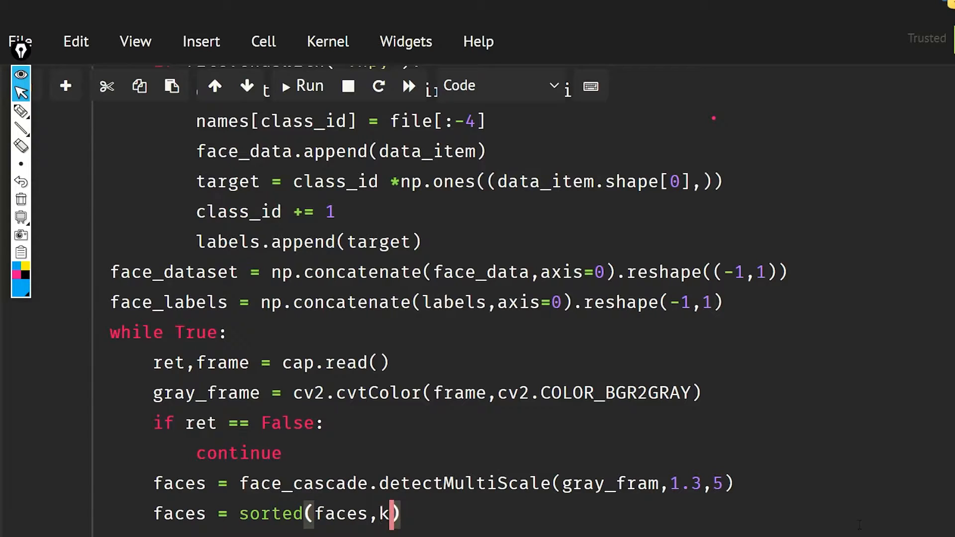
text(ey=l)
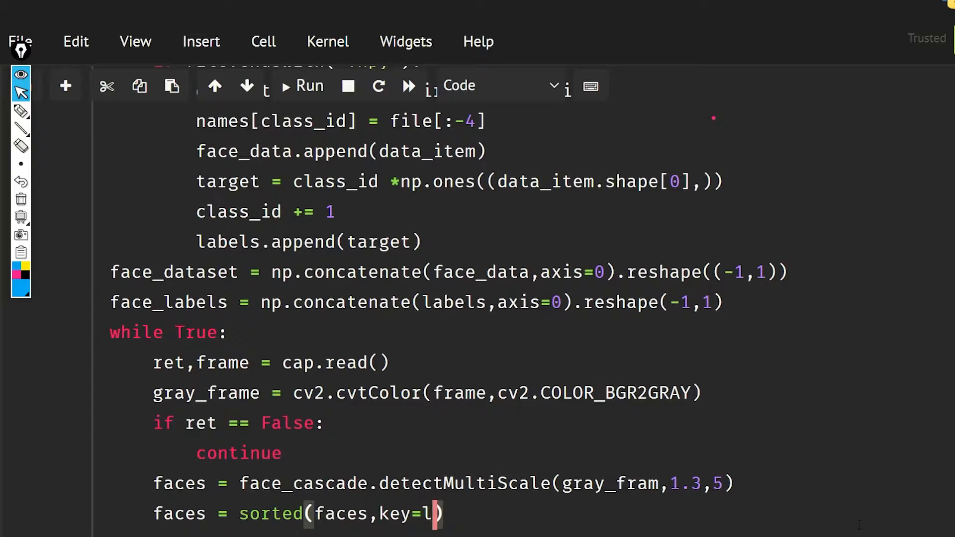
text(ambda f)
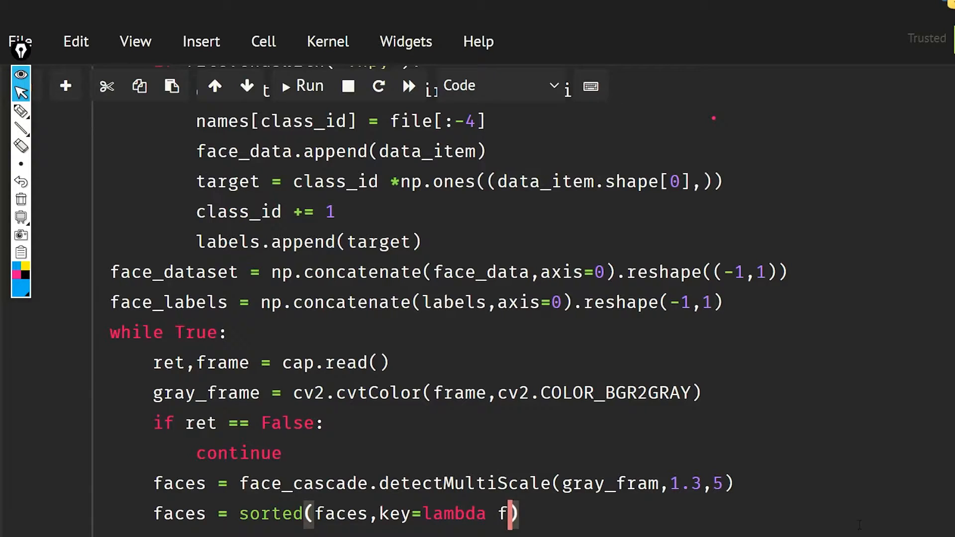
text(:f)
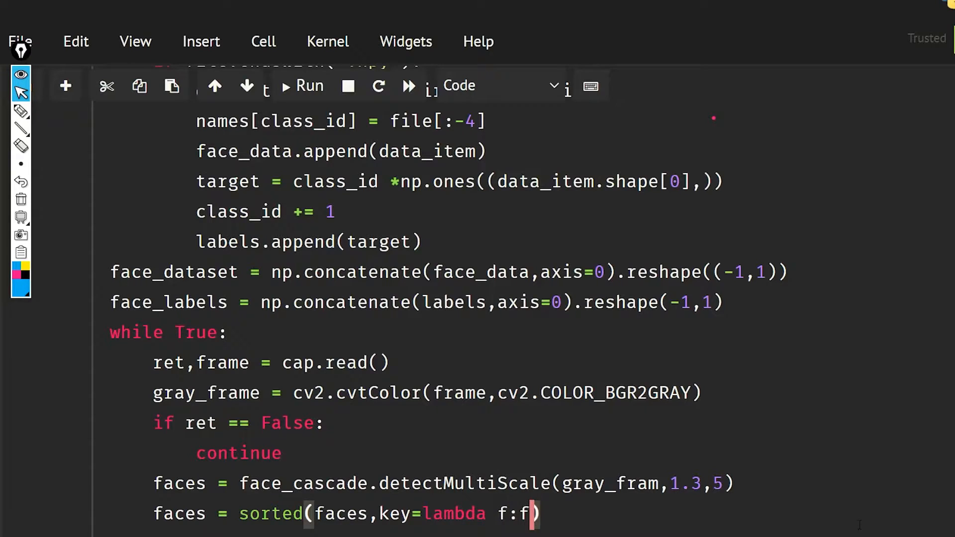
text([2*f)
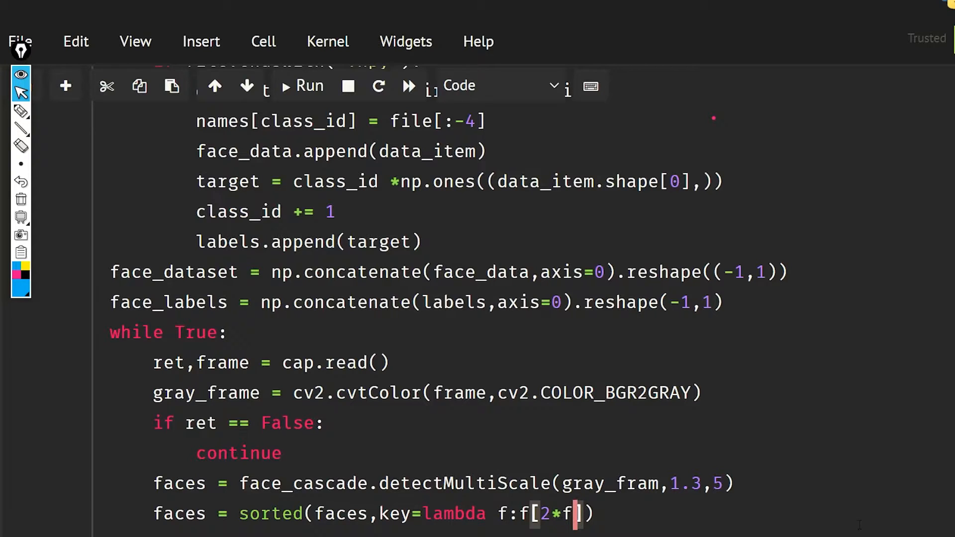
text([3])
text(for)
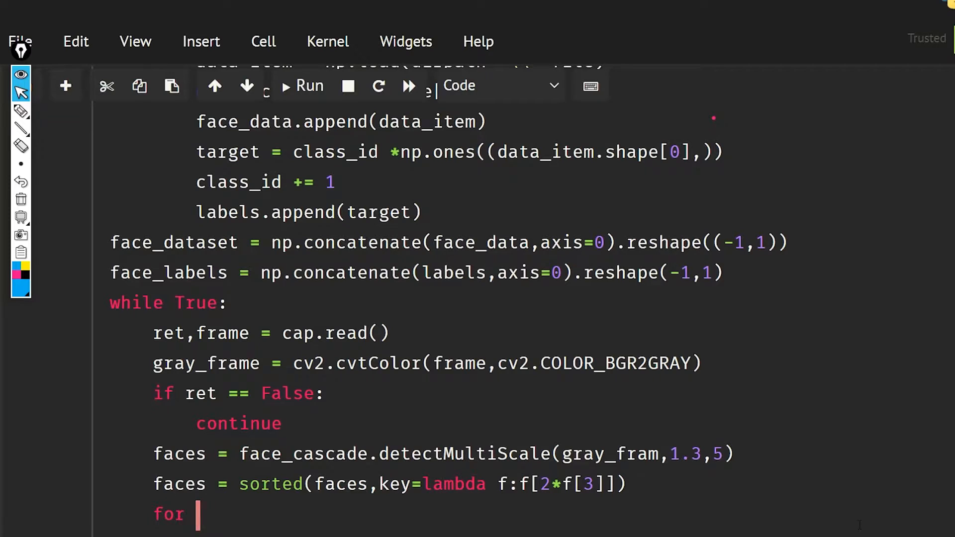
Step: Open a for loop over faces[-1:] to handle only the largest face
text(face in faces)
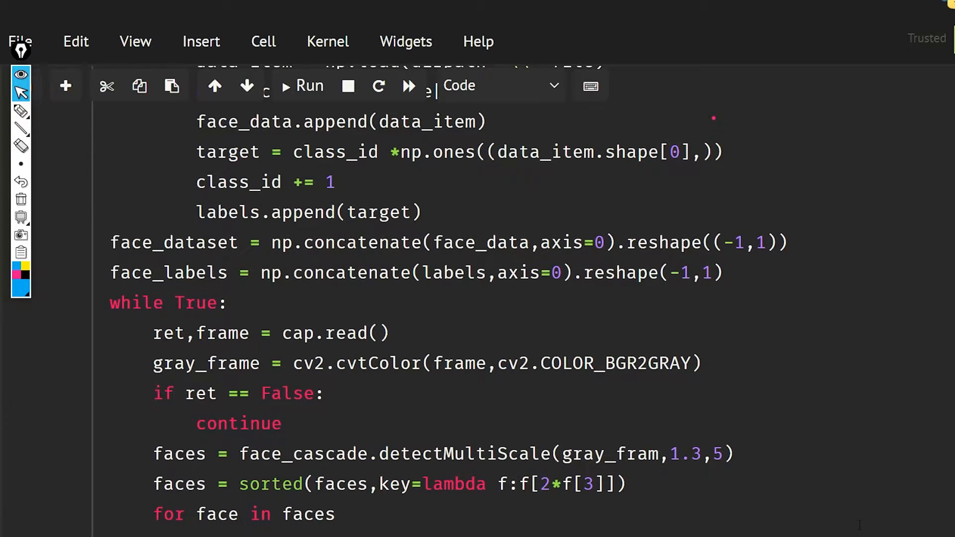
text([-1])
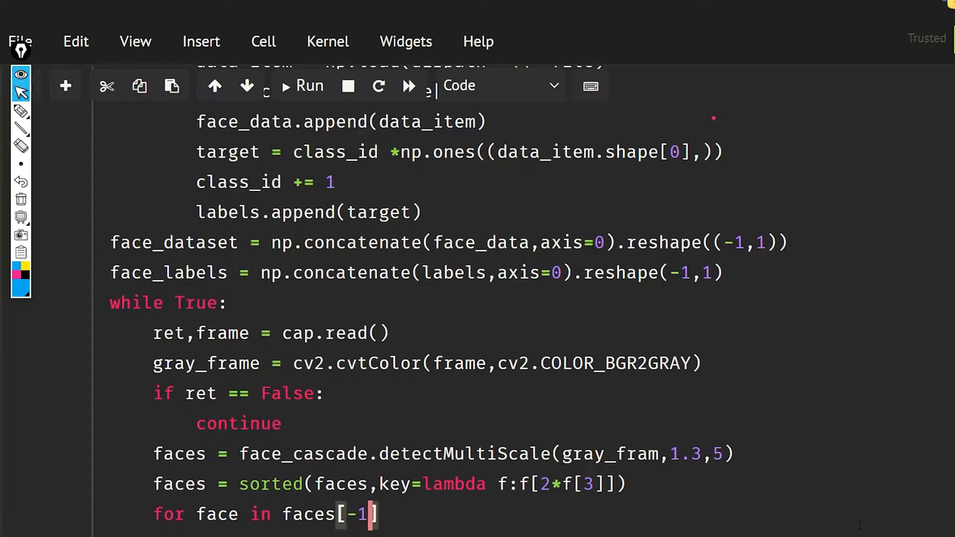
text(:)
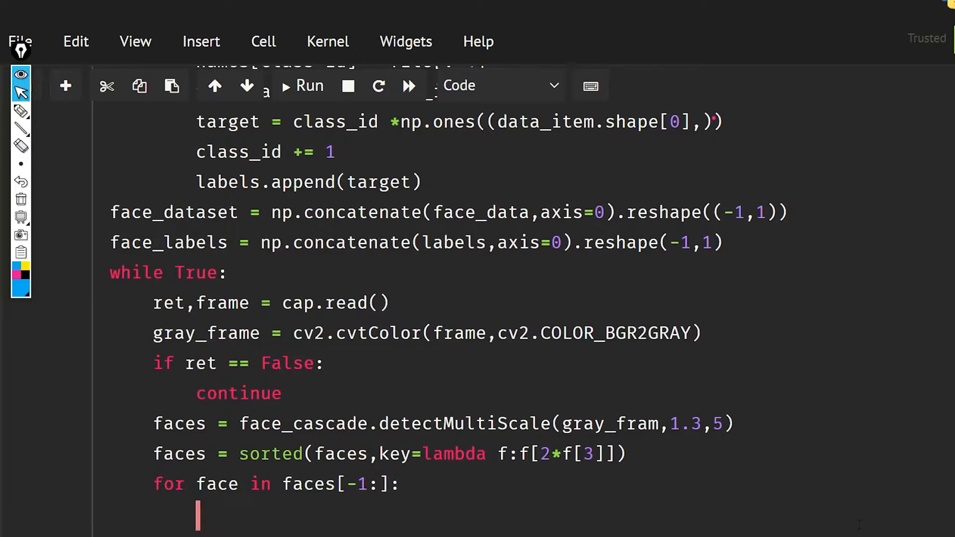
Step: Unpack the face box into x, y, w, h
text(x,)
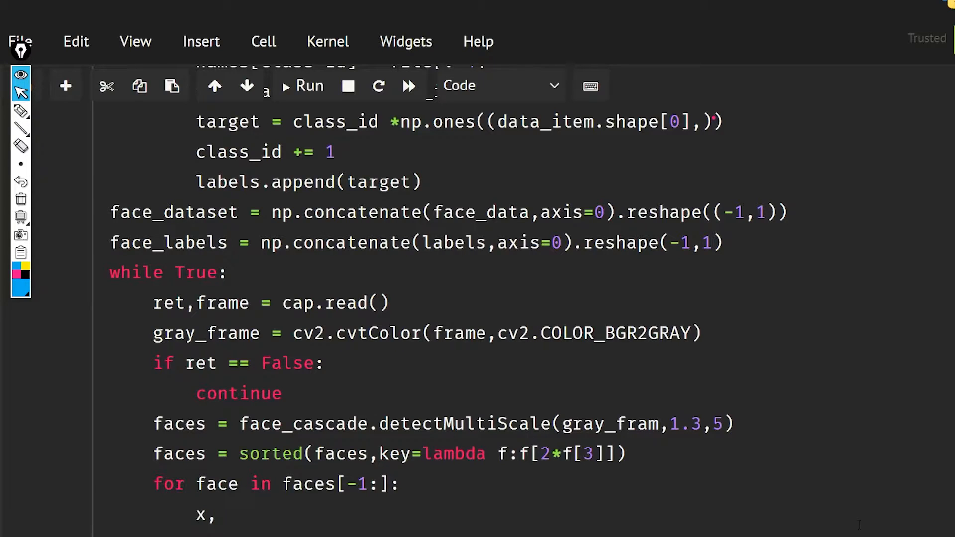
text(,y,w)
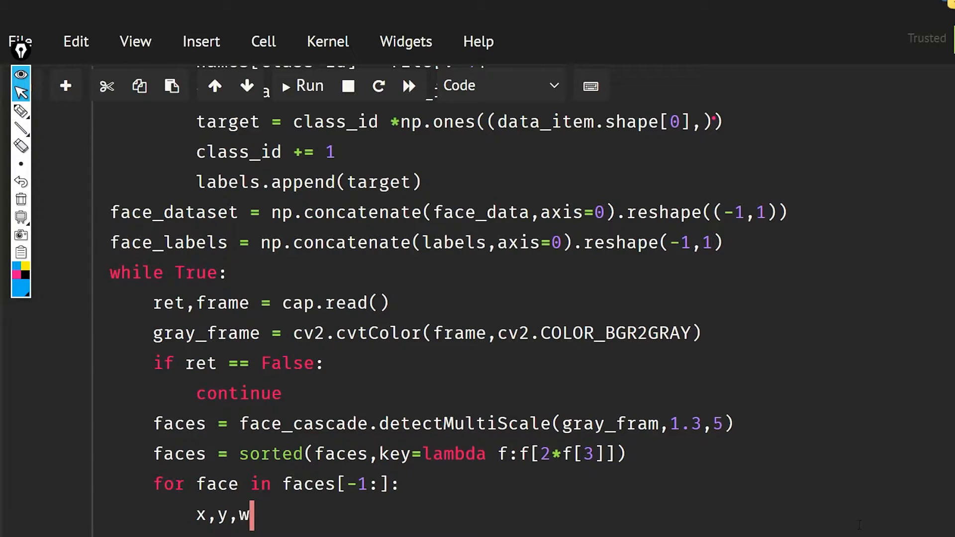
text(,h = fa)
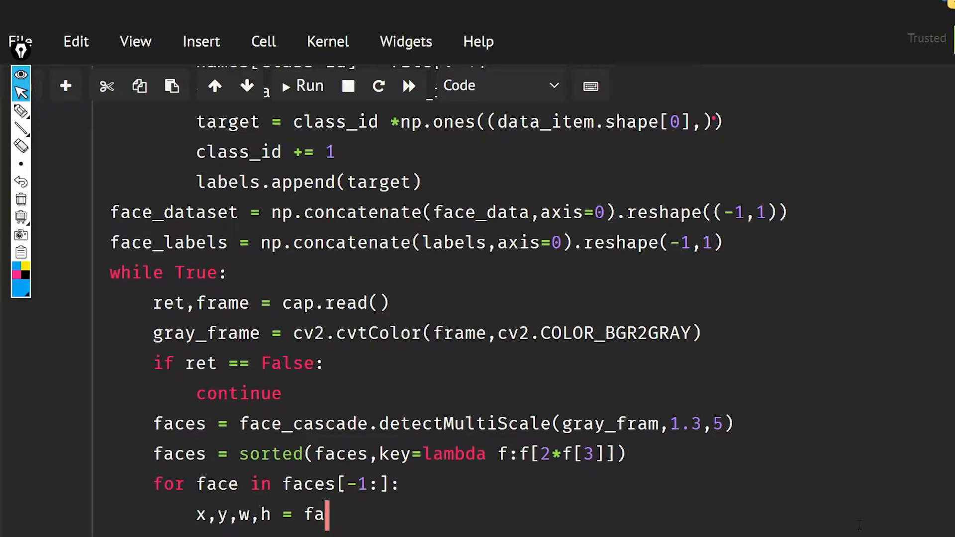
text(ce)
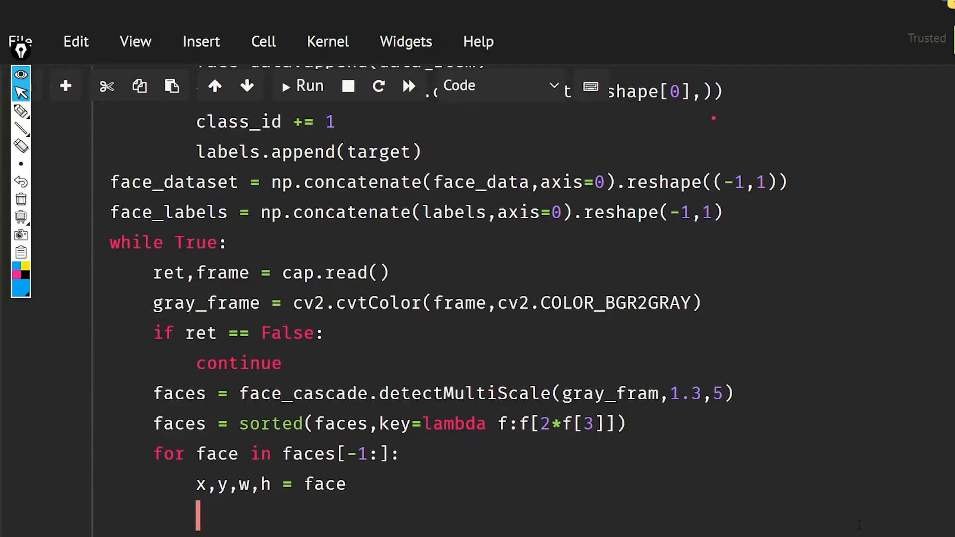
Step: Crop face_section as gray_frame[y:y+h, x:x+w]
text(face_Se)
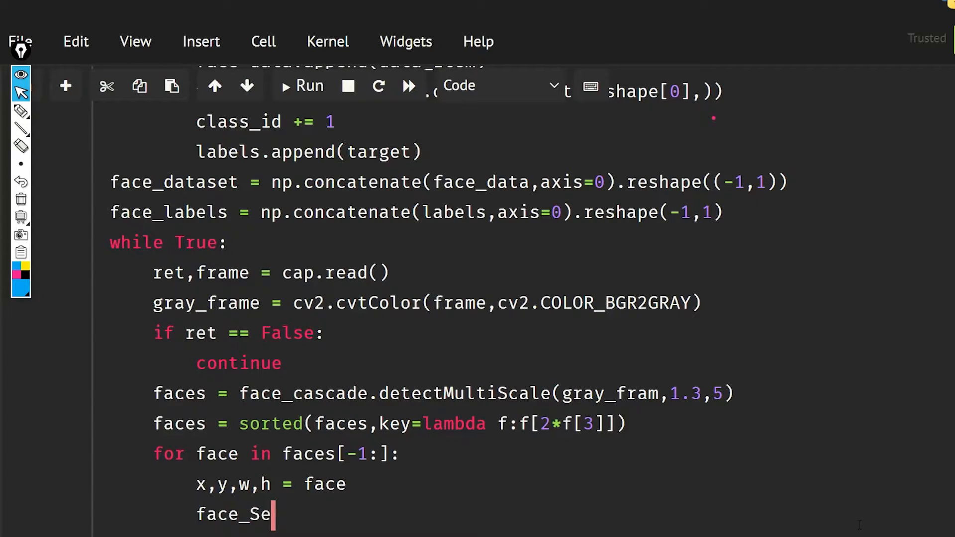
text(ction)
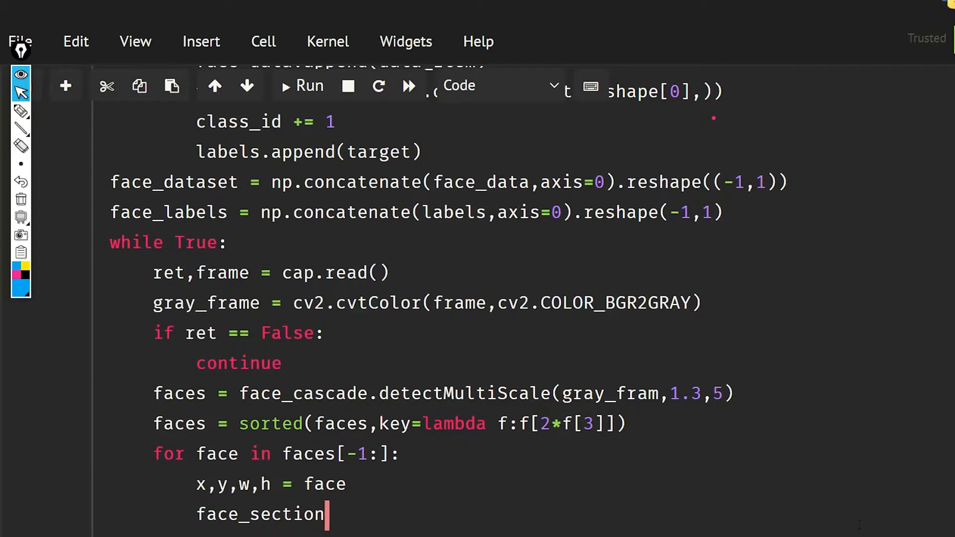
text(= gray_f)
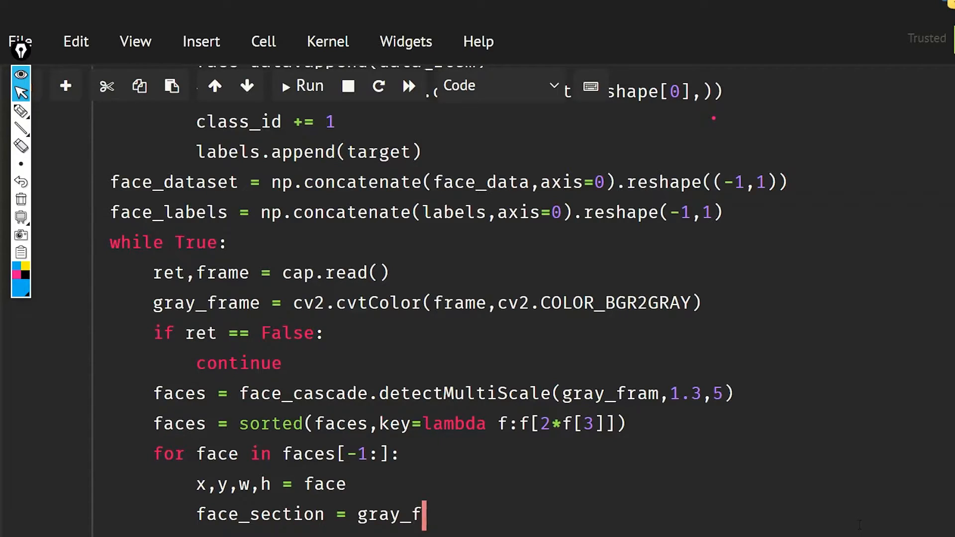
text(rame)
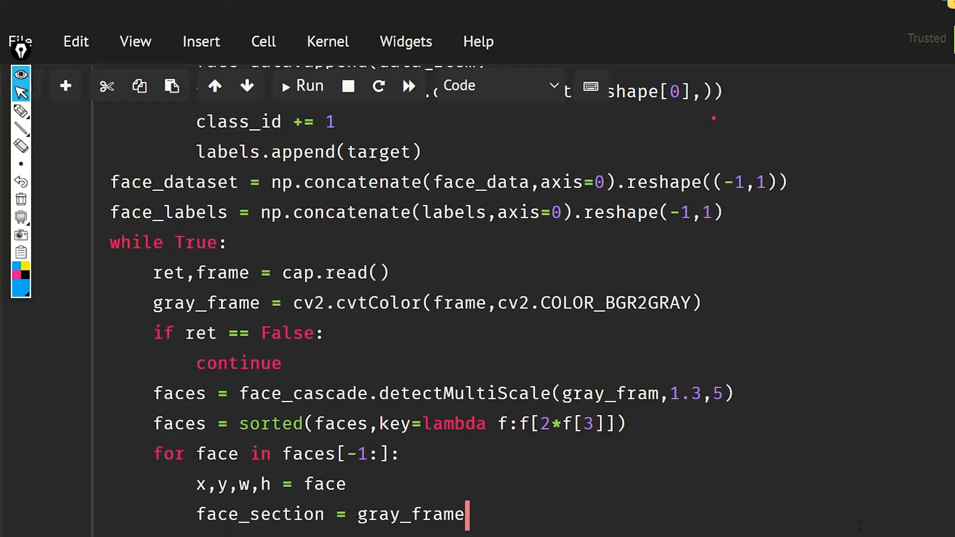
text([y])
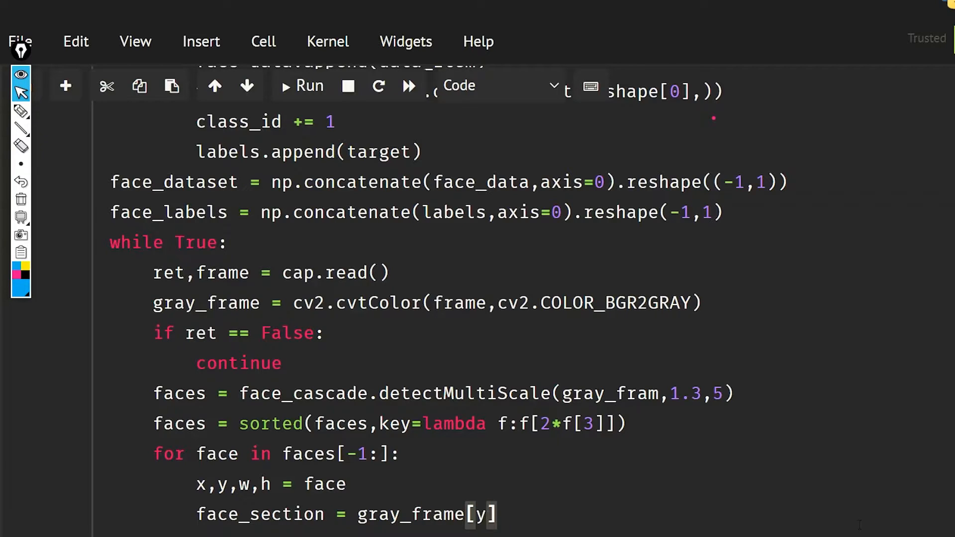
text(:y+h)
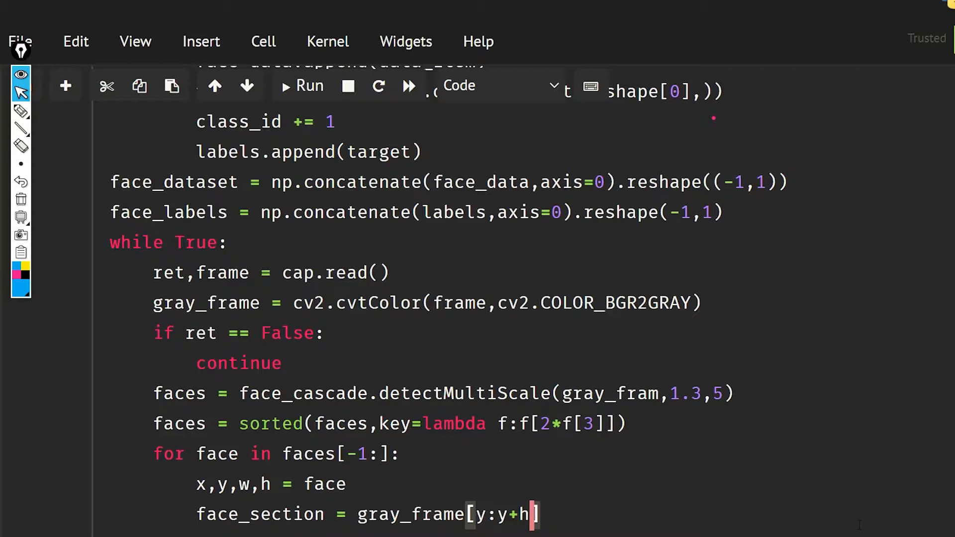
text(,w:w)
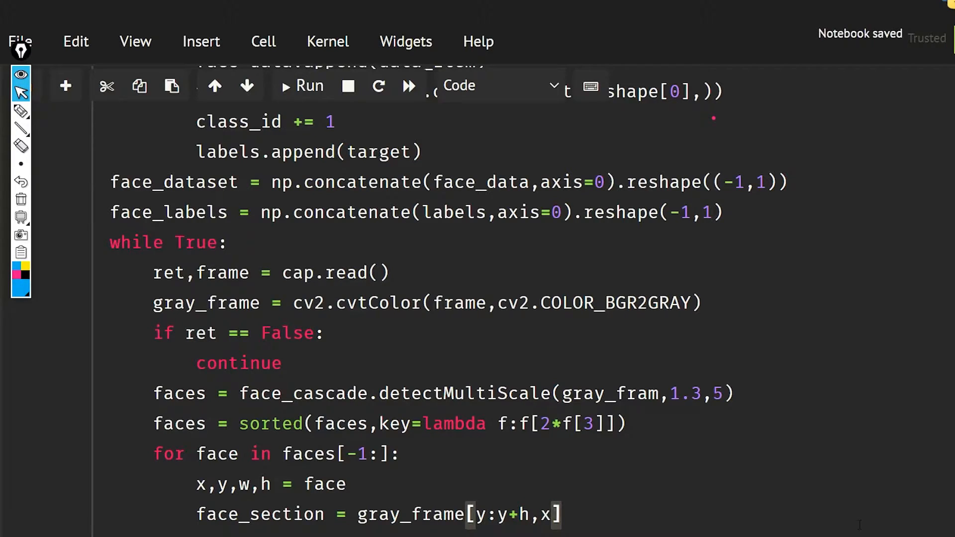
text(:x+w)
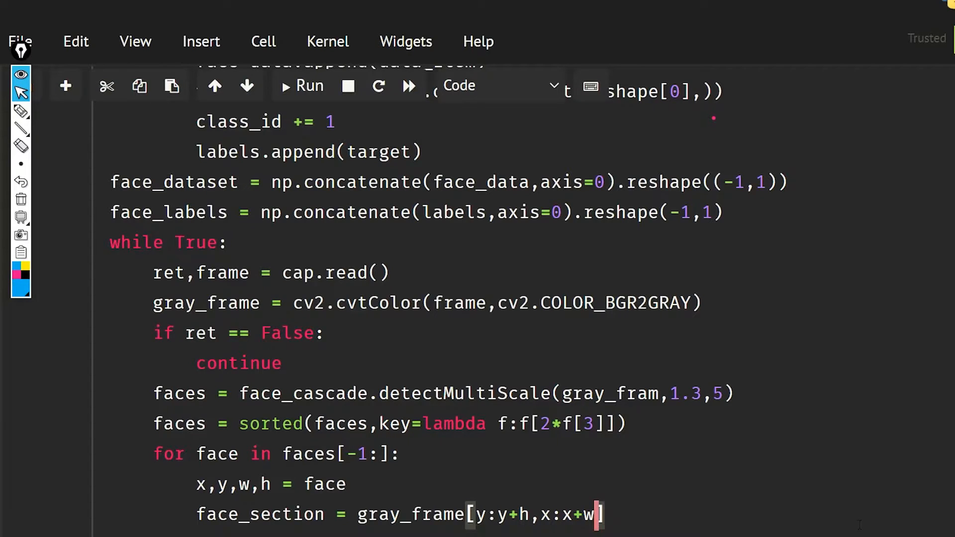
Step: Resize face_section to (100, 100) with cv2.resize
text(fa)
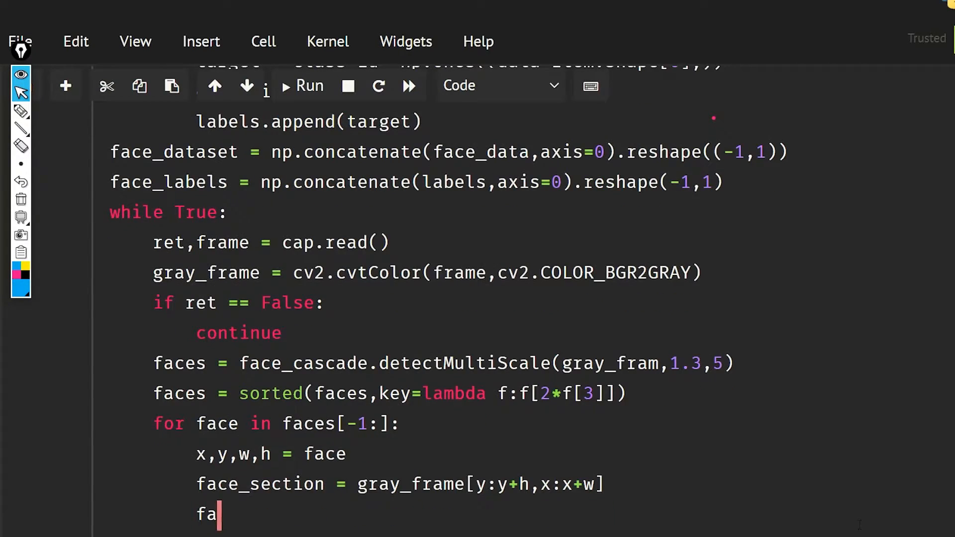
text(ce_s)
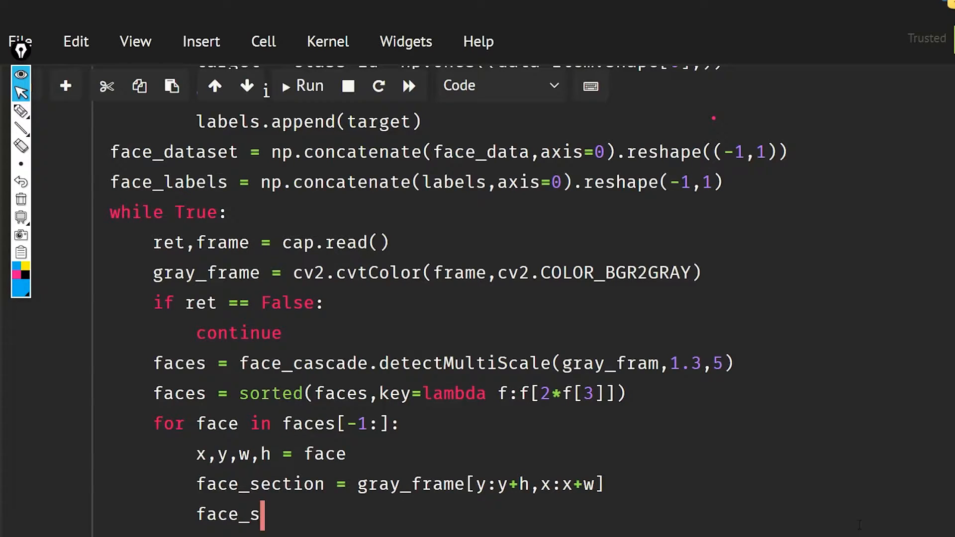
text(ectio)
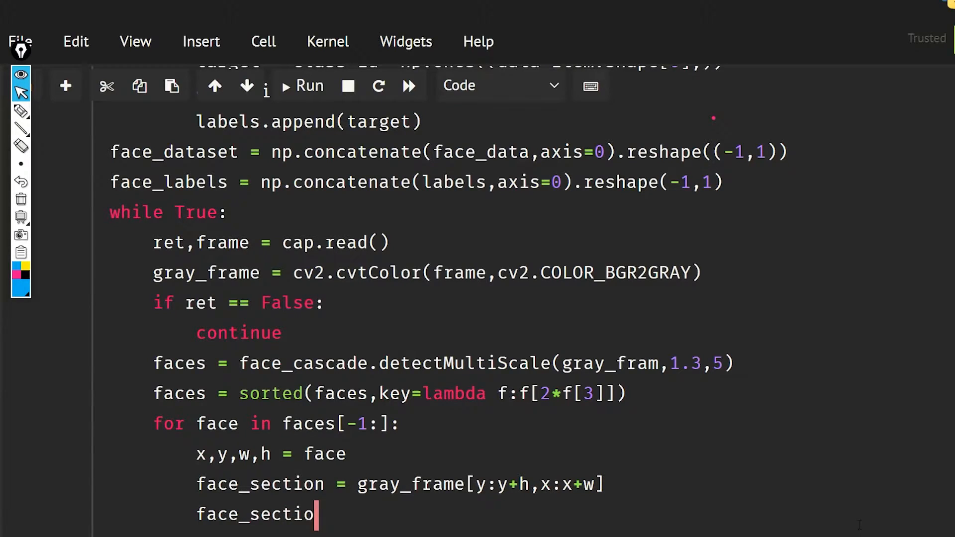
text(n = cv2.resize(face)
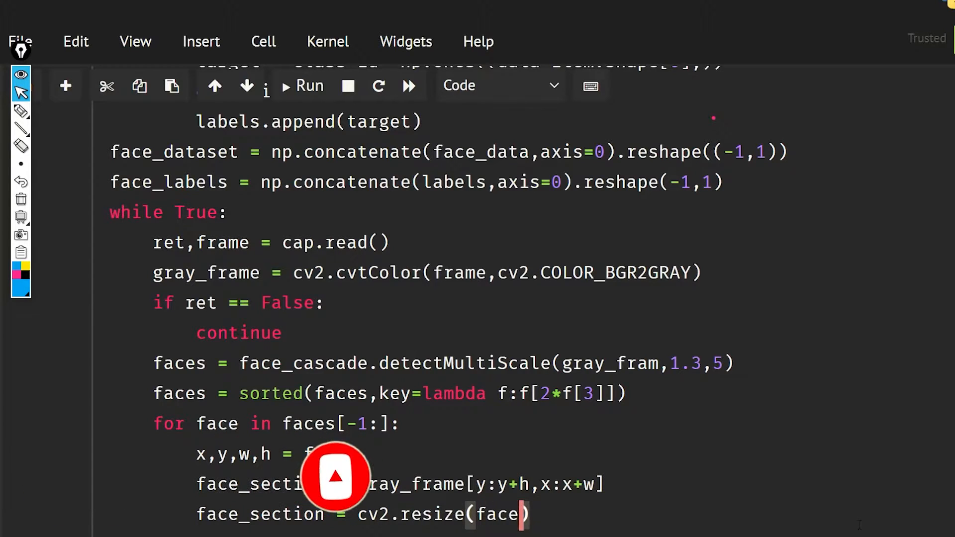
text(_section)
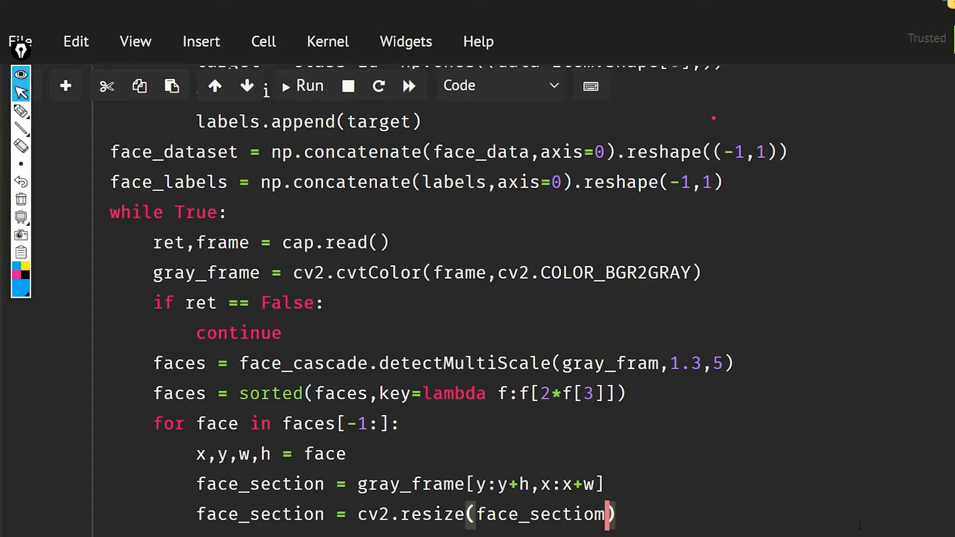
text(,()
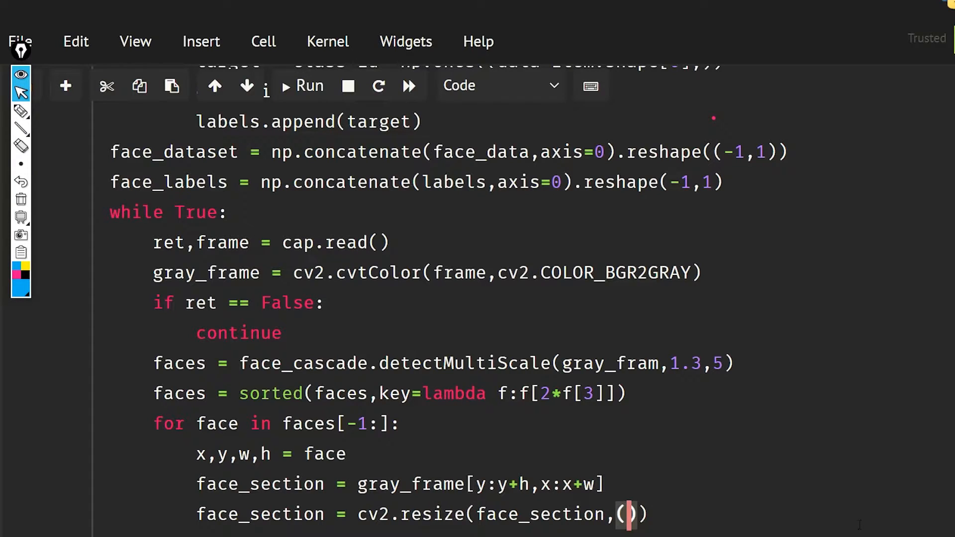
text(100)
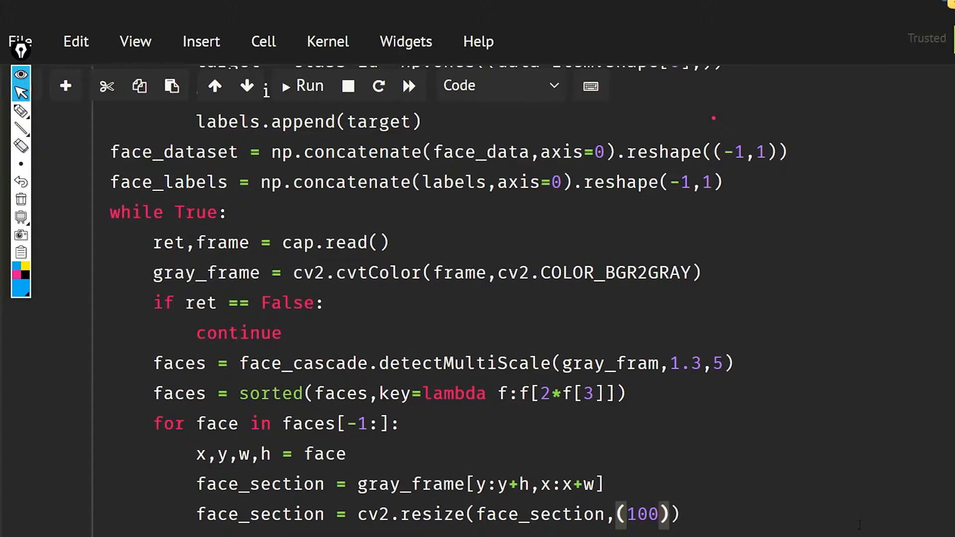
text(,100)
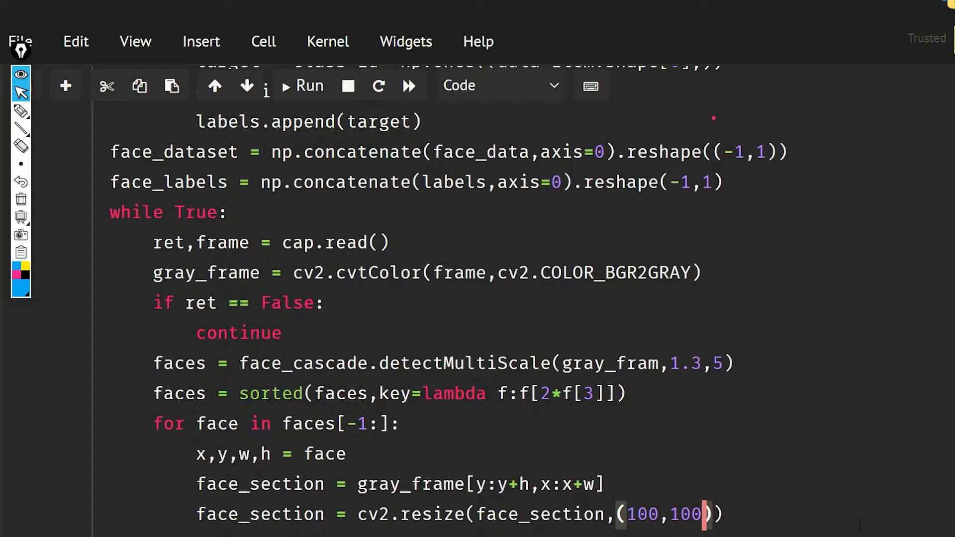
key(enter)
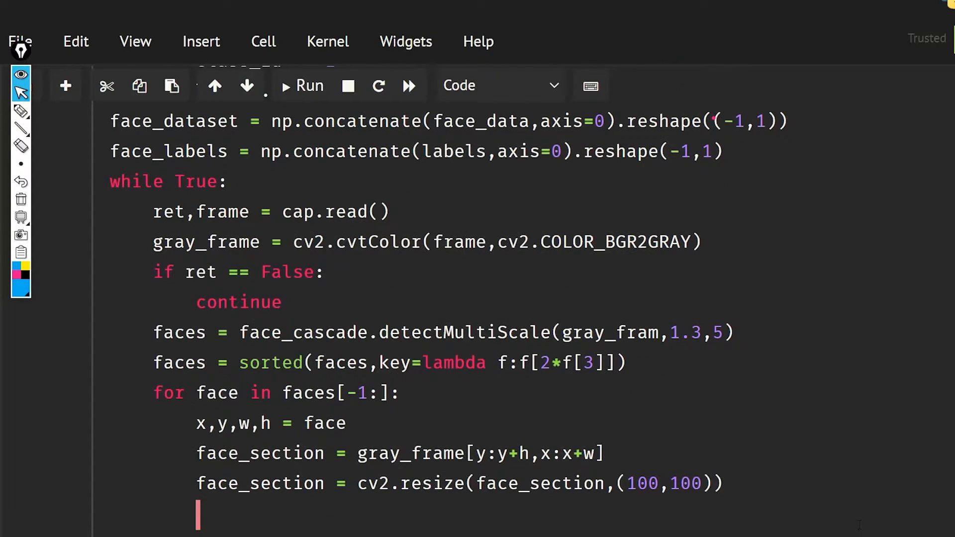
Step: Add pred = knn() and check the face_section and face_dataset variable names
text(pred = k)
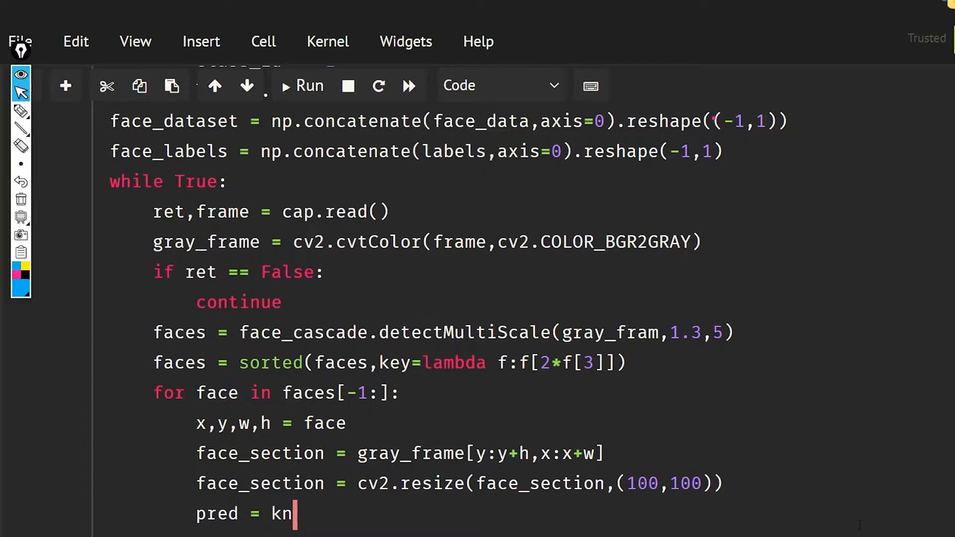
text(n())
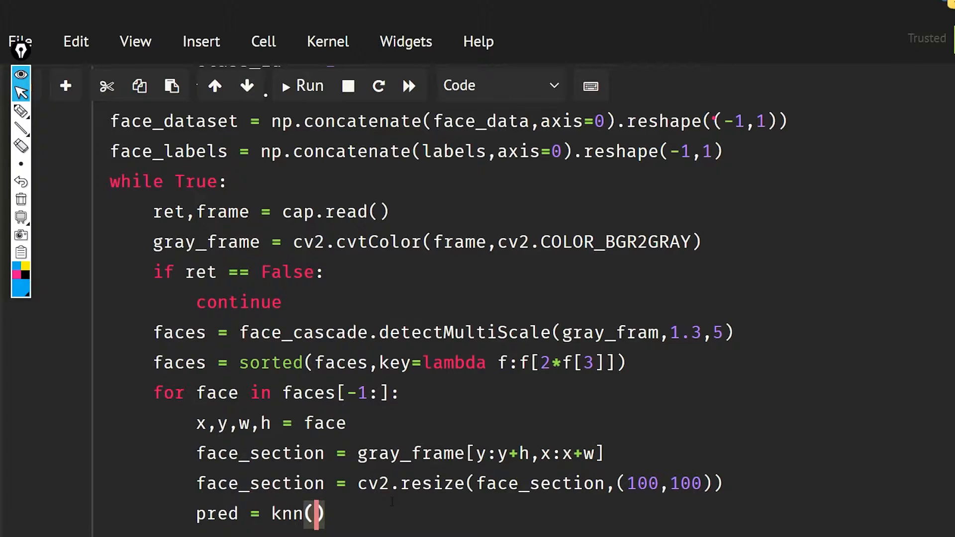
double_click(261, 484)
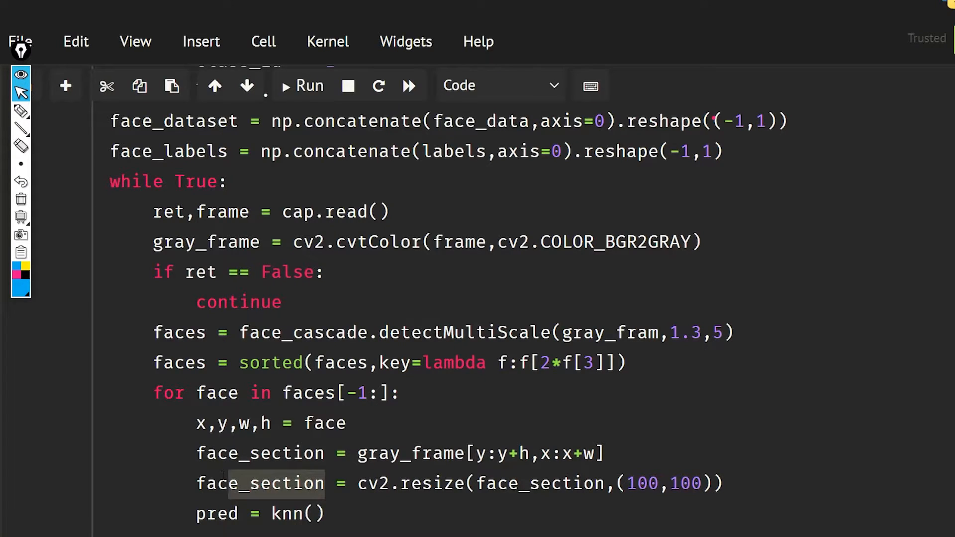
scroll(up, 3)
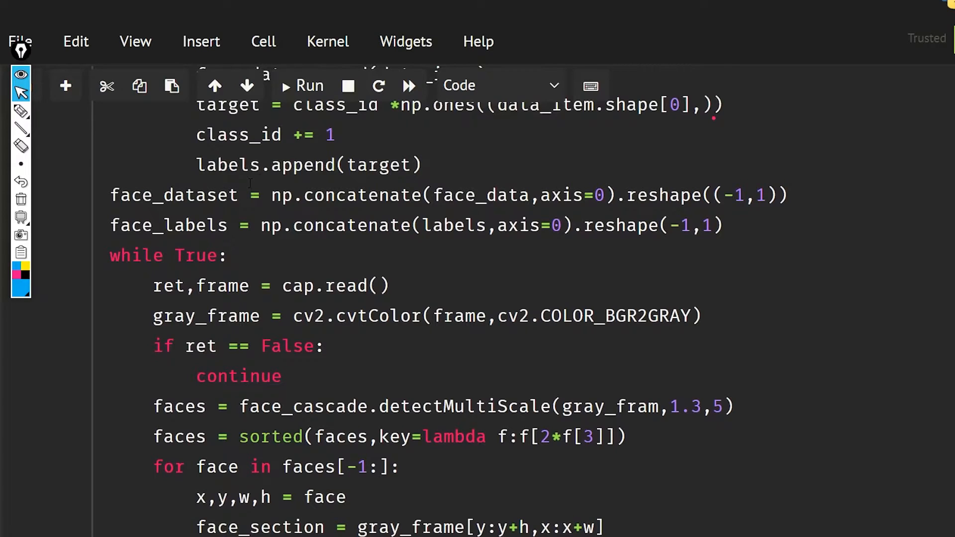
double_click(176, 195)
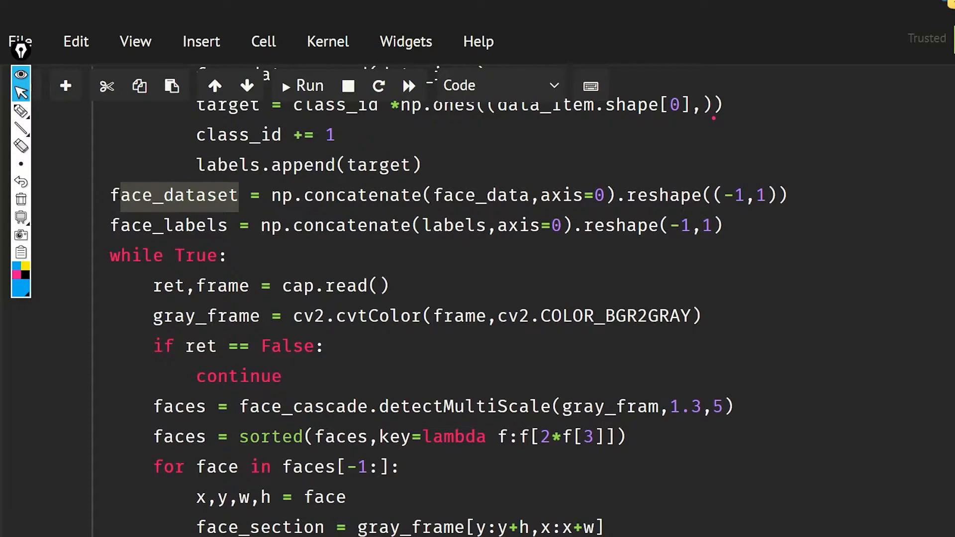
mouse_move(451, 72)
text(pred = knn())
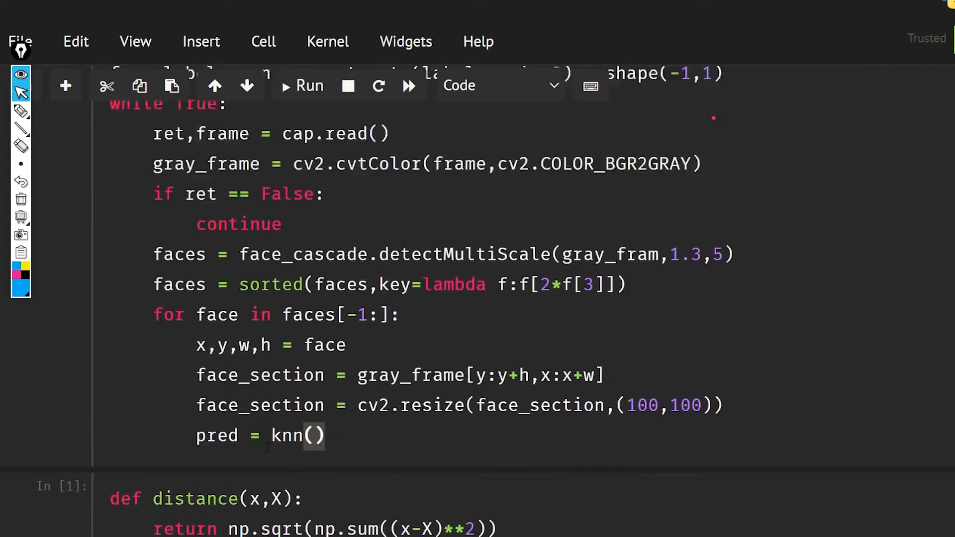
scroll(down, 3)
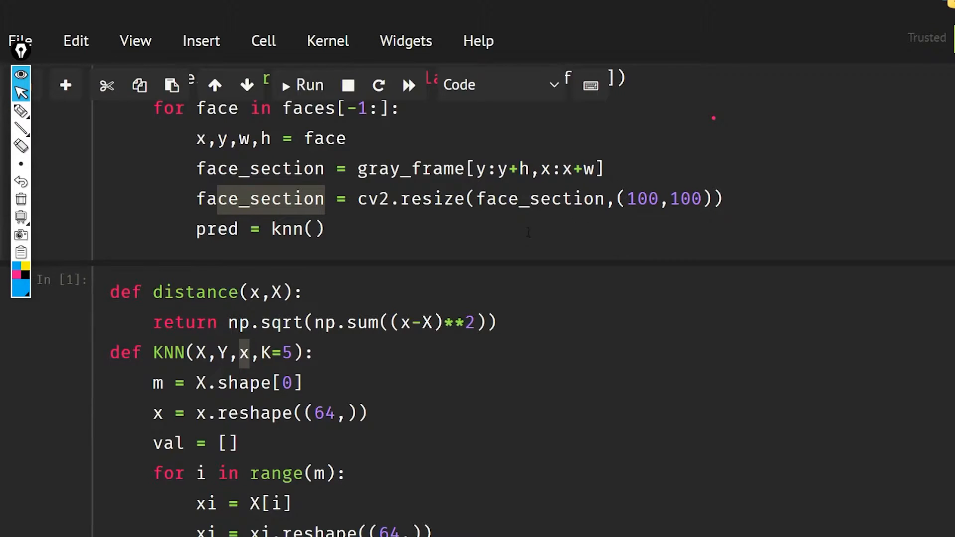
Step: Pass face_dataset, face_labels and face_section.flatten() into the knn call
click(313, 229)
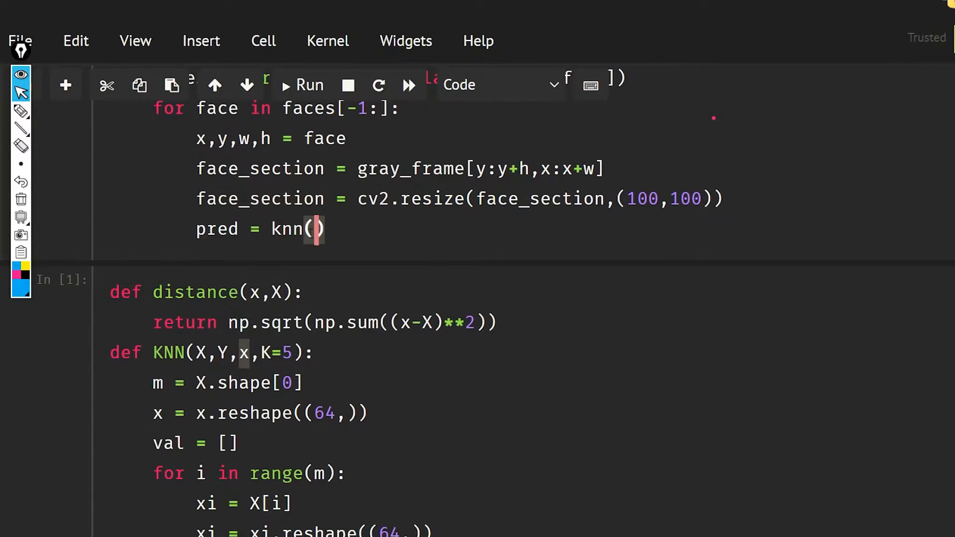
text(face)
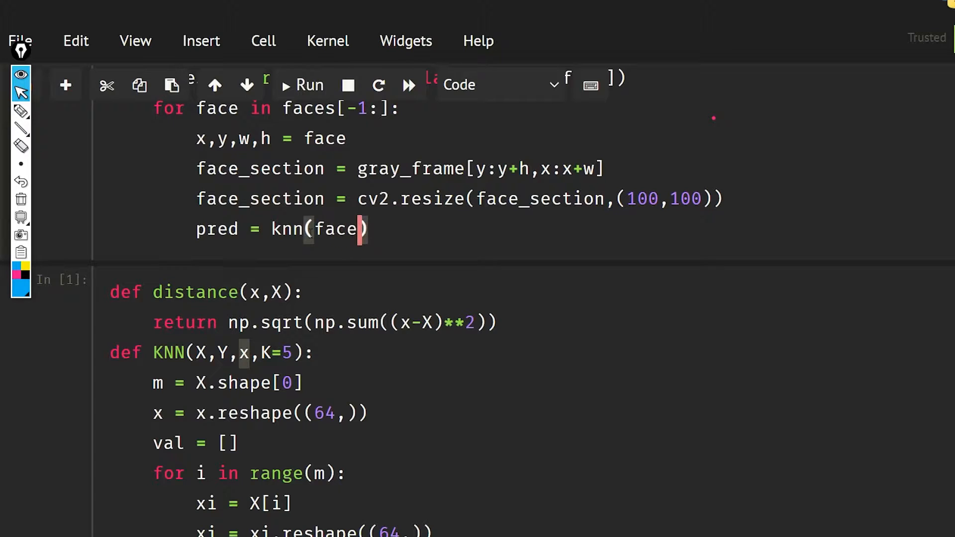
text(_datase)
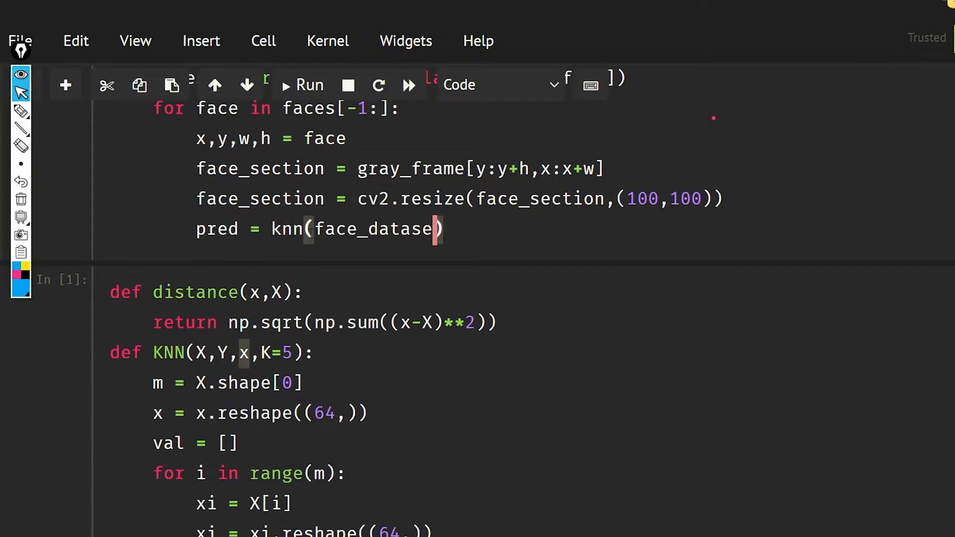
text(,)
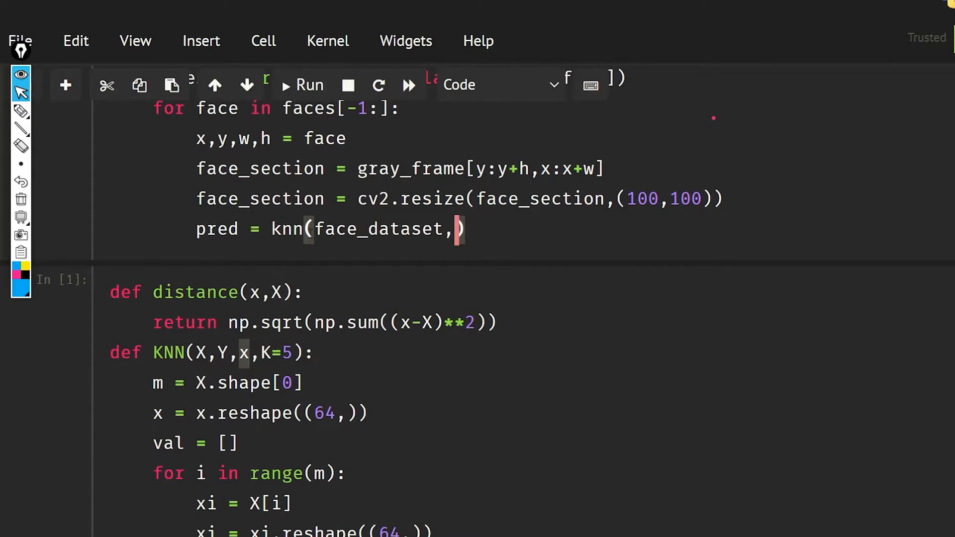
text(face_labels,face_sectio)
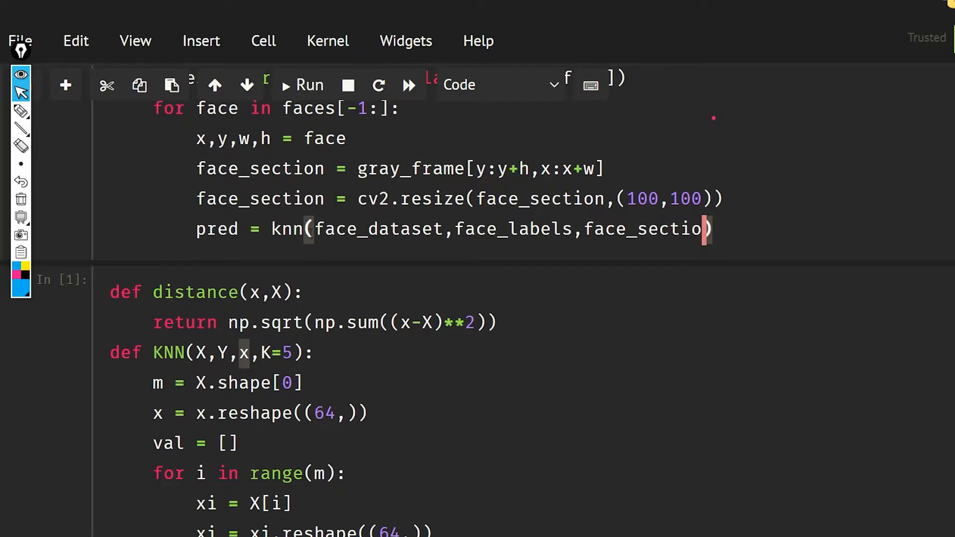
text(.flatte)
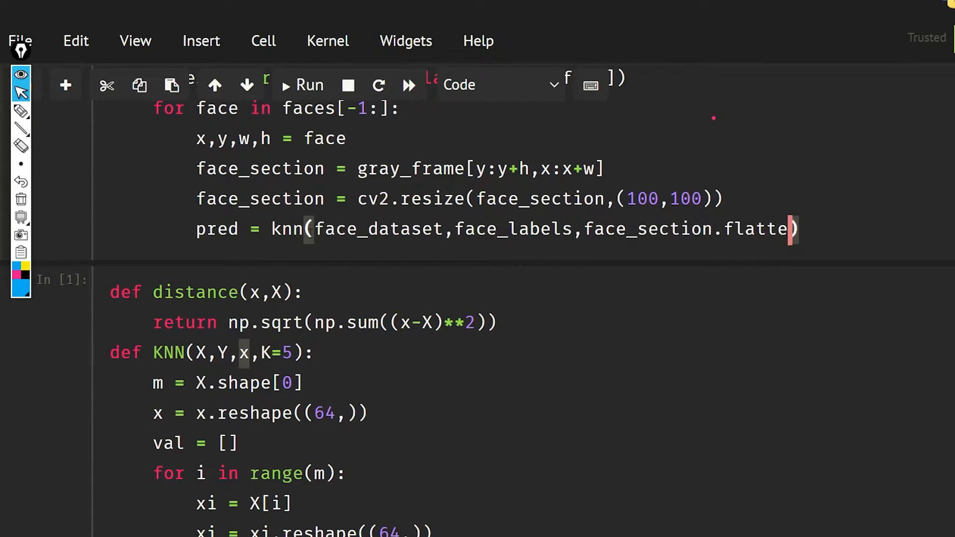
text(())
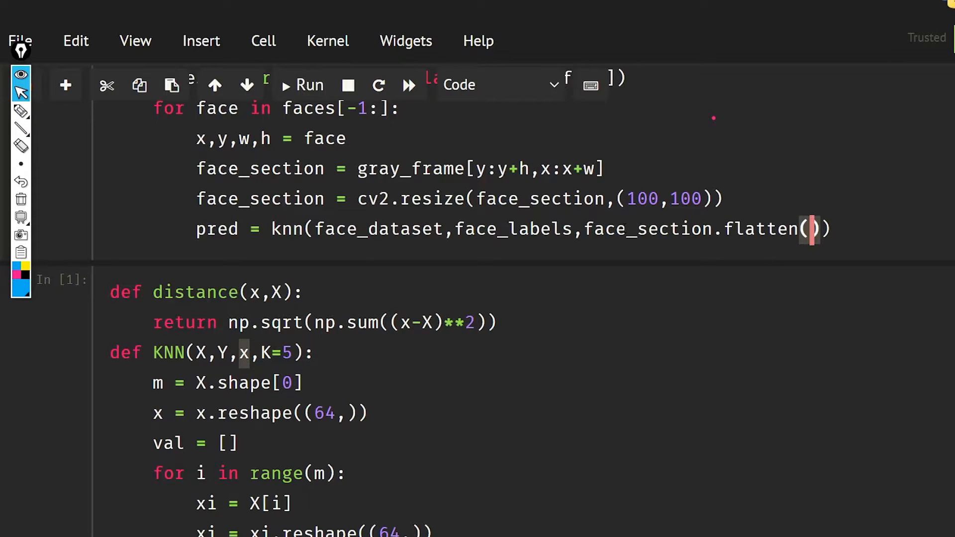
Step: Select the .flatten() call for removal and scroll to the KNN definition
scroll(down, 3)
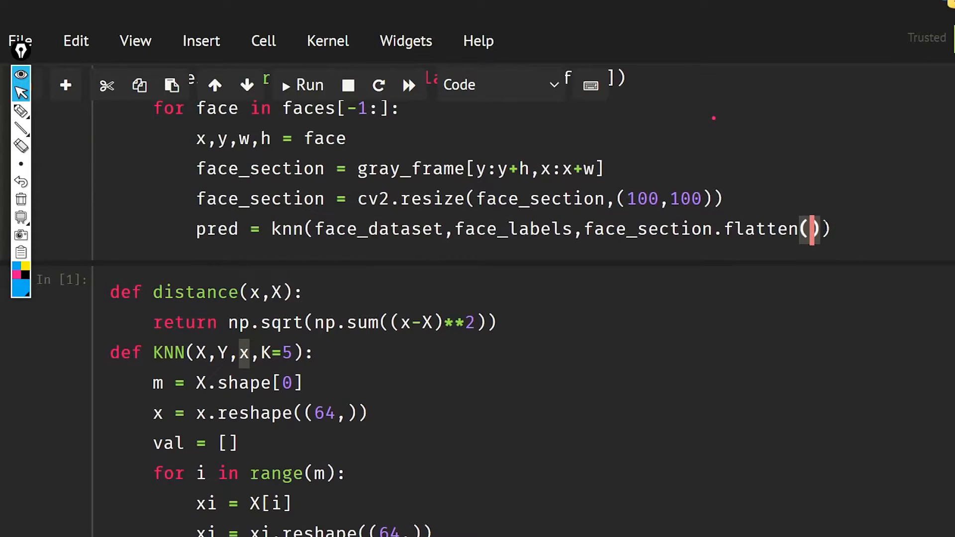
double_click(761, 228)
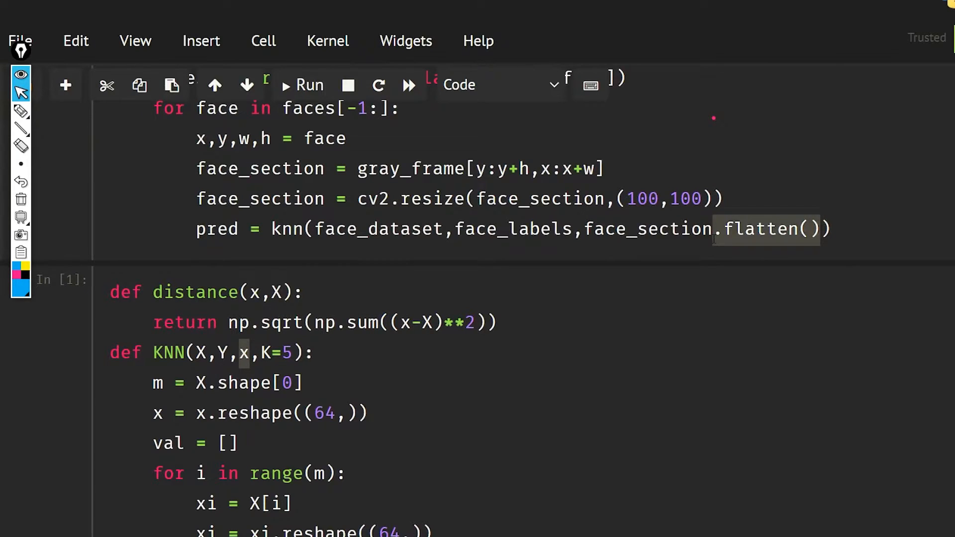
scroll(down, 3)
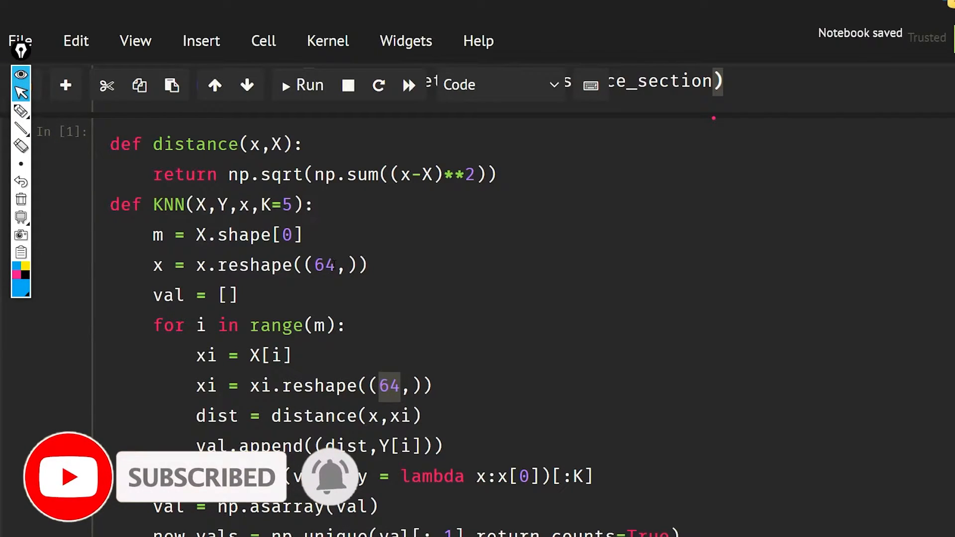
Step: Change both reshape sizes in the KNN function from 64 to 10000
text(12)
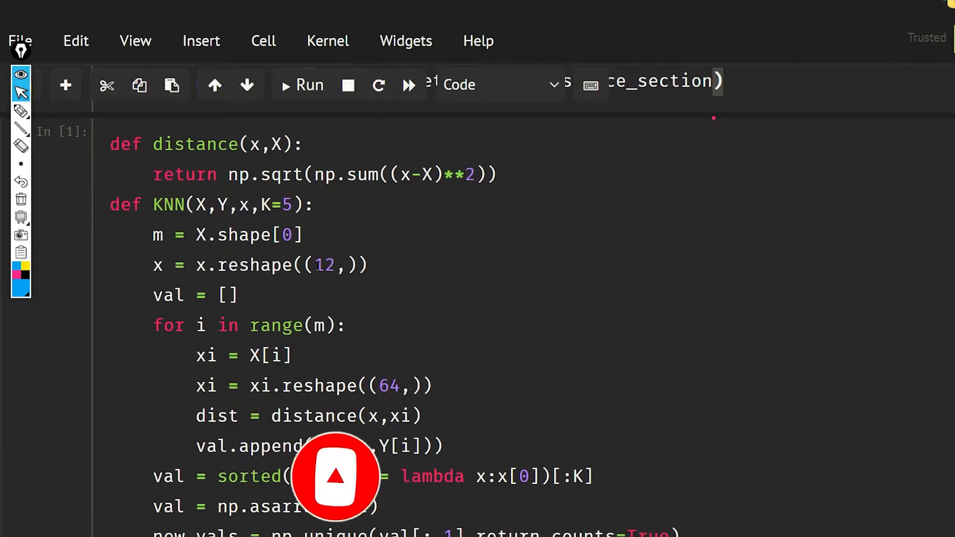
text(1000)
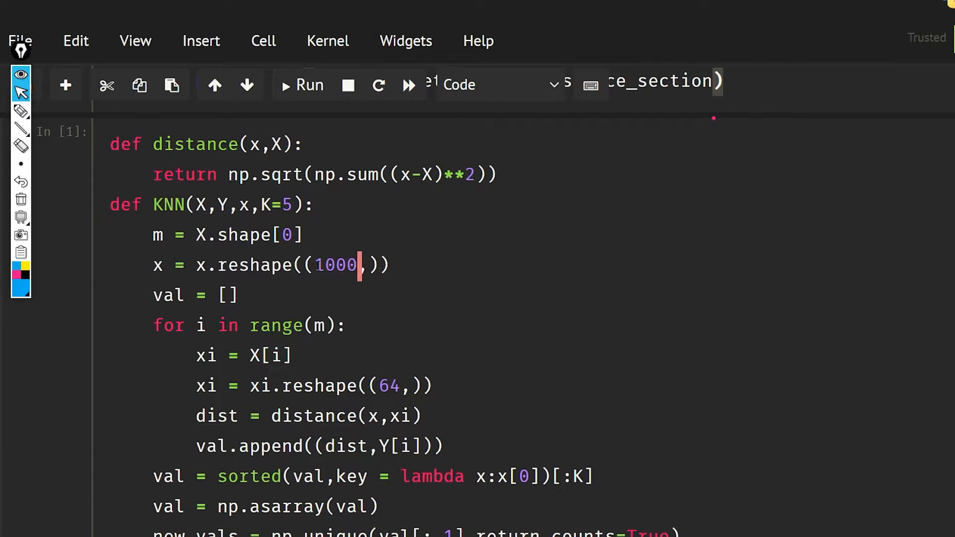
text(0)
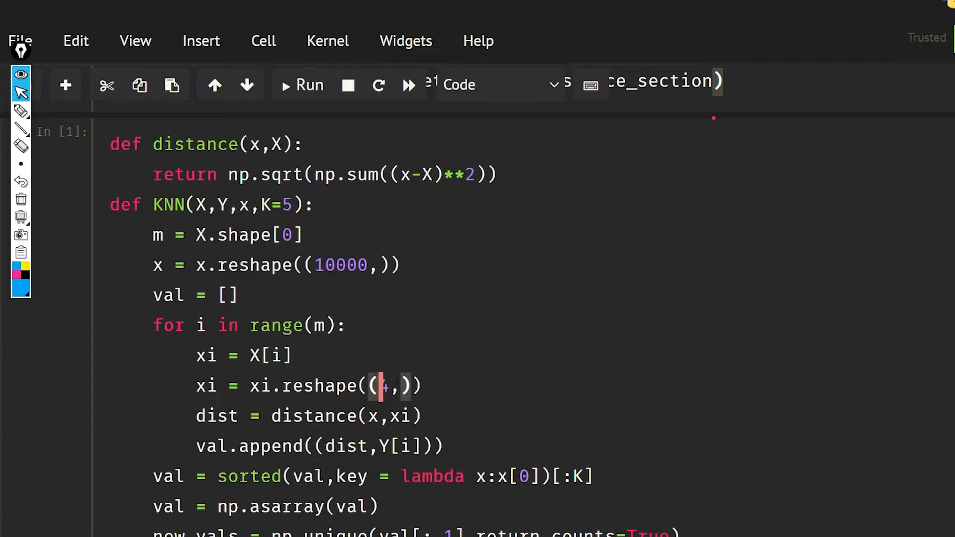
text(10000)
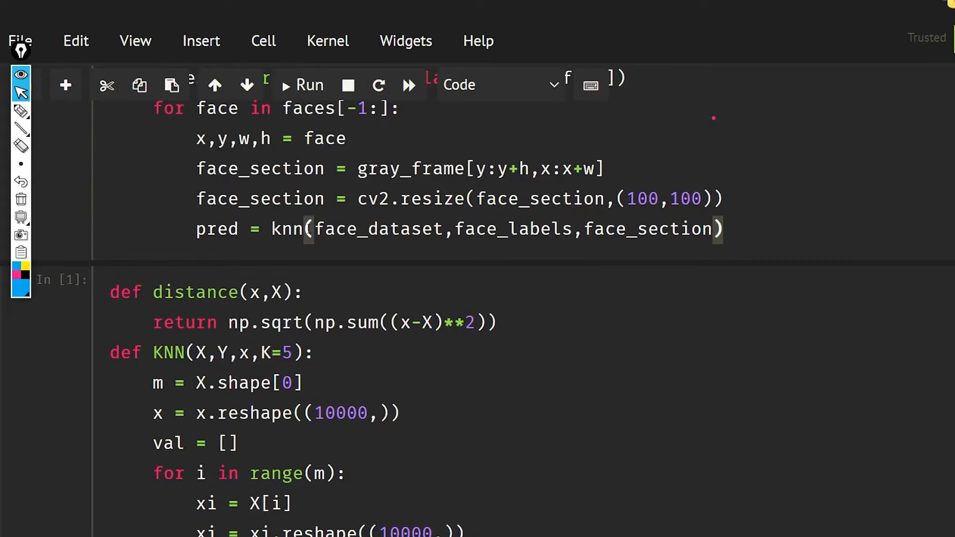
Step: Add pred_name = names[int(pred)] after the knn prediction
key(enter)
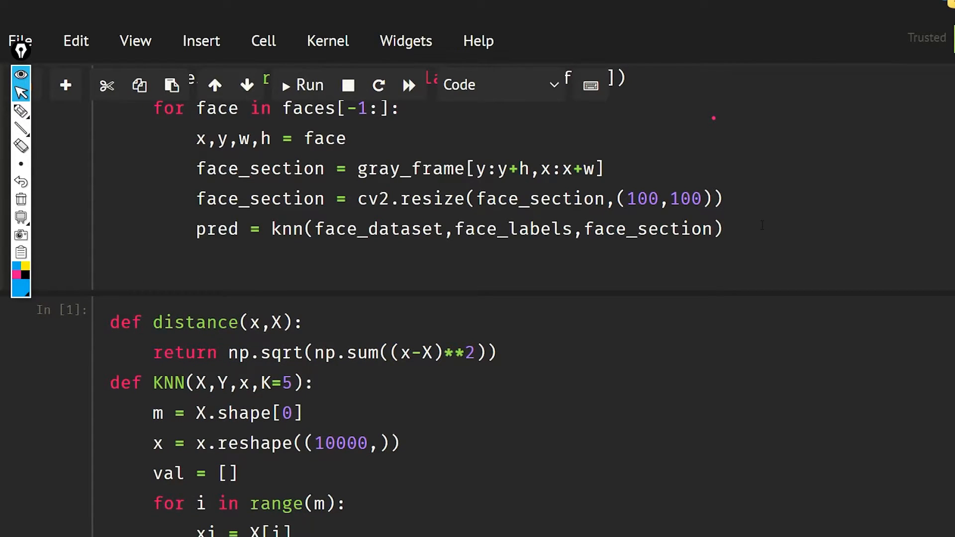
text(pred)
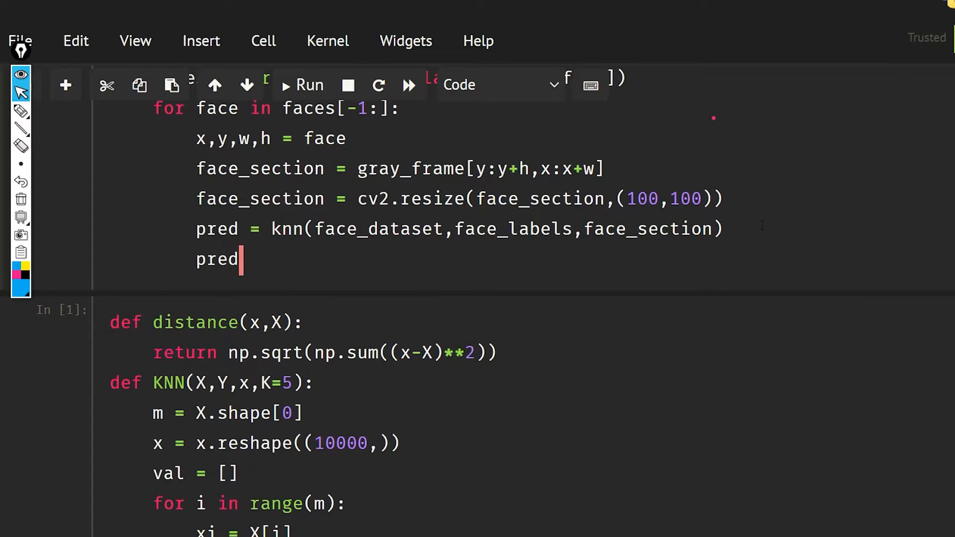
text(_)
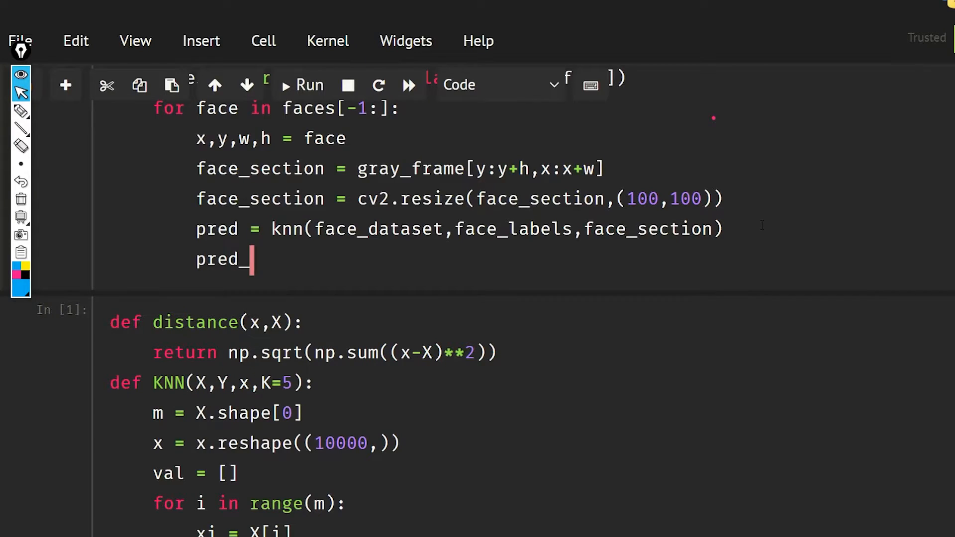
text(name =)
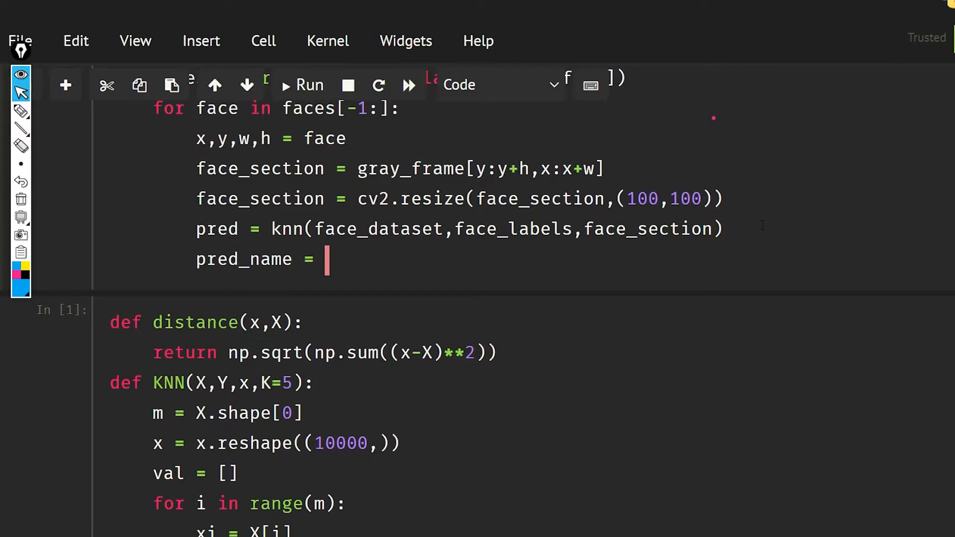
text(names)
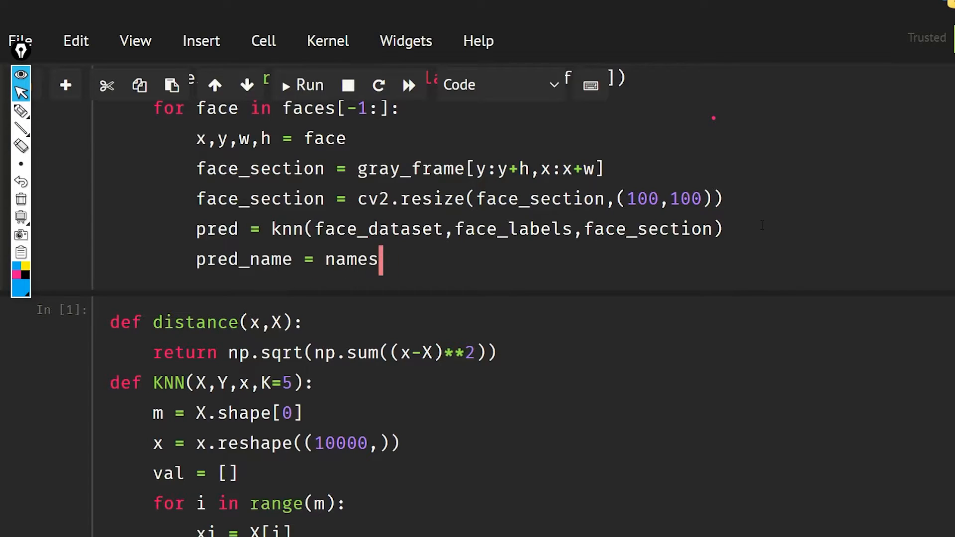
text([)
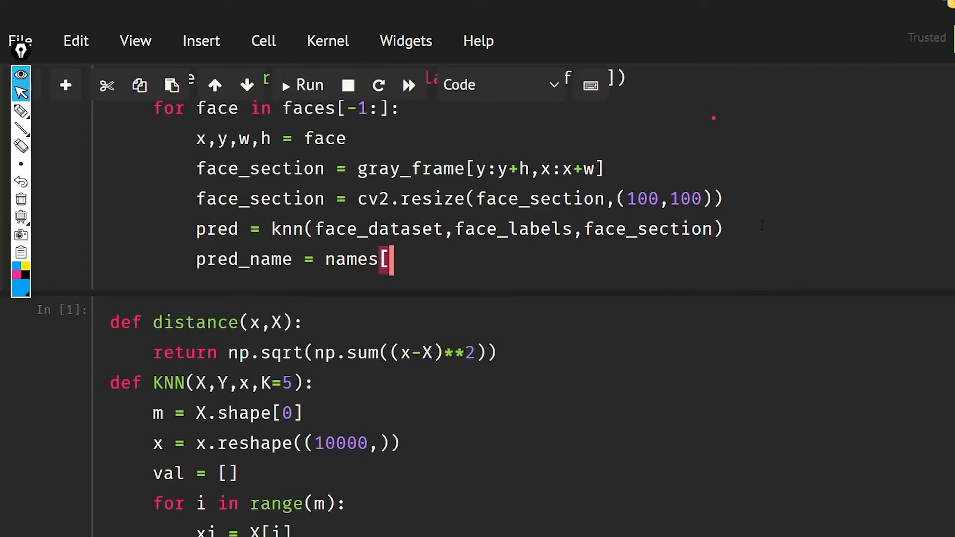
text(p)
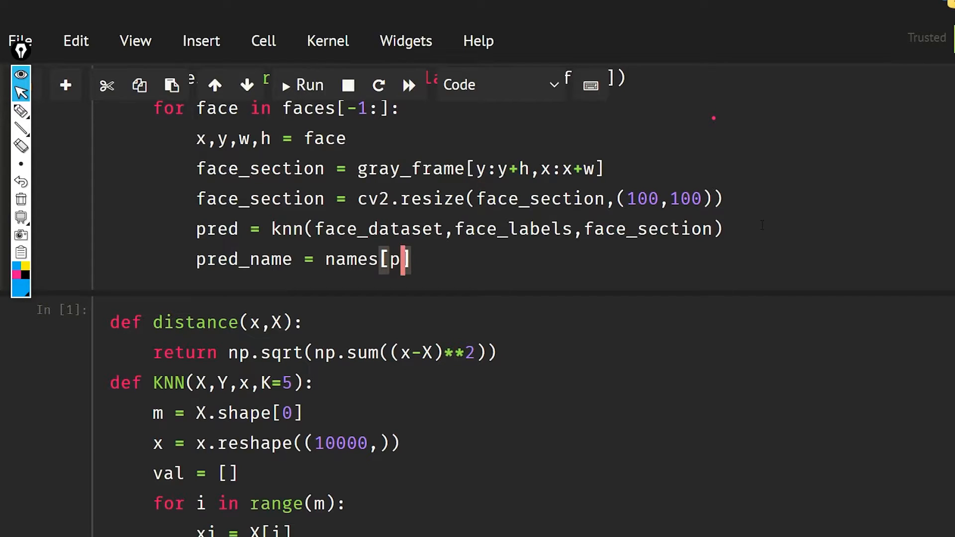
text(int(pred)
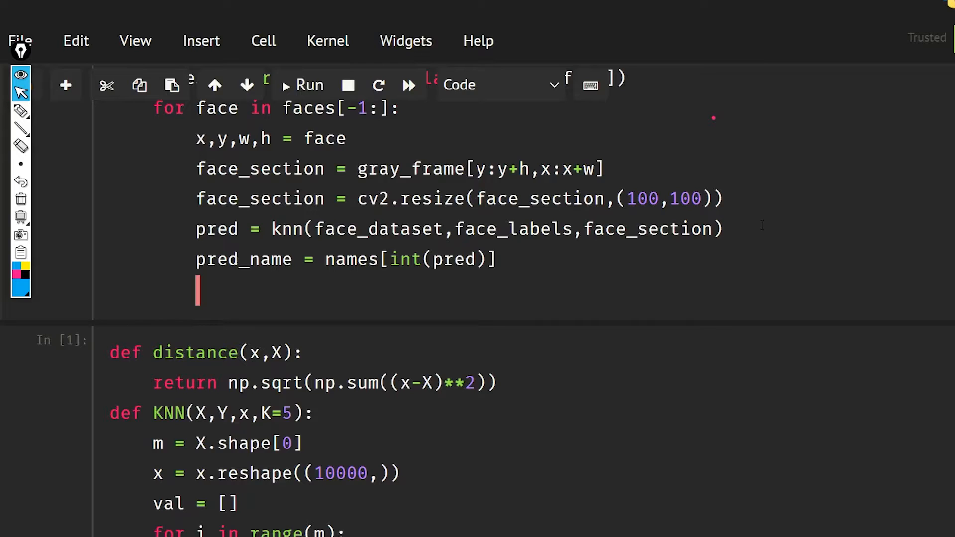
Step: Add cv2.putText drawing pred_name above each face with FONT_HERSHEY_SIMPLEX, scale 1, colour (255,0,0)
text(cv2.)
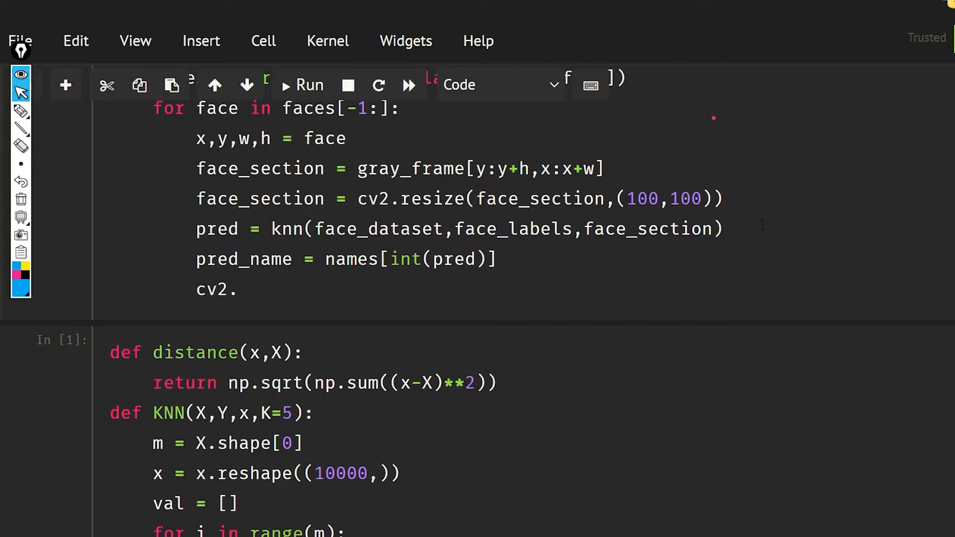
text(put)
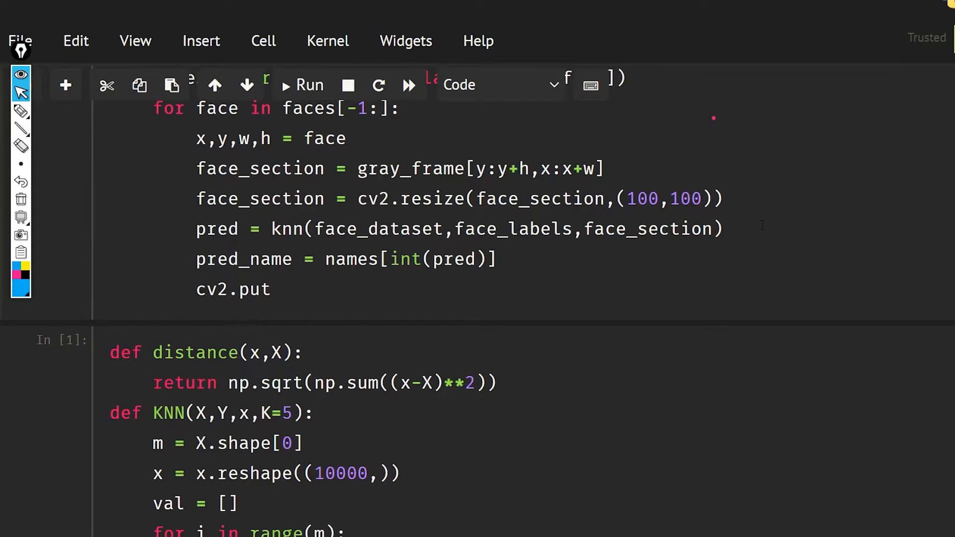
text(Tes)
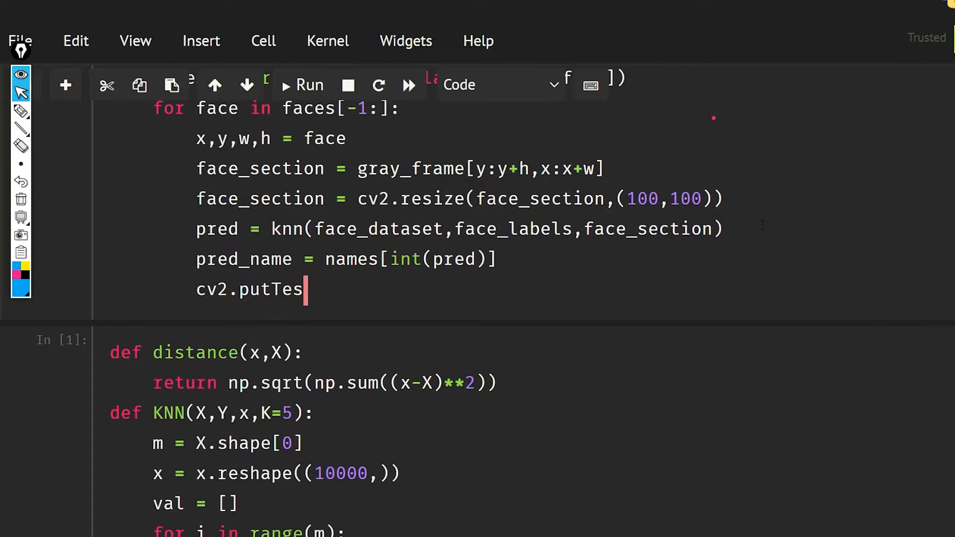
text(t(f))
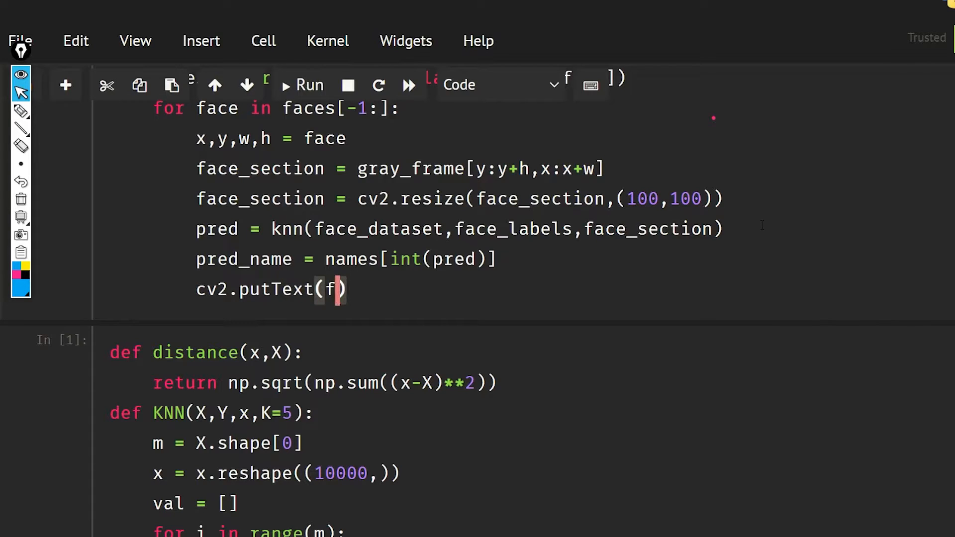
text(rame,)
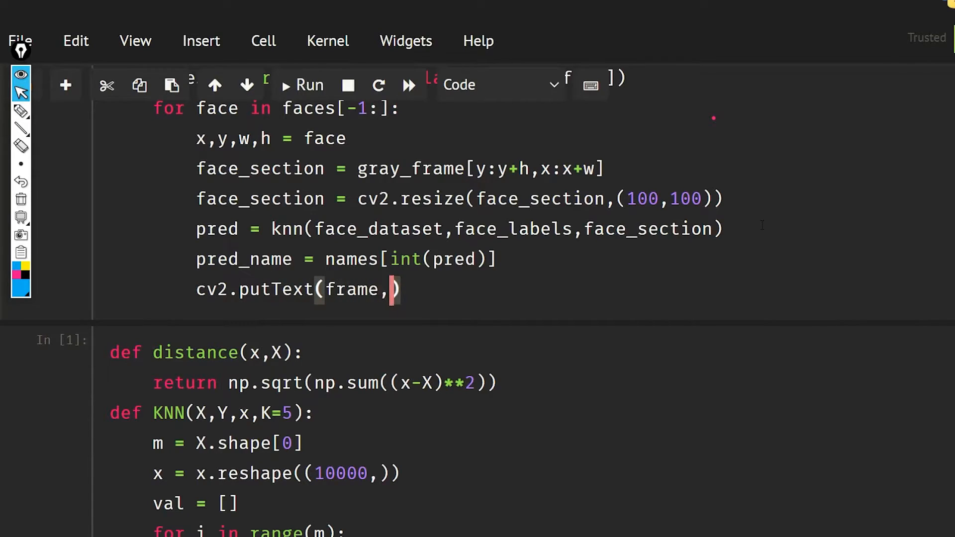
text(pred)
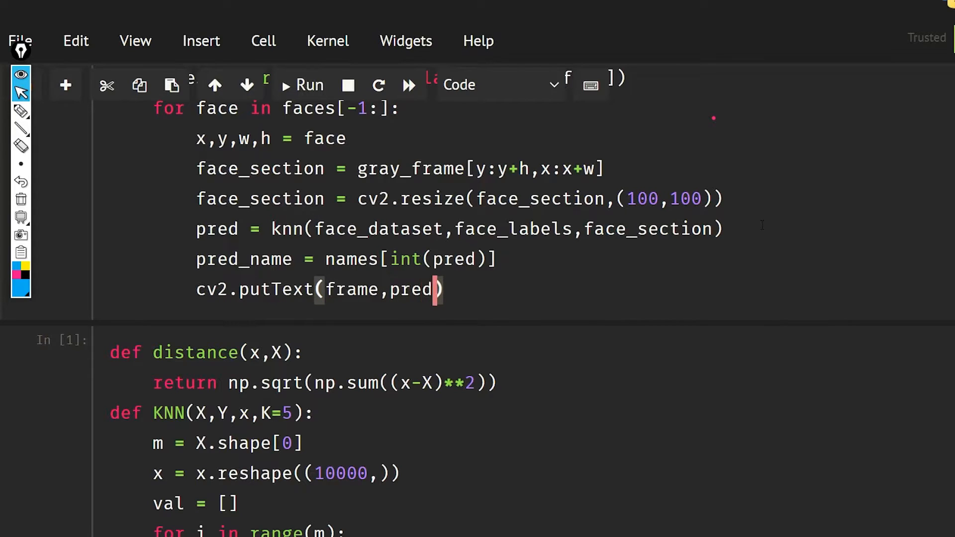
text(_name,(x)
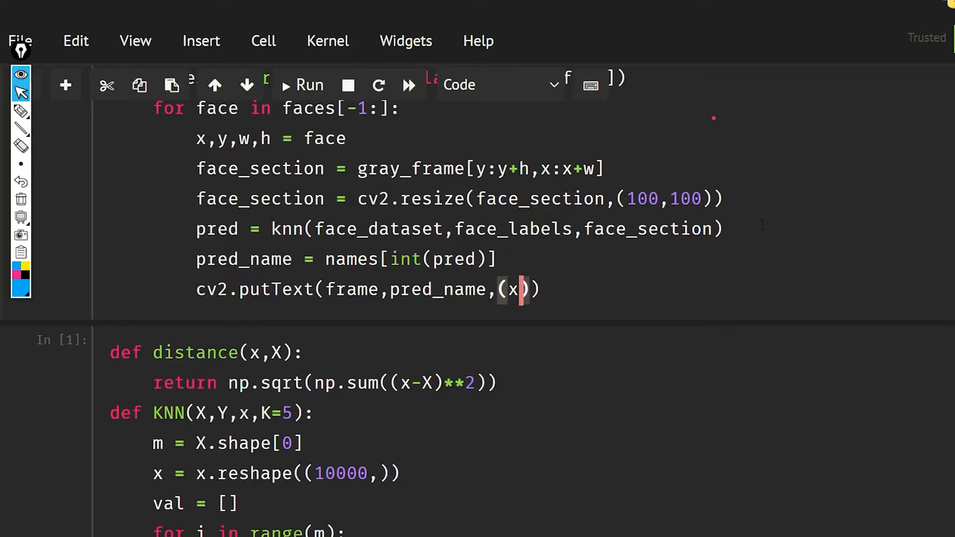
text(,y-2)
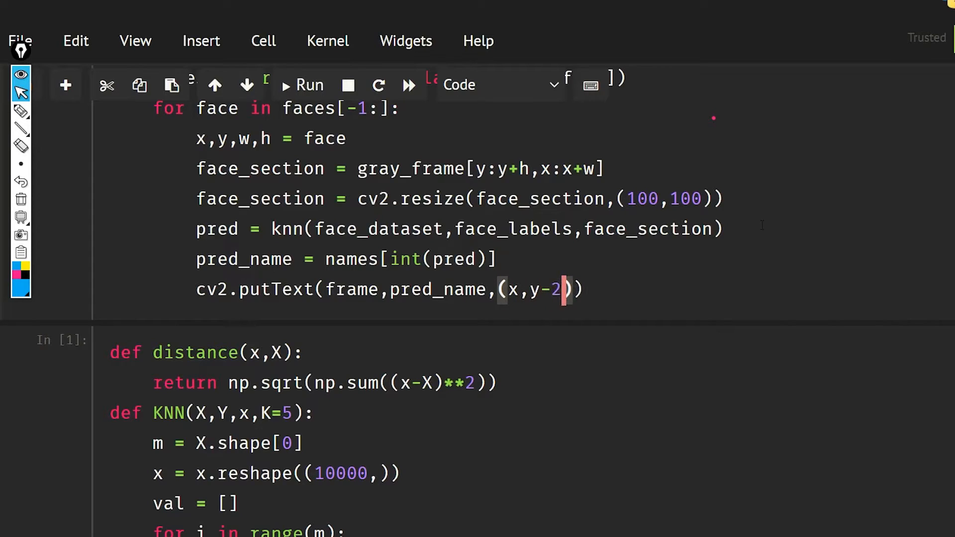
text(0)
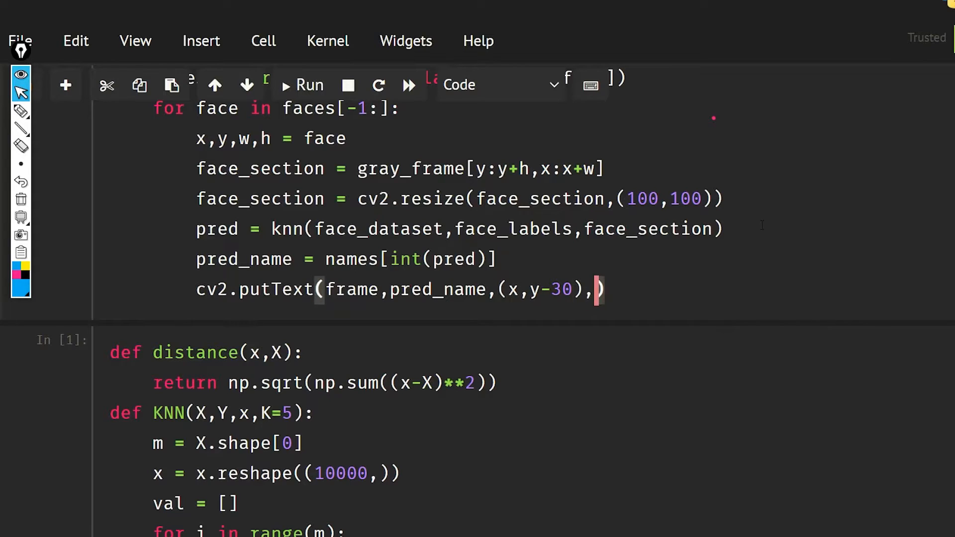
text(cv2.FONT)
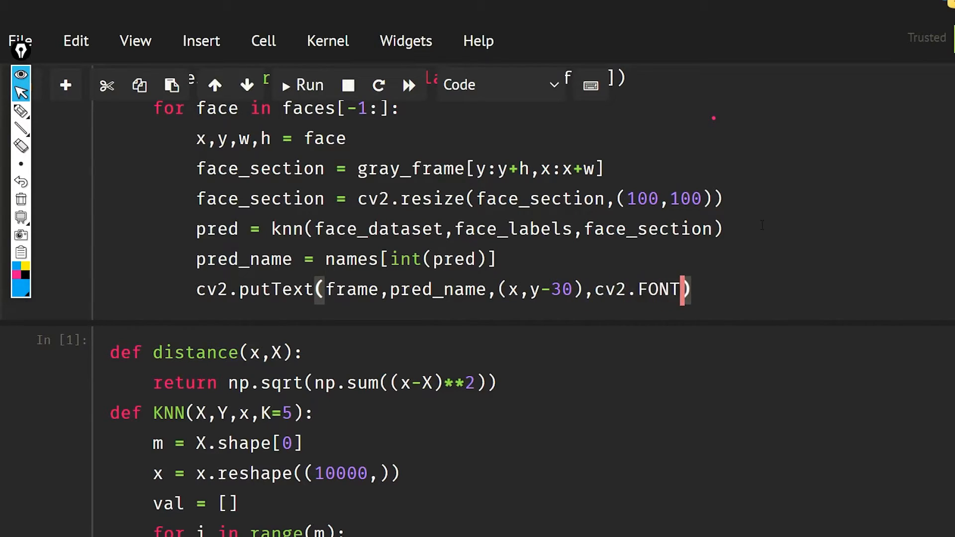
text(_HE)
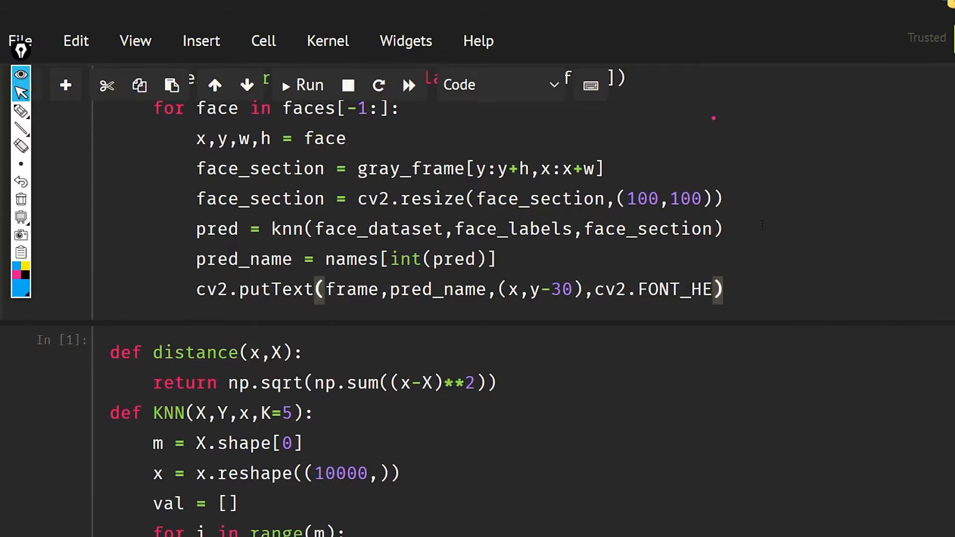
text(RSHE)
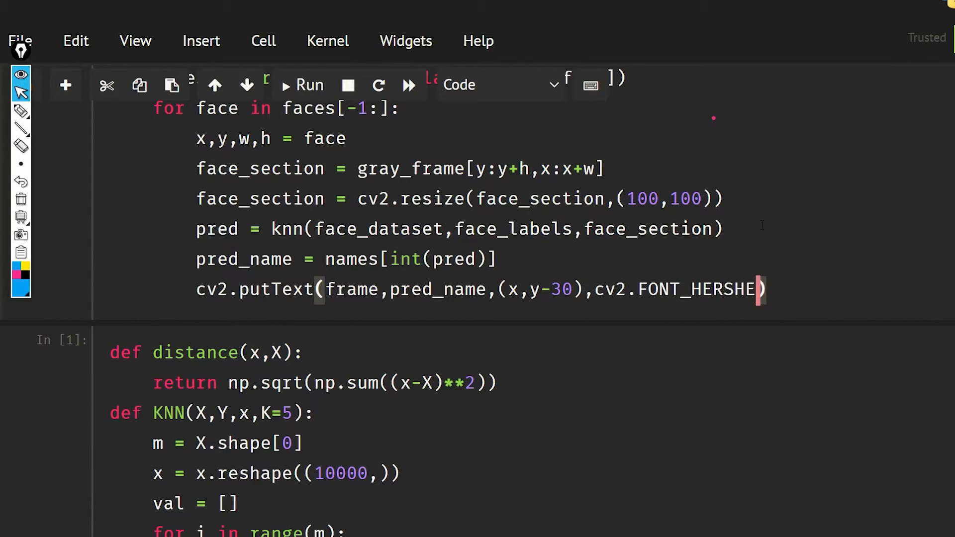
text(Y_SIMPL)
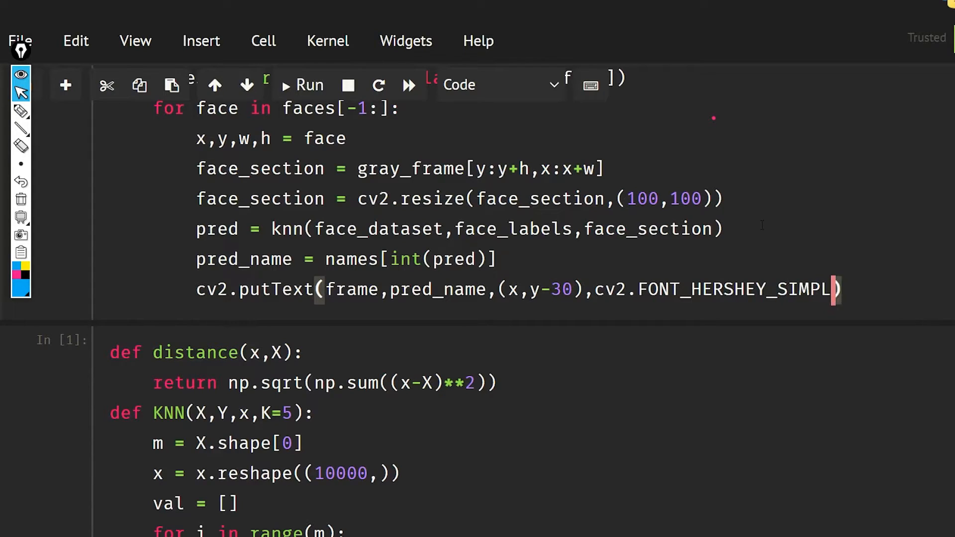
text(EX,)
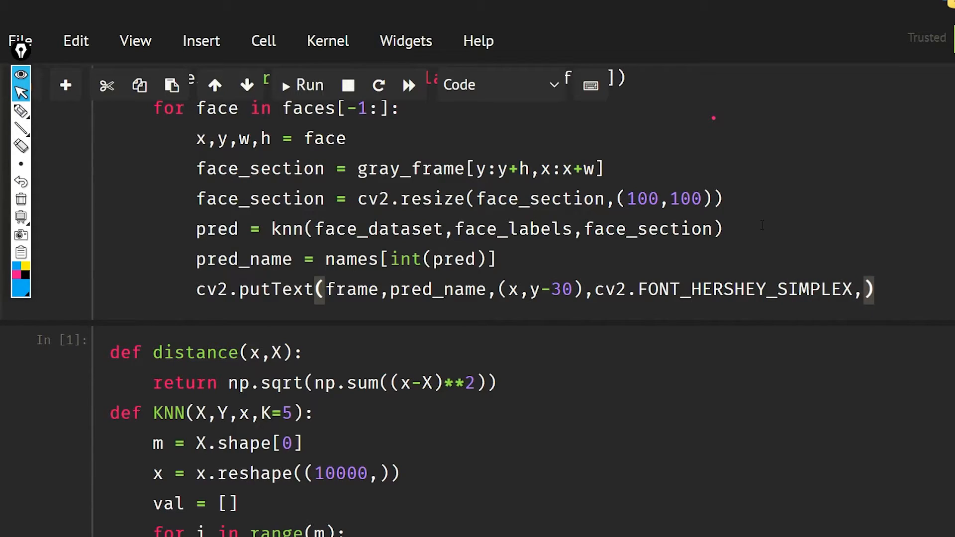
text(1)
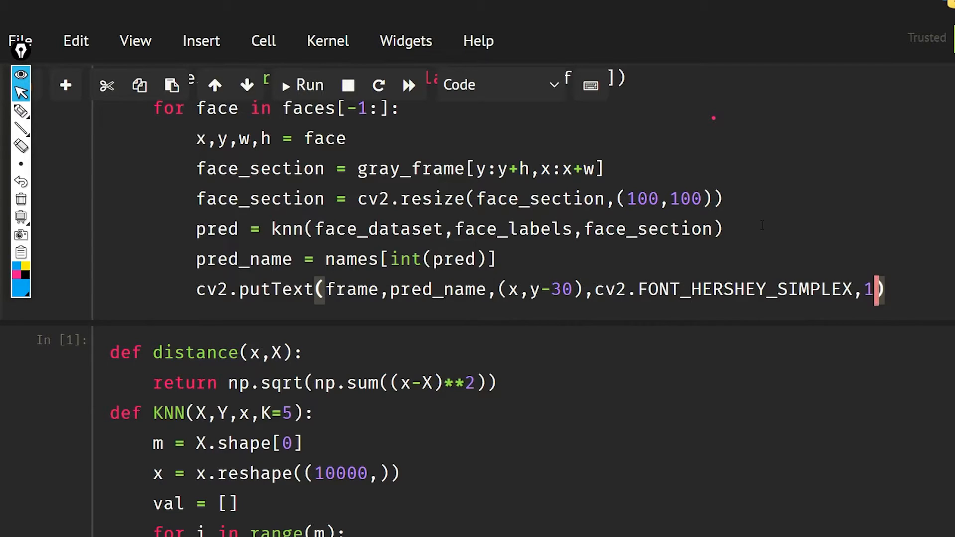
text(,)
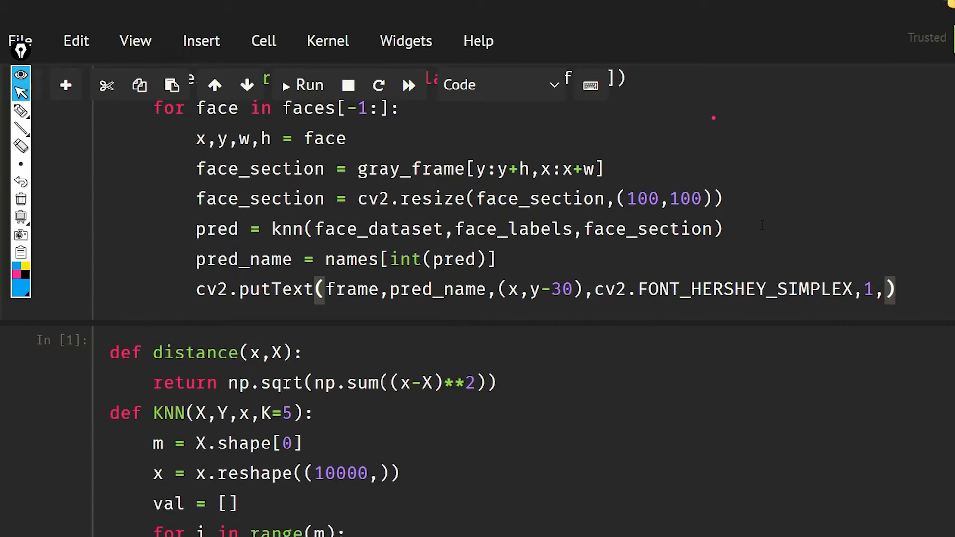
text(()
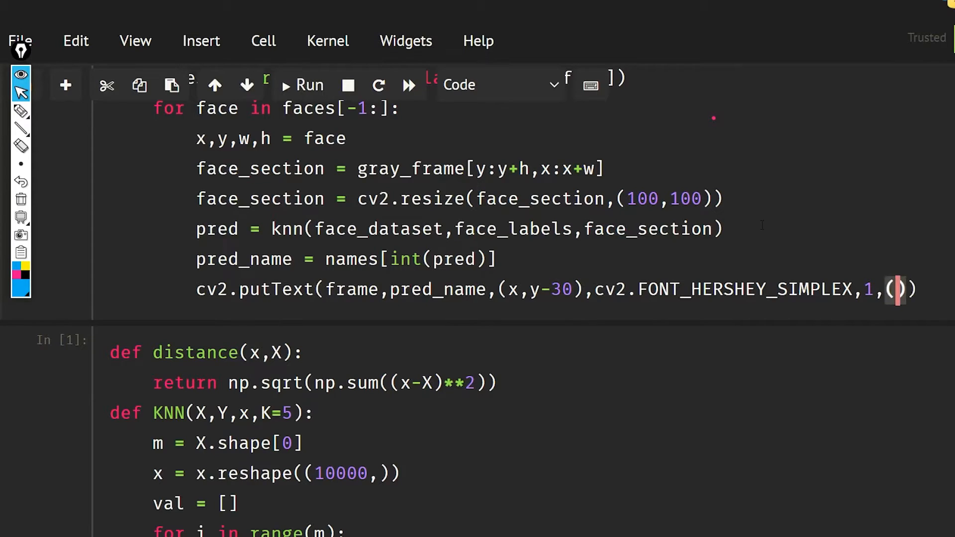
text(255)
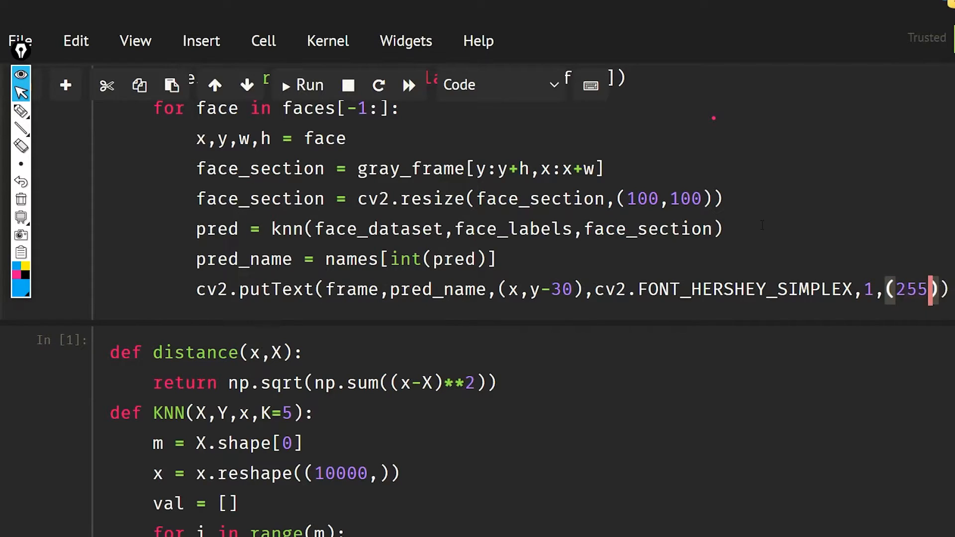
text(,0,0)
text(\)
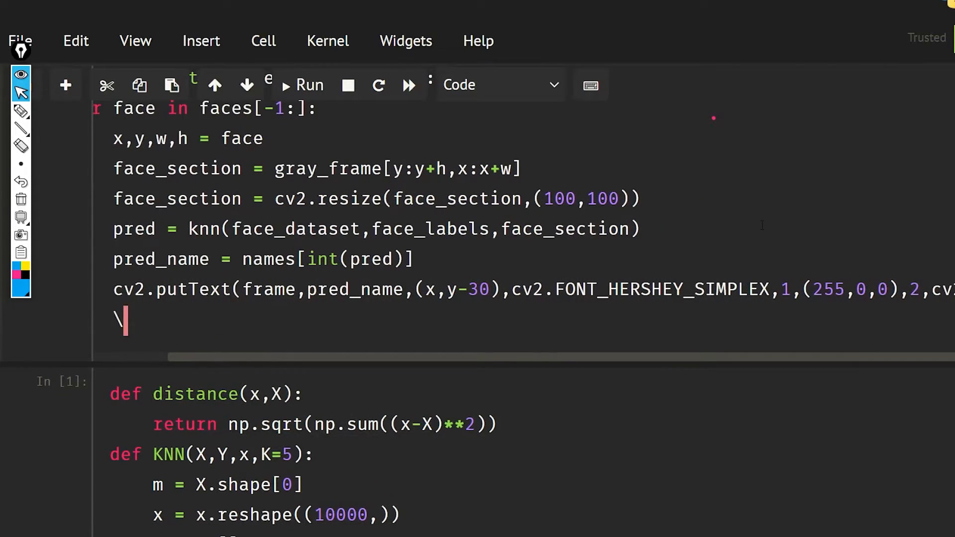
Step: Add cv2.rectangle framing the face from (x,y) to (x+w,y+h) in (0,255,0), thickness 10
text(cv)
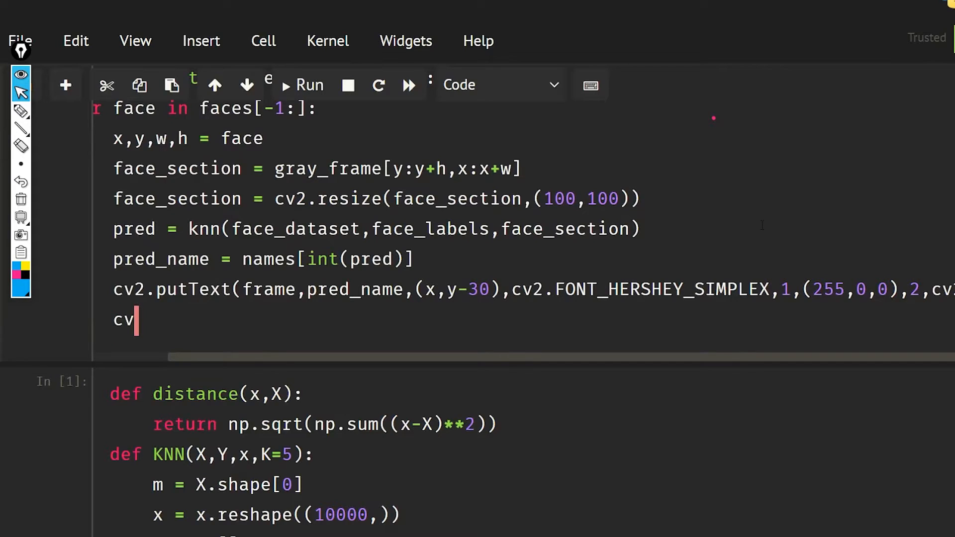
text(2.rect)
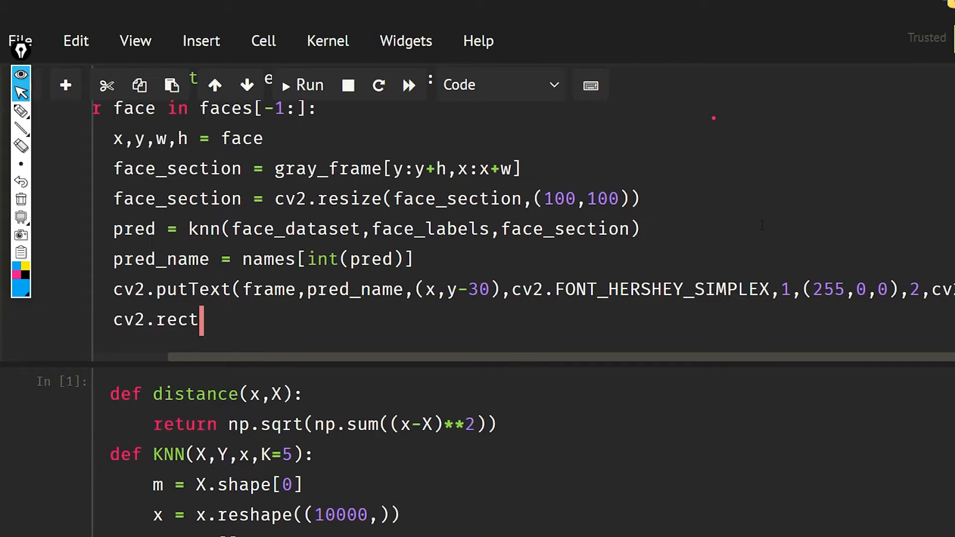
text(ange(far)
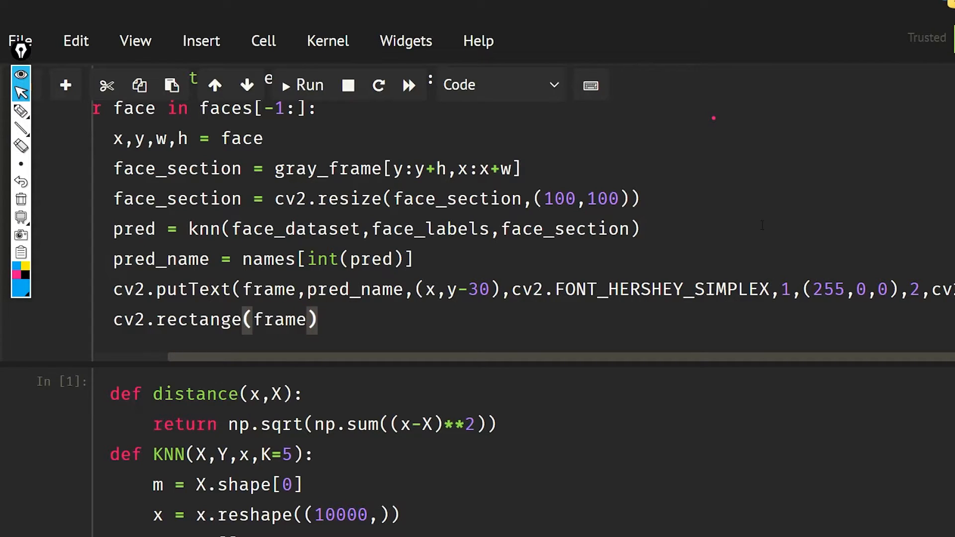
text(,(x)
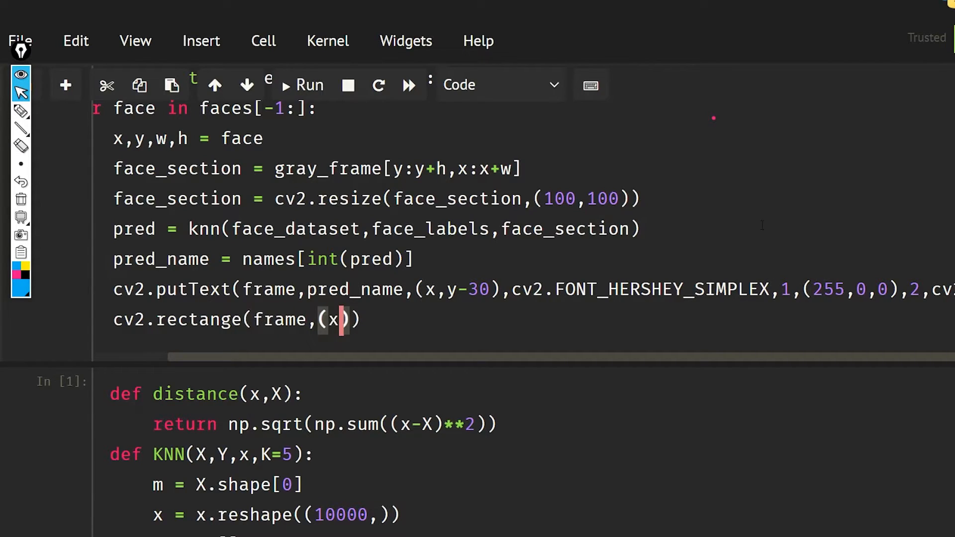
text(,y)
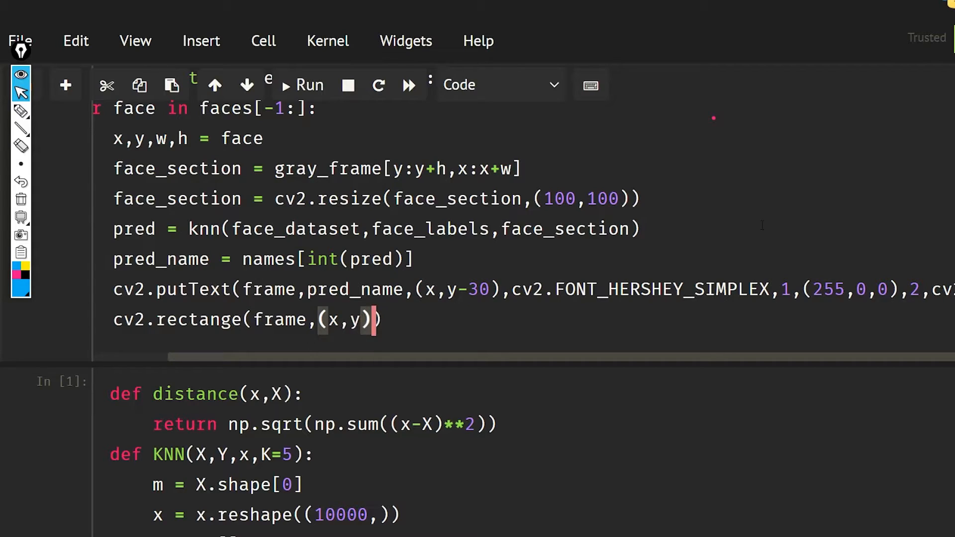
text(,(x+)
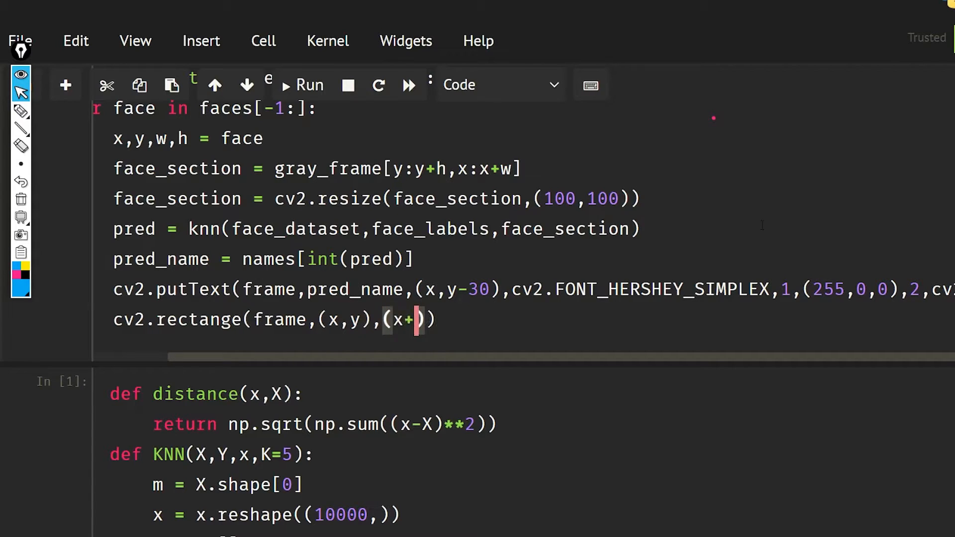
text(w)
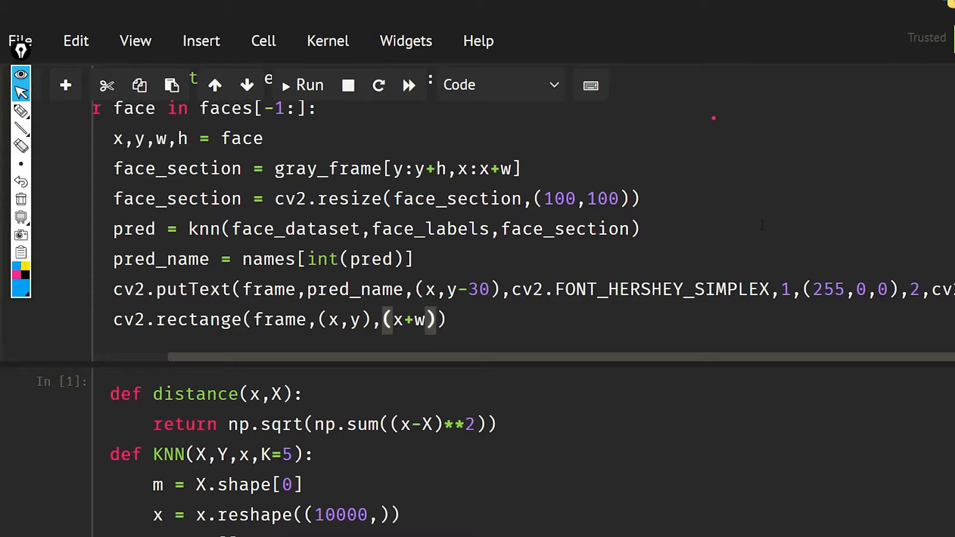
text(,y+h),()
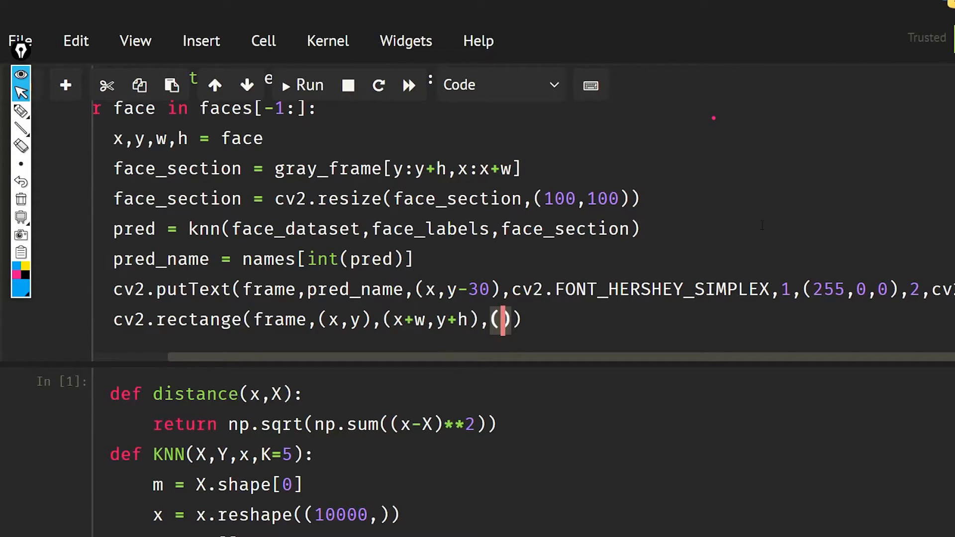
text(0,)
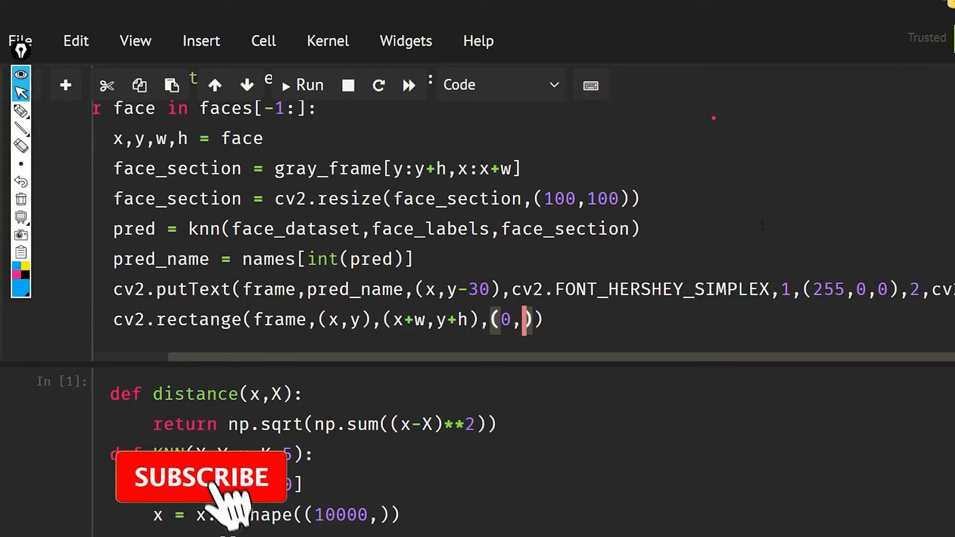
text(255,0)
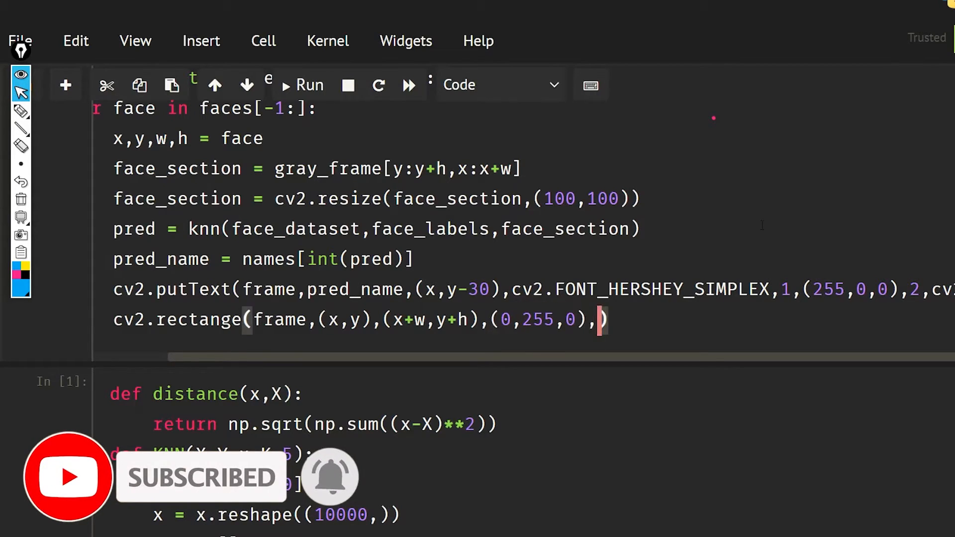
text(10)
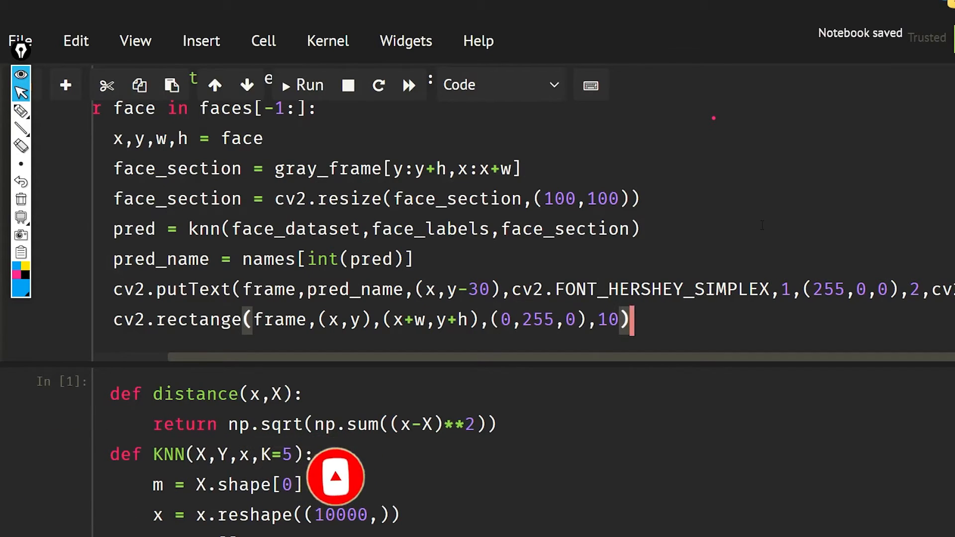
text(c)
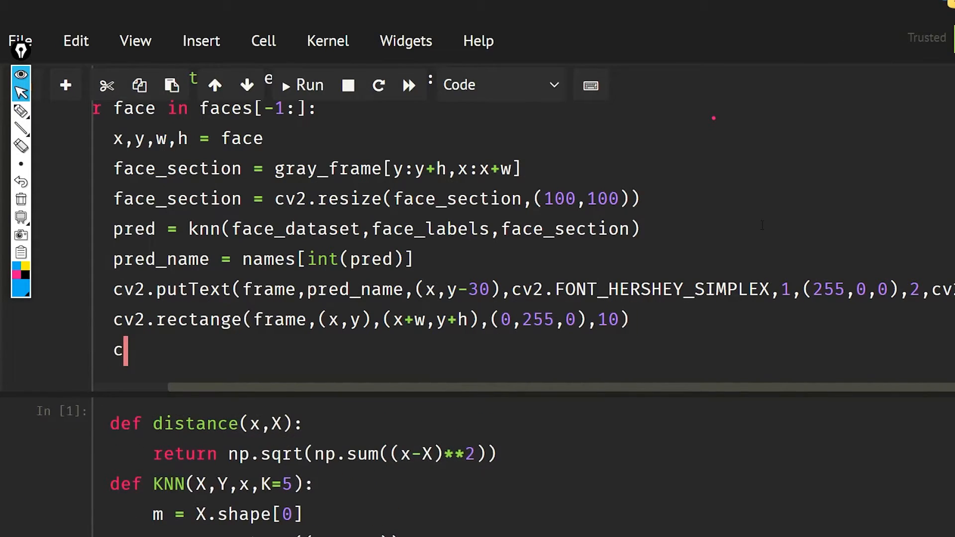
Step: Add cv2.imshow("camera",frame) after the face loop to display the annotated frame
text(v2.i)
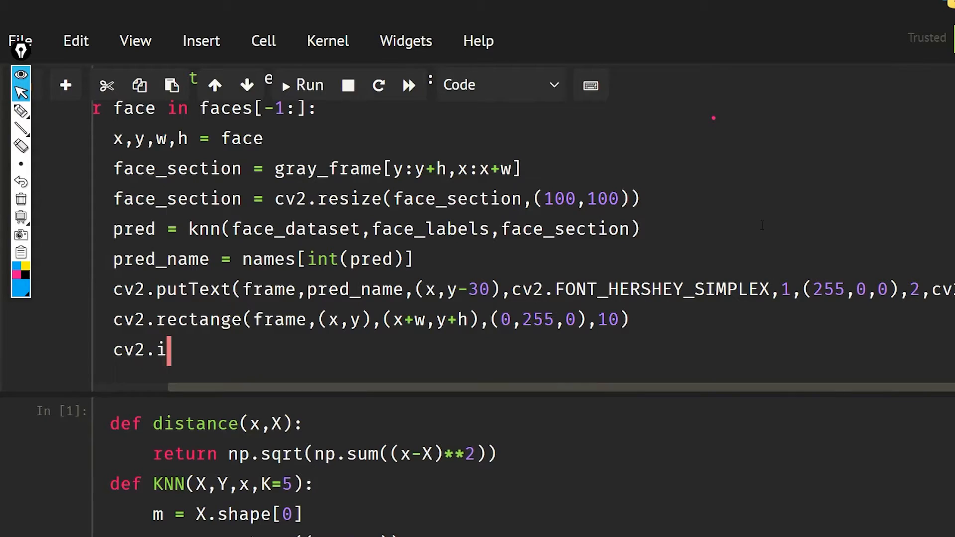
text(msho)
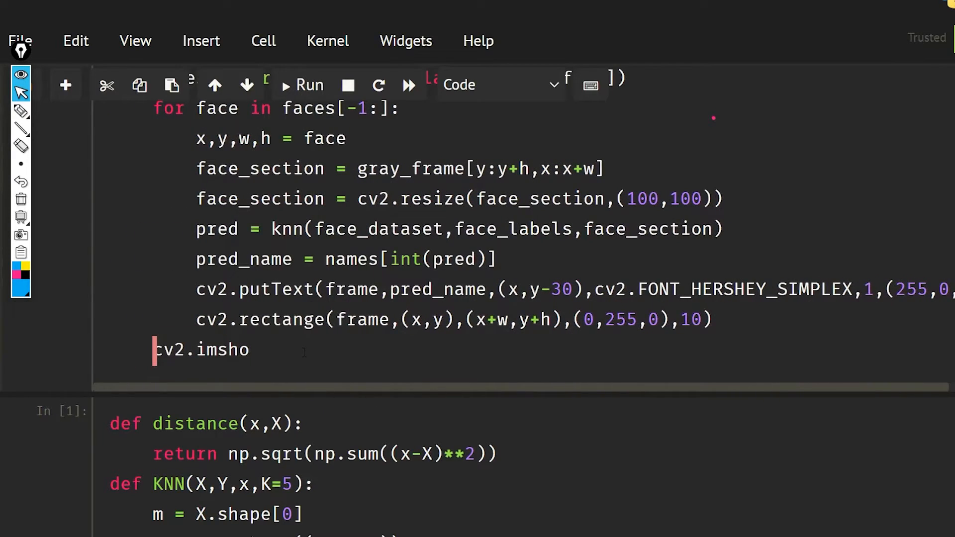
text(w("camera)
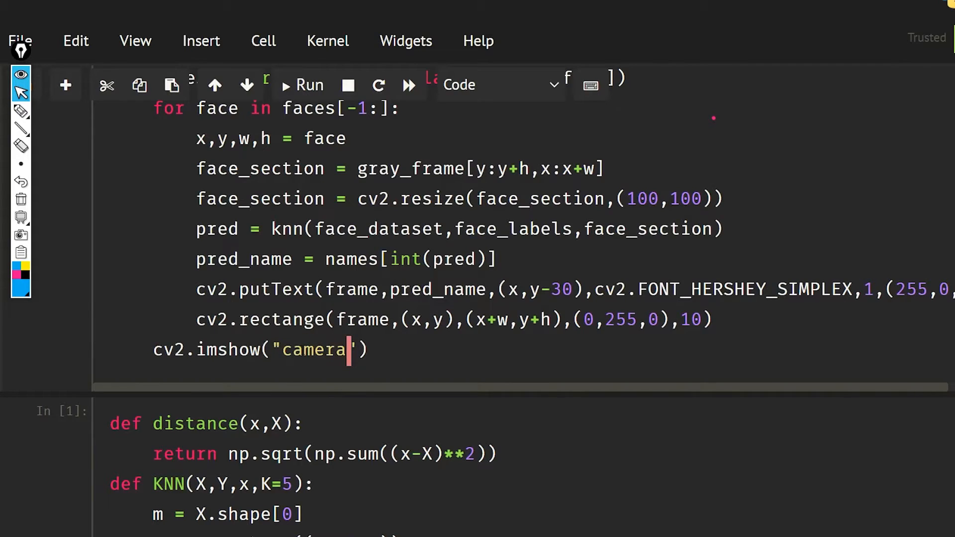
text(,fa)
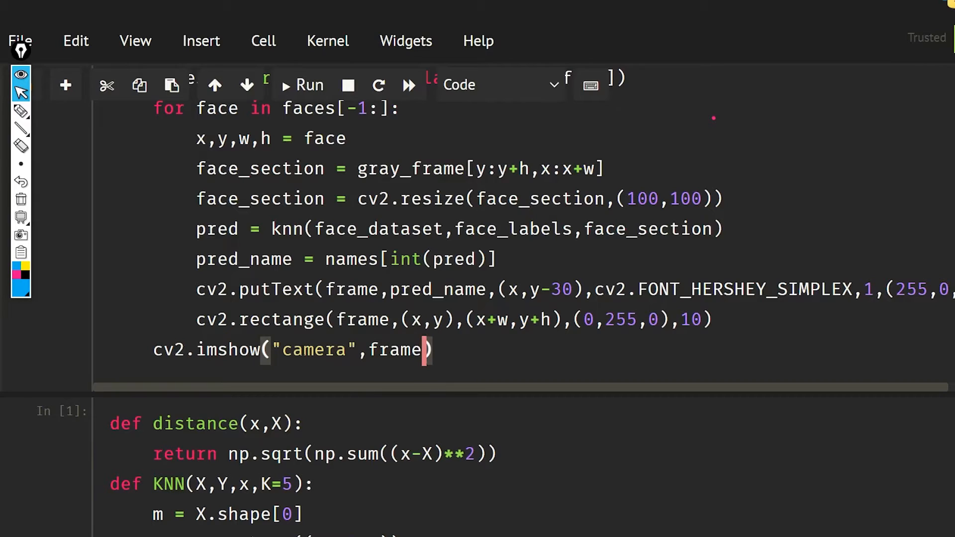
double_click(311, 349)
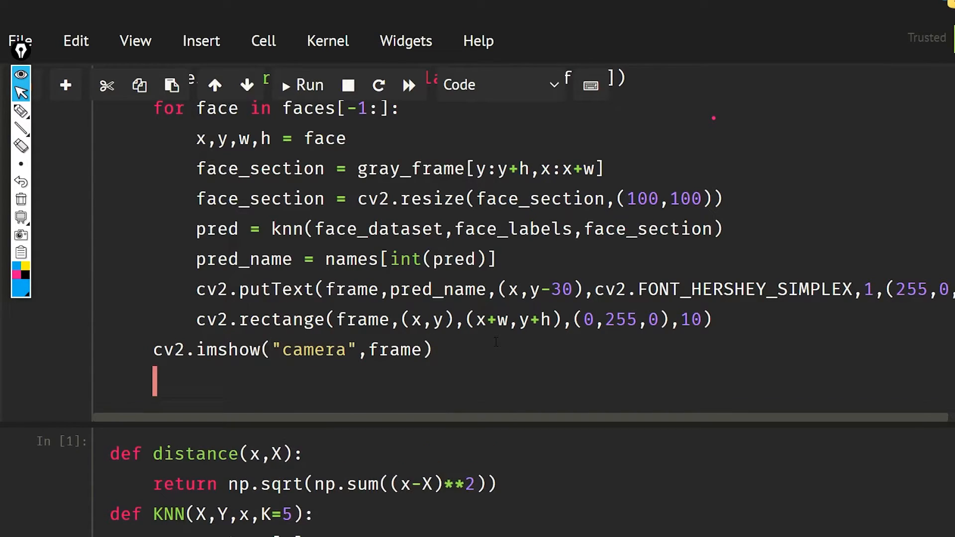
Step: Read key_pressed from cv2.waitKey(1) with 0xFF and break the loop when it equals ord('q')
text(key_)
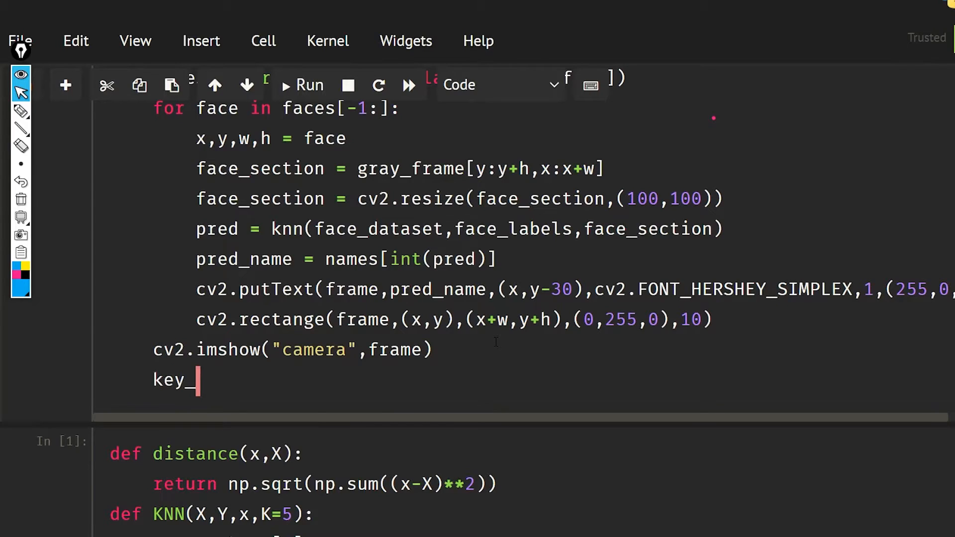
text(press =)
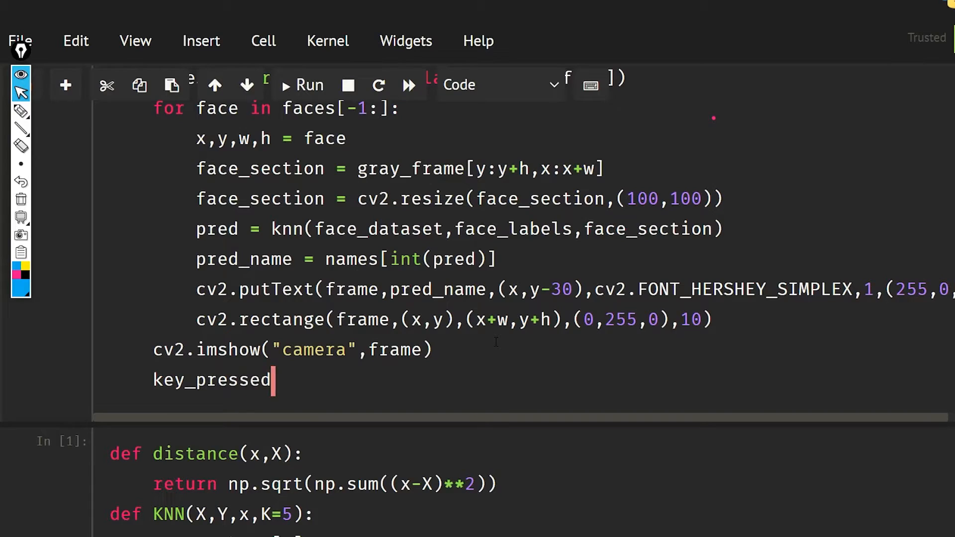
text(= cv2.)
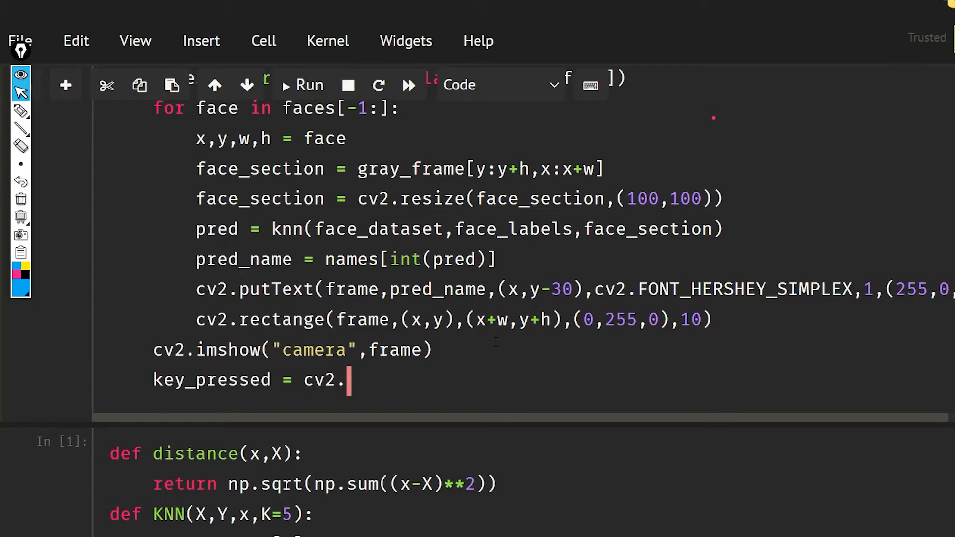
text(waitKey)
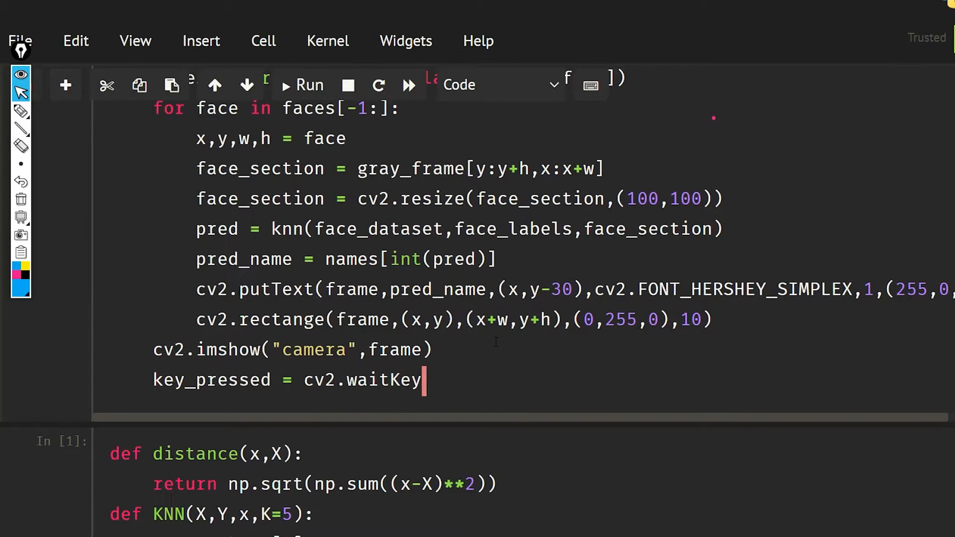
text((1))
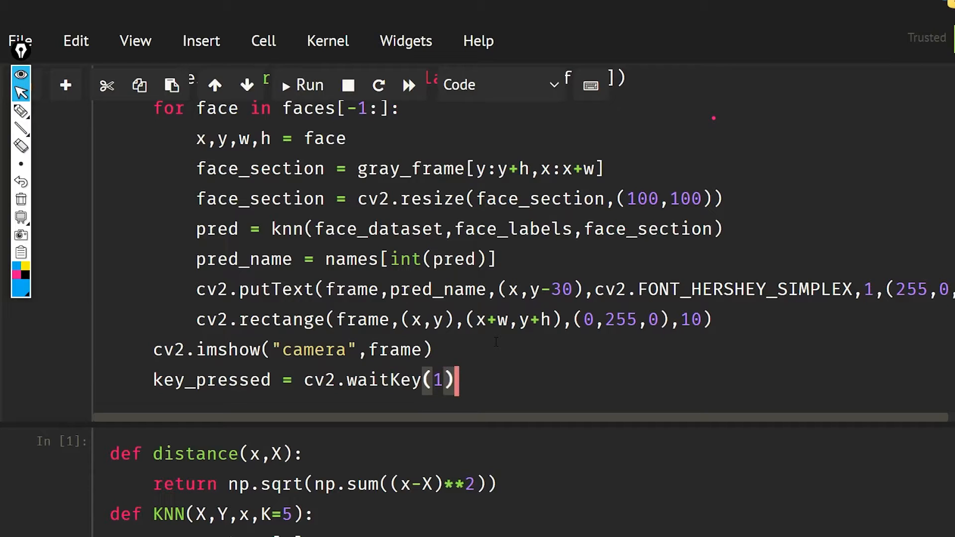
text(* 0x)
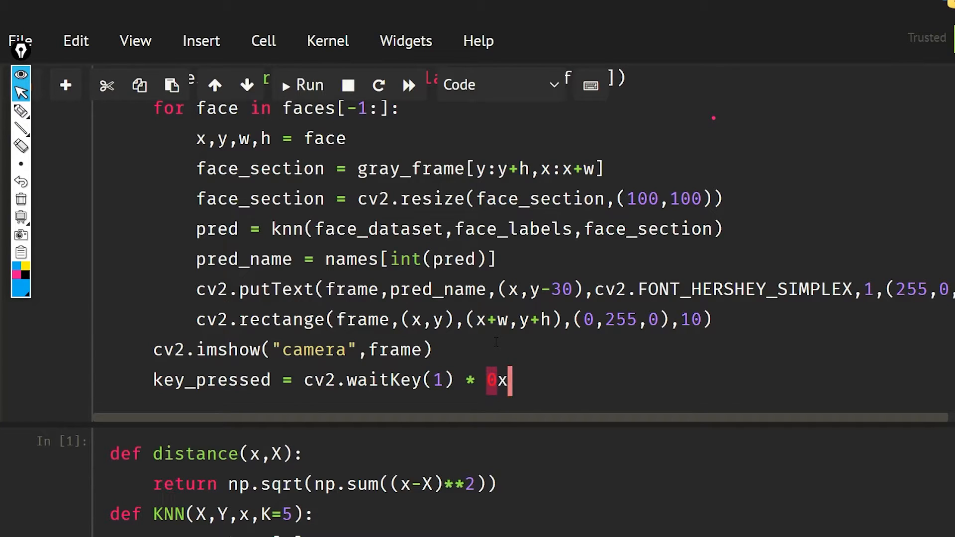
text(FF)
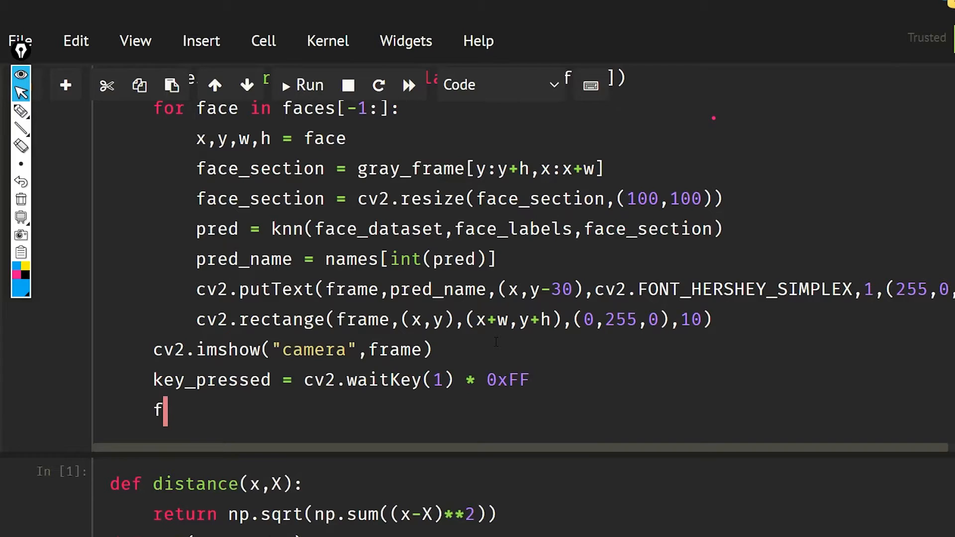
text(if key)
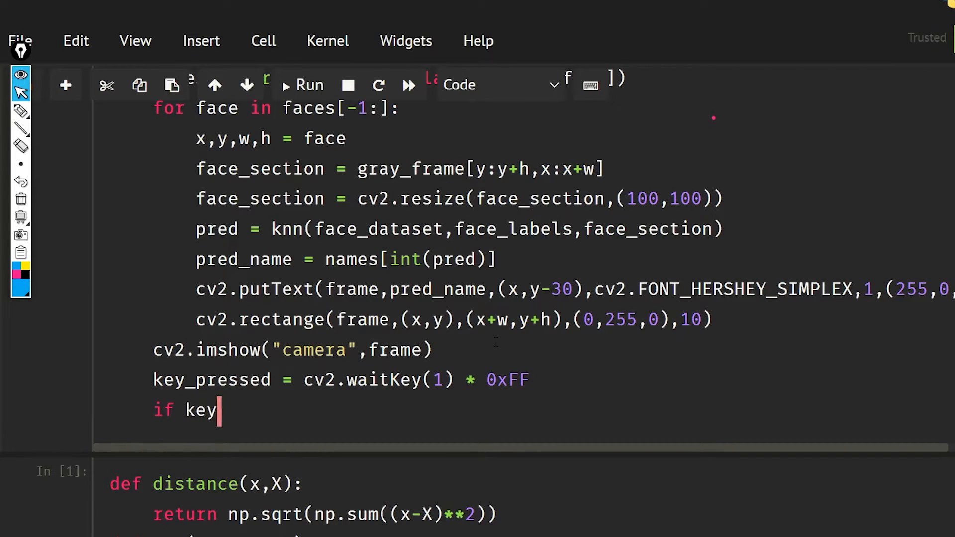
text(_pressed)
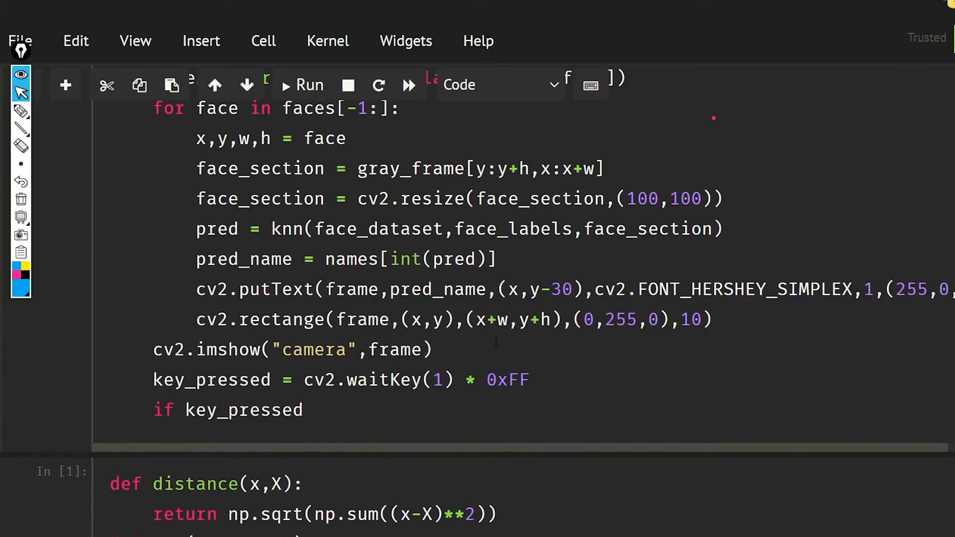
text(== ord)
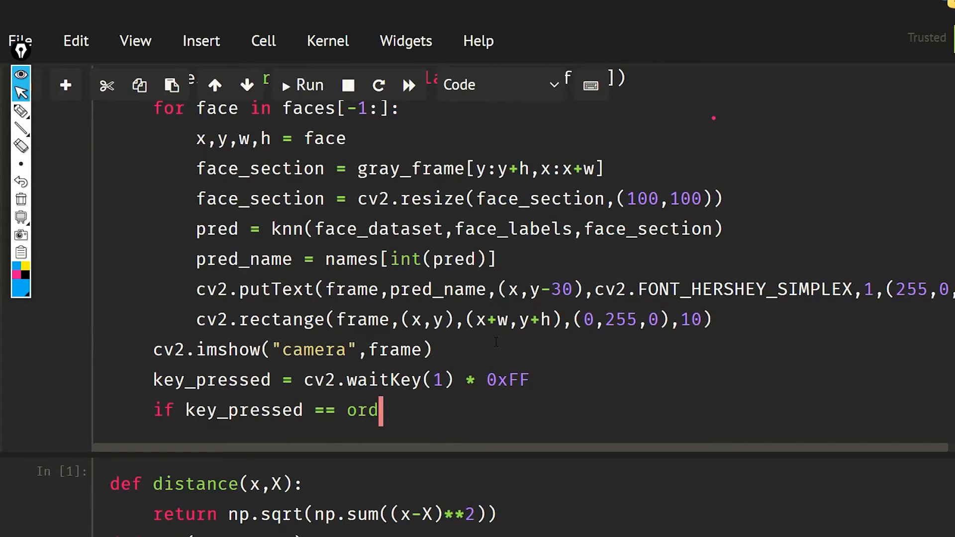
text(('q'))
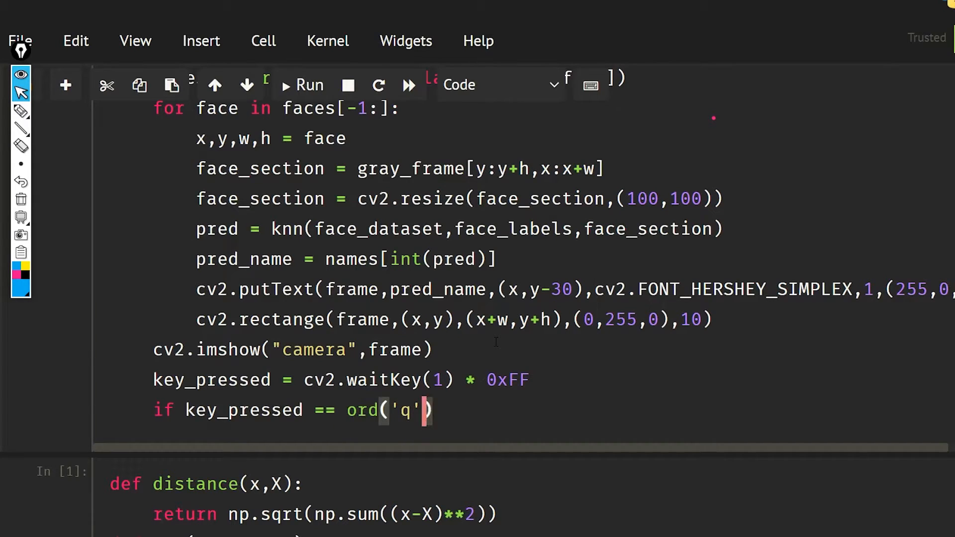
text(vbr)
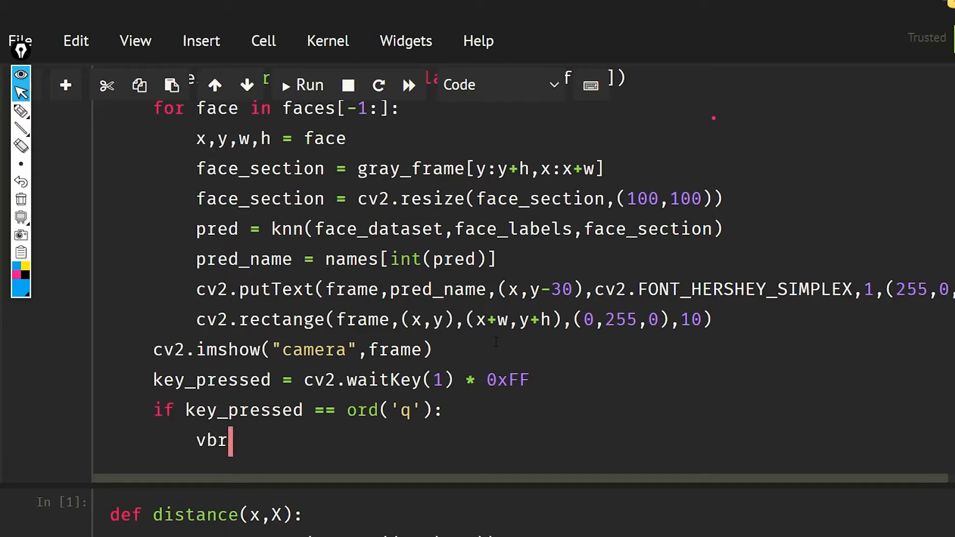
text(brea)
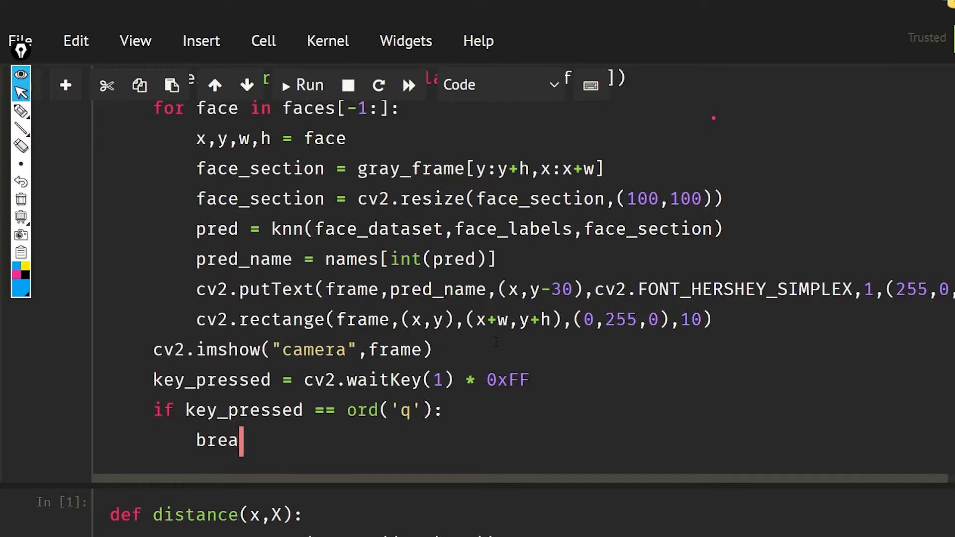
text(k)
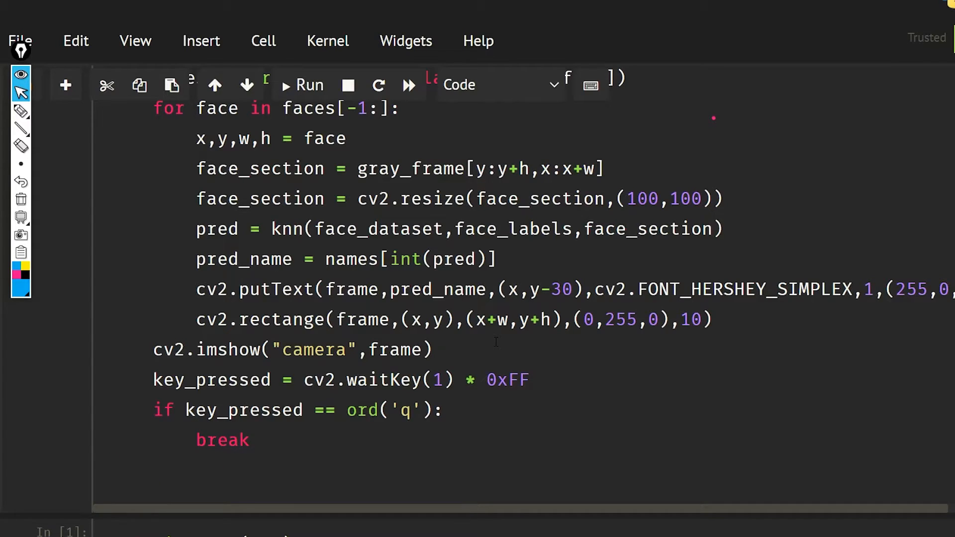
Step: After the loop, call cap.release() and cv2.destroyAllWindows()
text(cap.real)
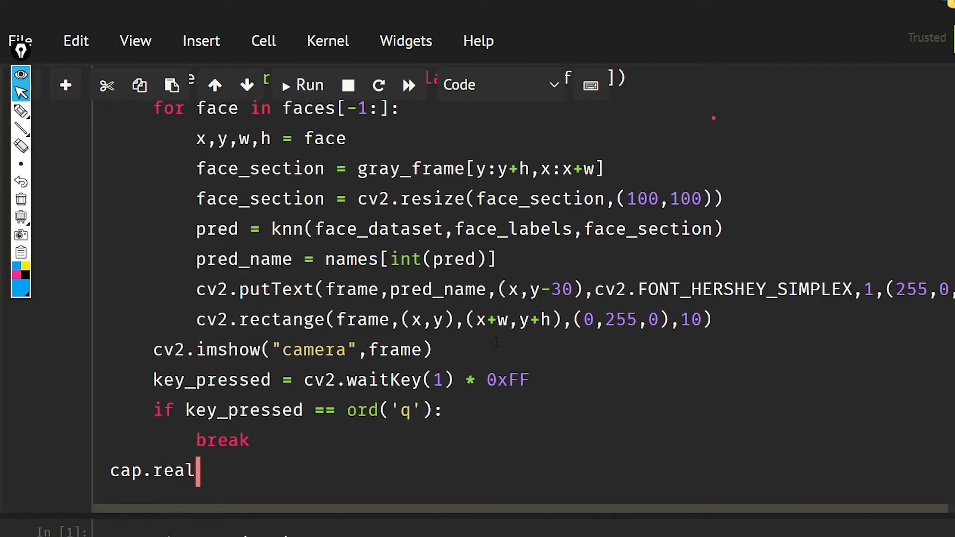
text(ea)
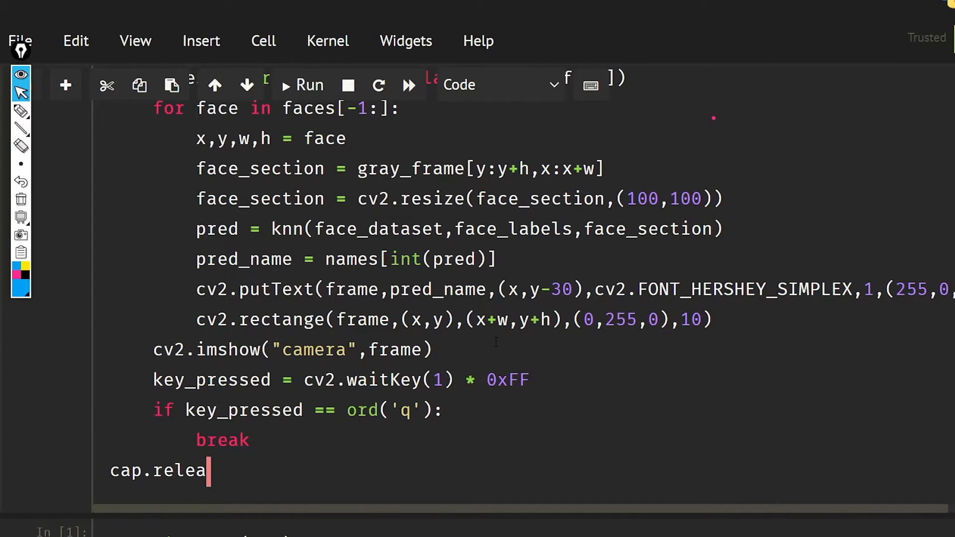
text(s)
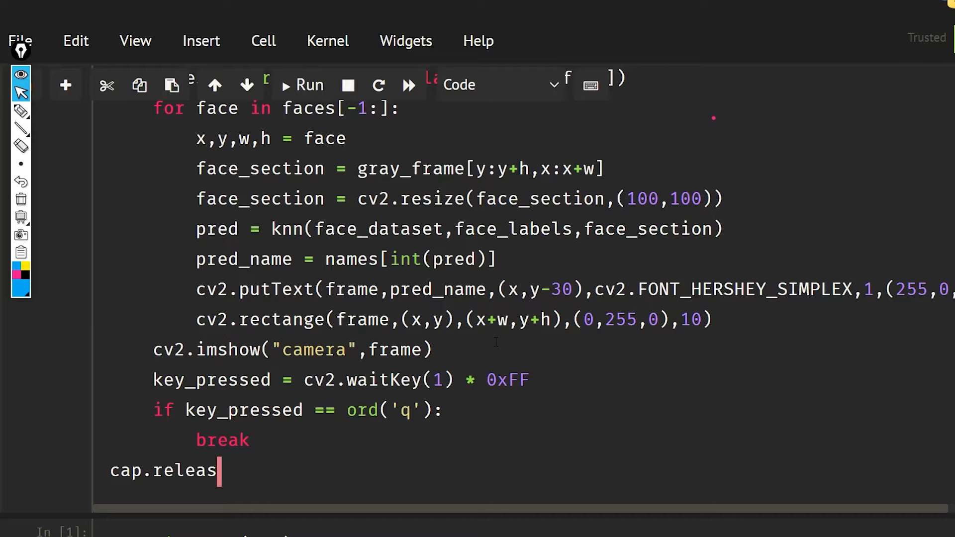
text(e())
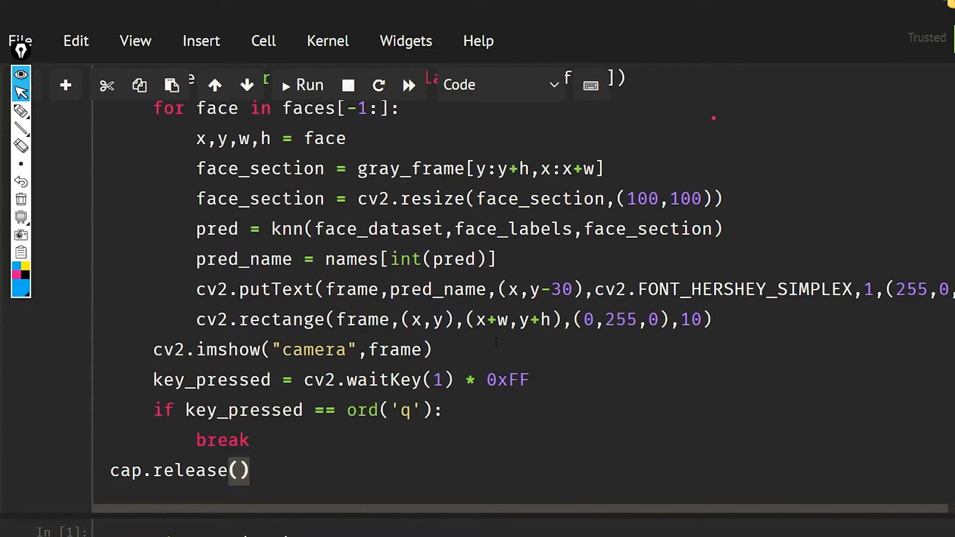
text(cv2.desty)
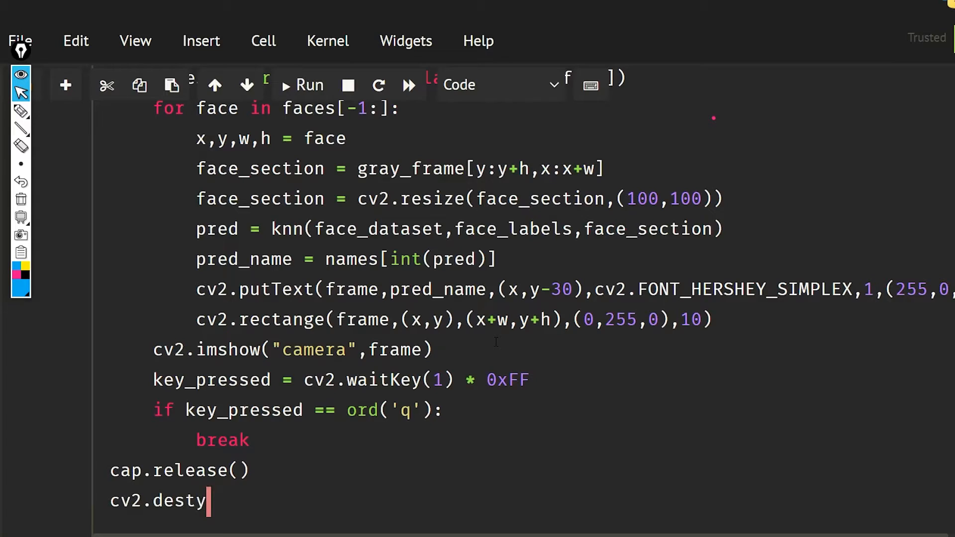
text(oy)
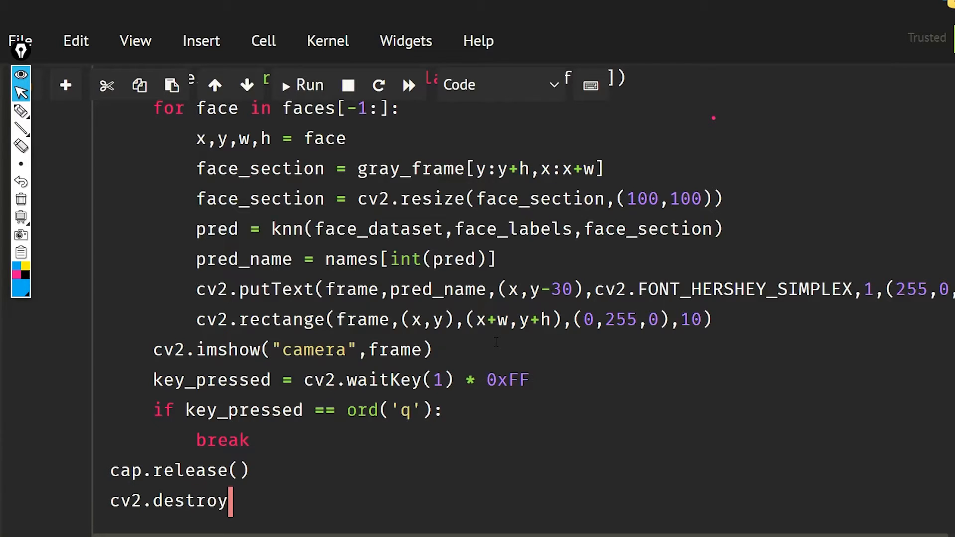
text(AllWin)
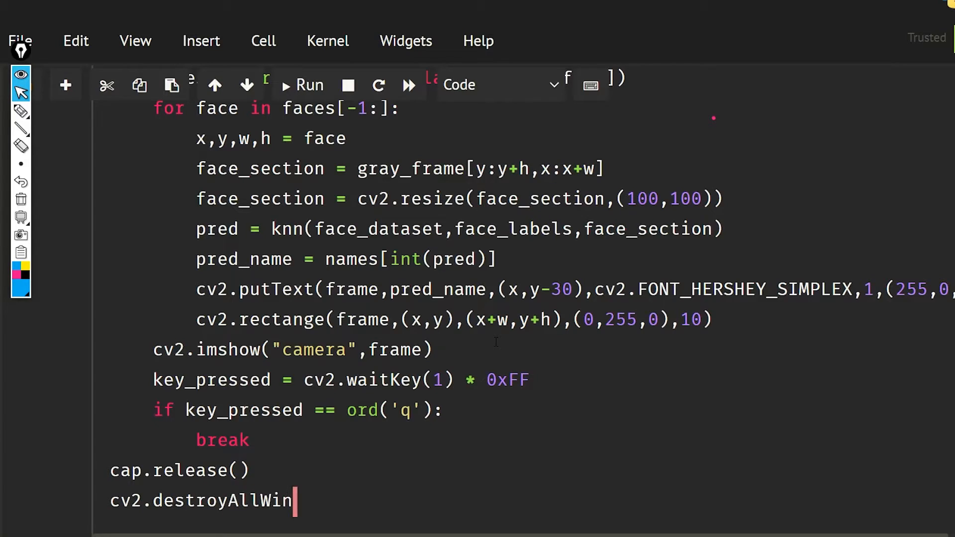
text(dows())
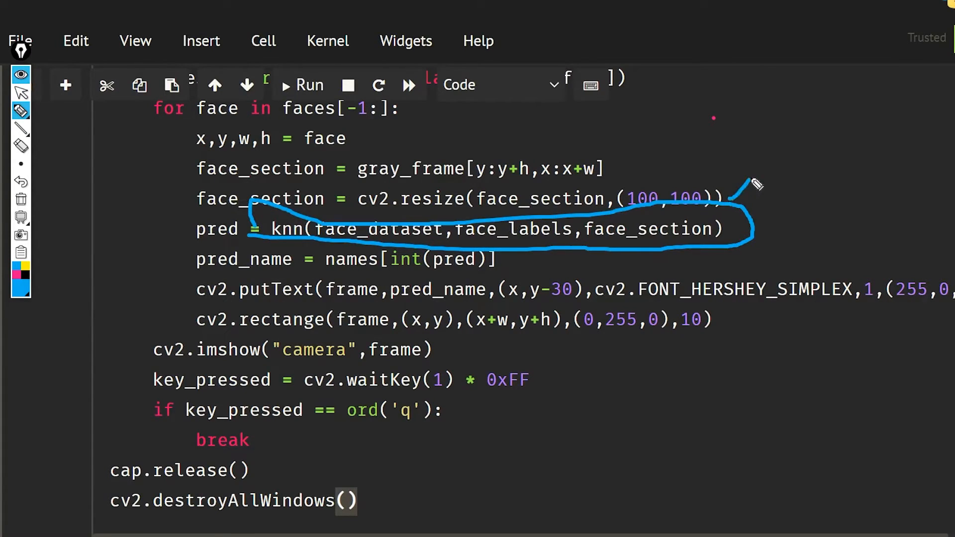
drag(755, 183, 828, 152)
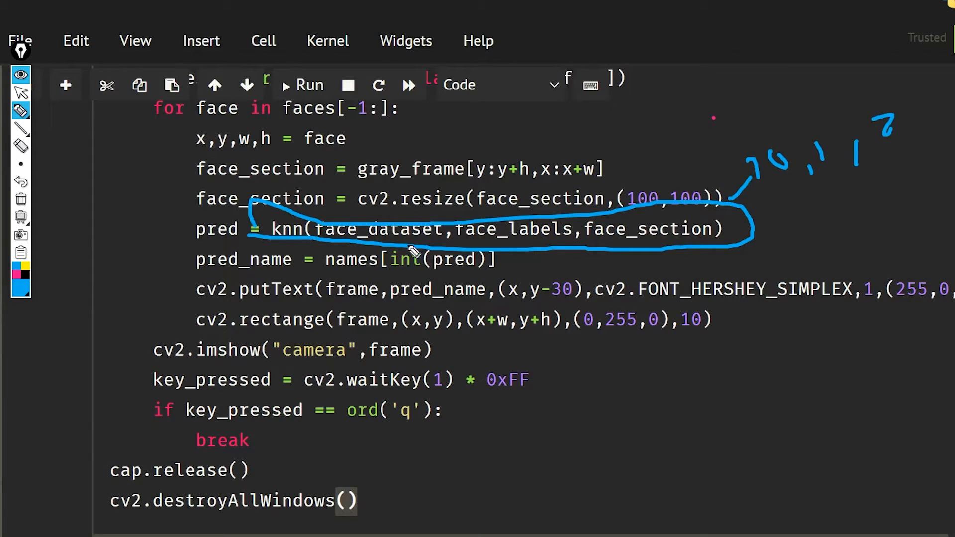
mouse_move(335, 263)
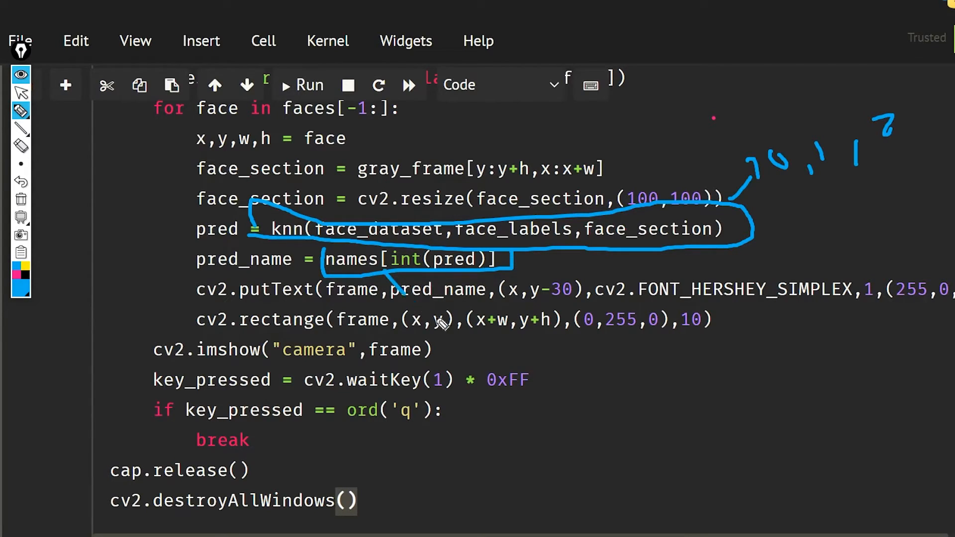
drag(396, 293, 475, 341)
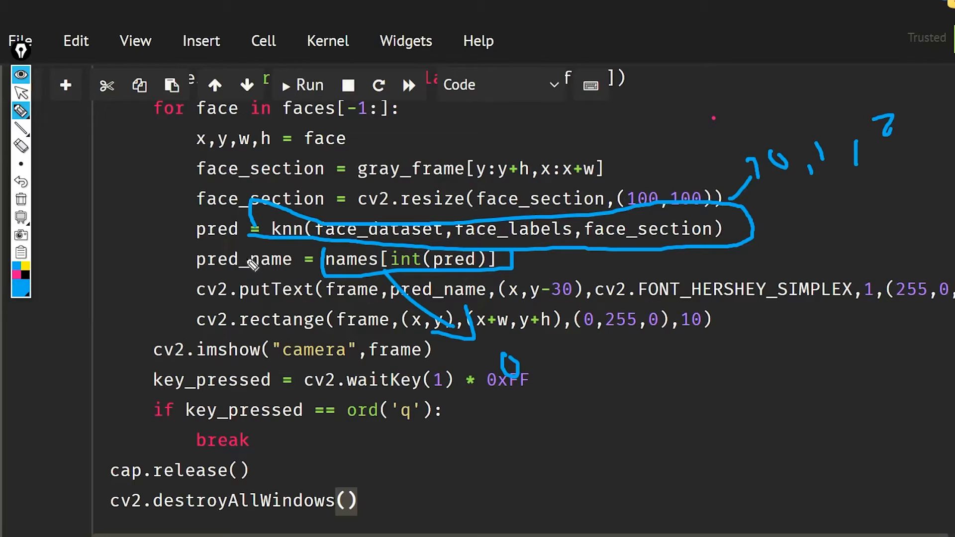
drag(189, 268, 281, 277)
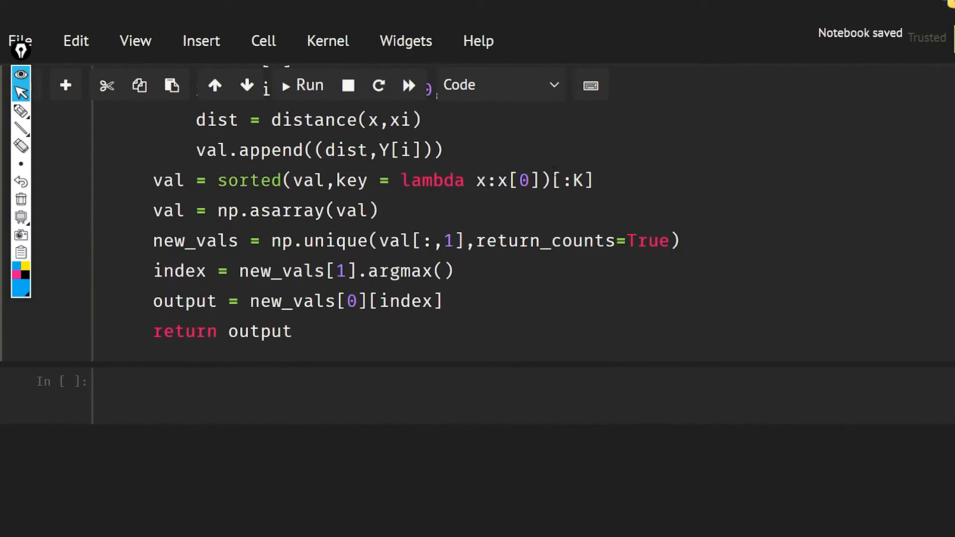
Step: Run the face recognition cell, which raises an IndexError at the faces sorting line
scroll(down, 3)
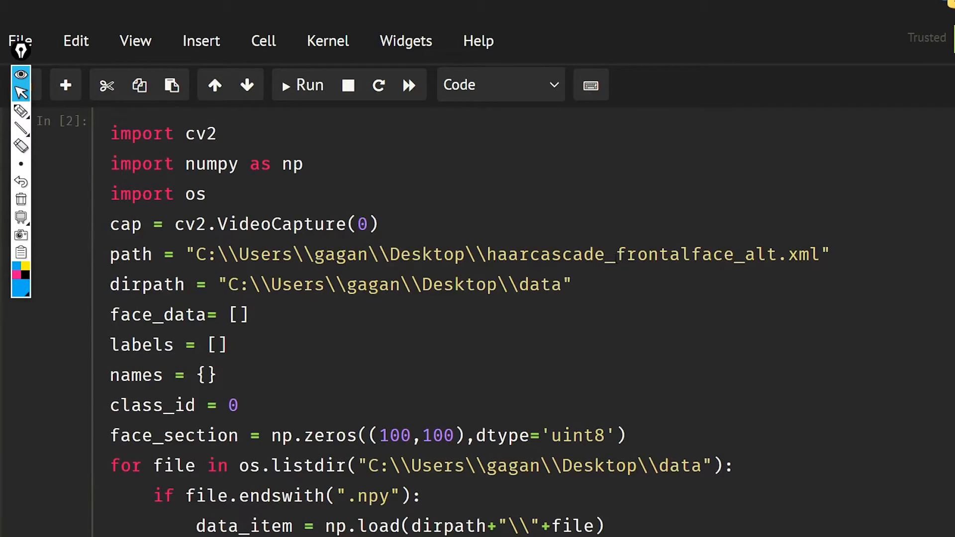
scroll(down, 3)
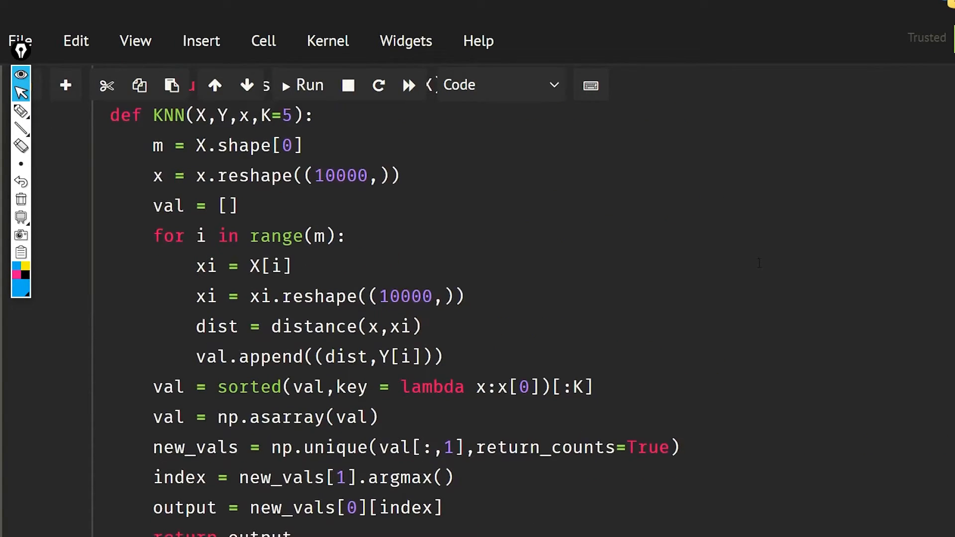
scroll(down, 3)
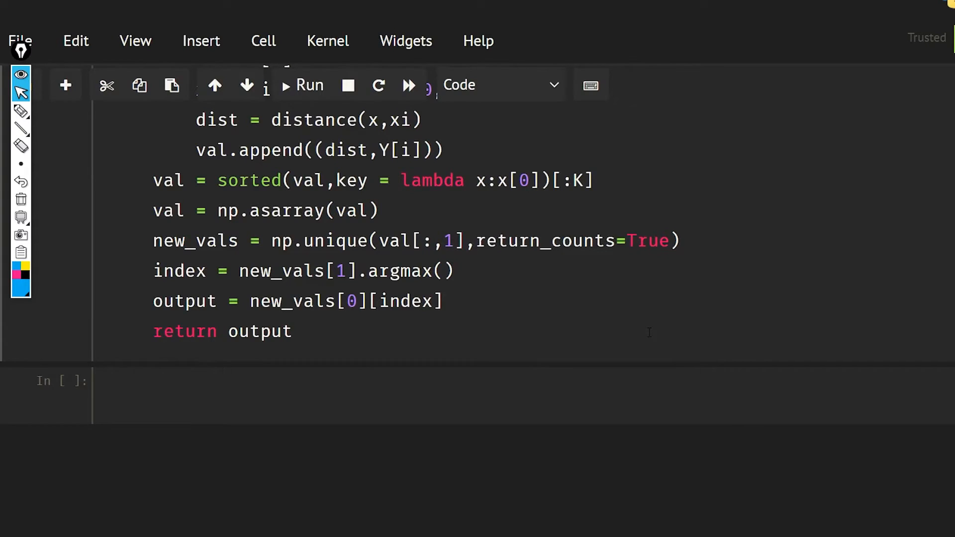
click(300, 84)
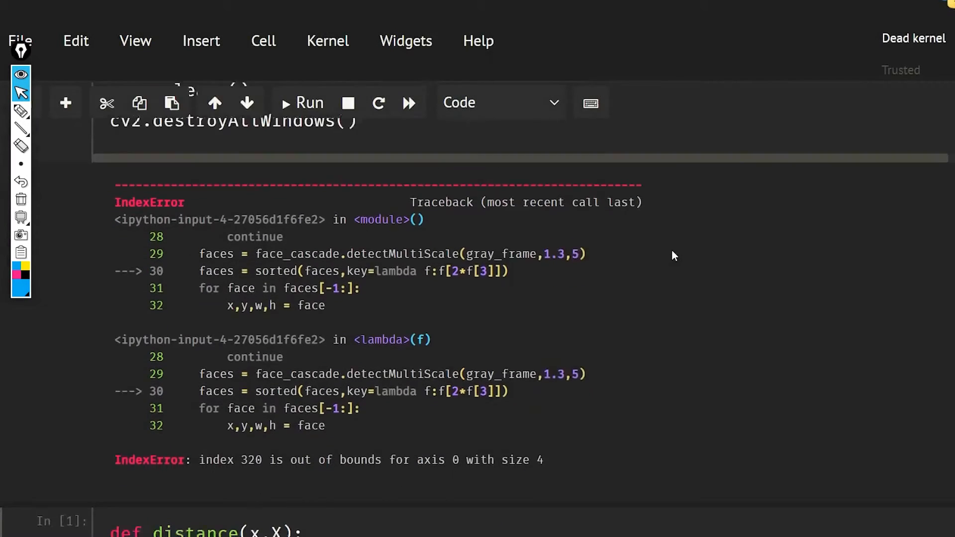
Step: Restart the dead kernel from the Kernel menu and confirm
scroll(down, 3)
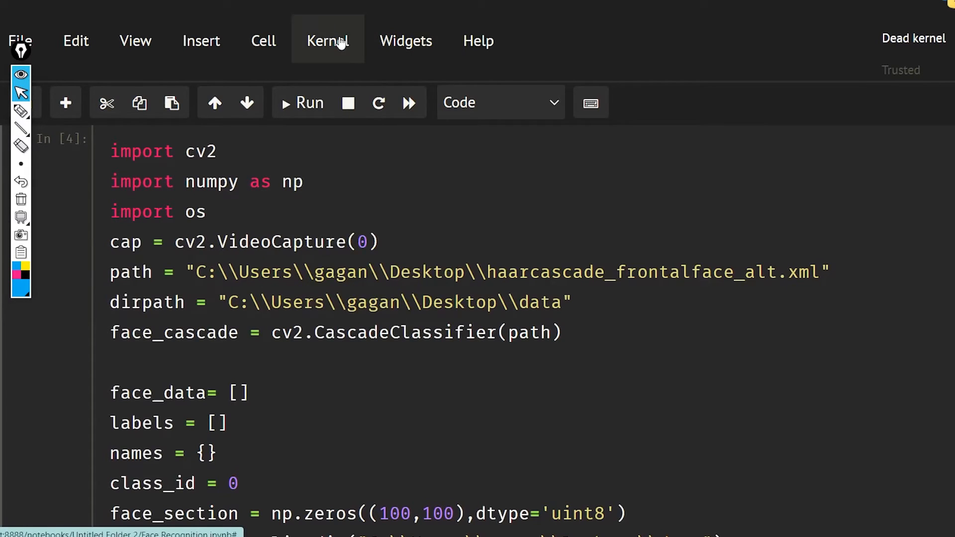
click(327, 41)
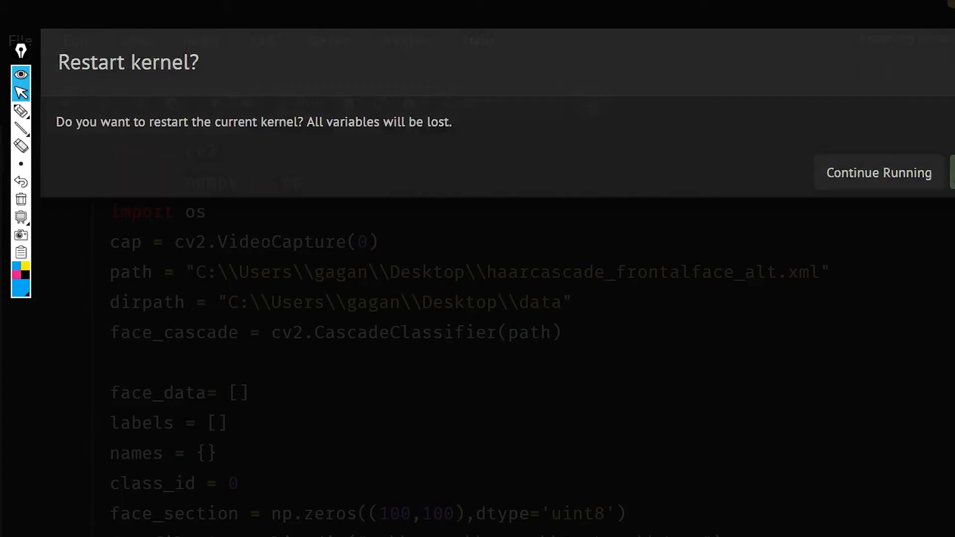
click(878, 172)
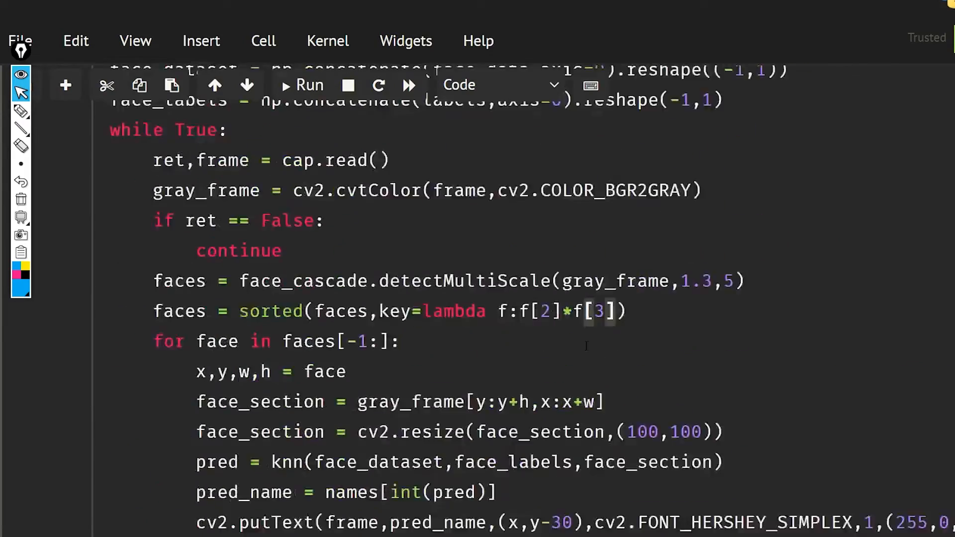
Step: Rename the knn prediction call to KNN and confirm another kernel restart
scroll(down, 3)
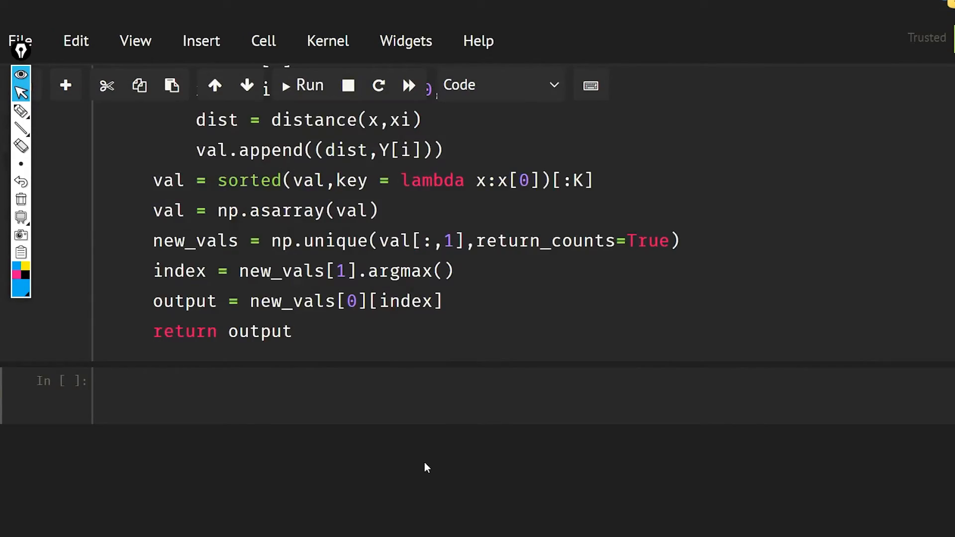
scroll(down, 3)
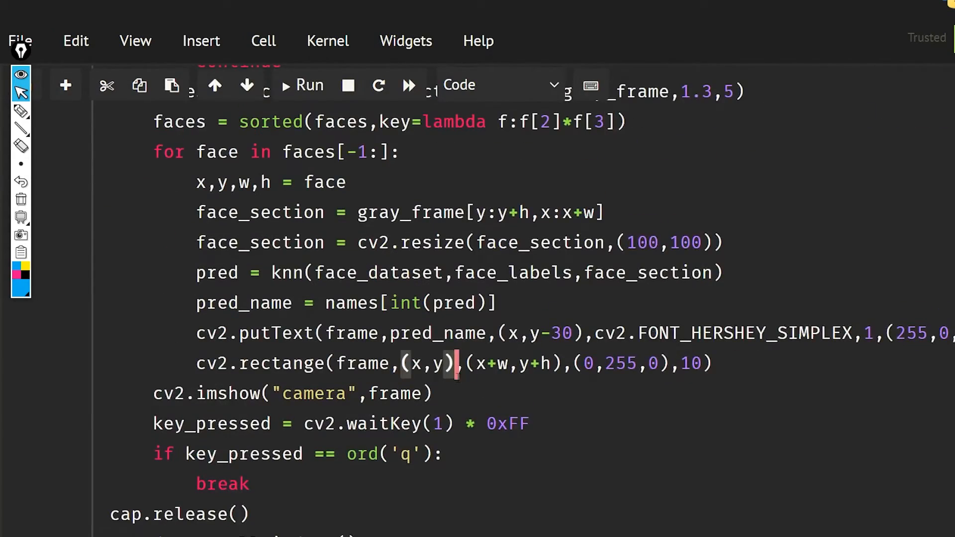
click(301, 84)
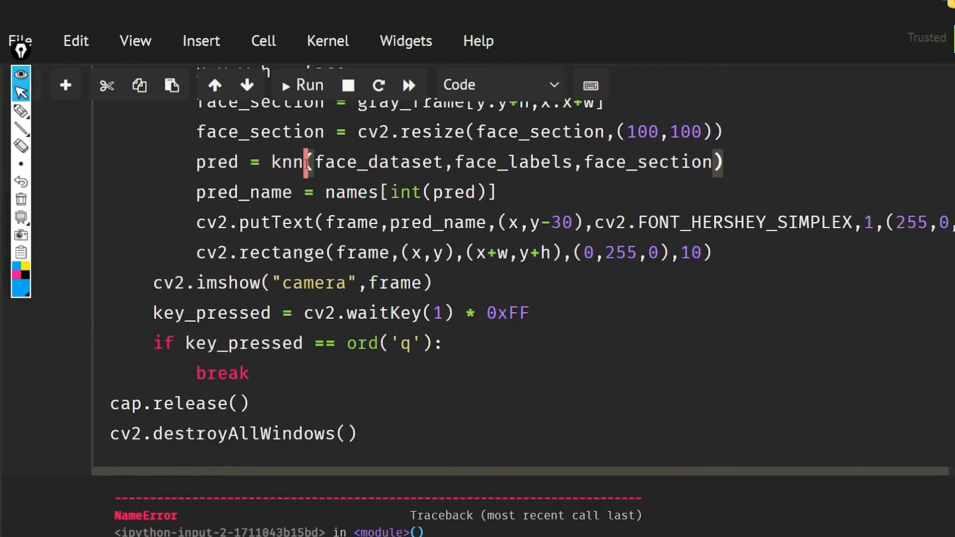
text(KNN)
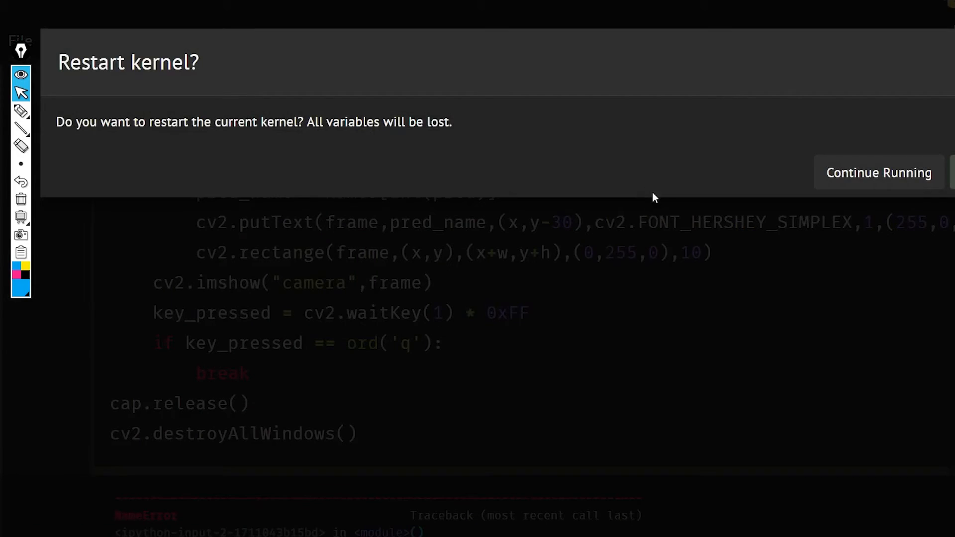
click(879, 172)
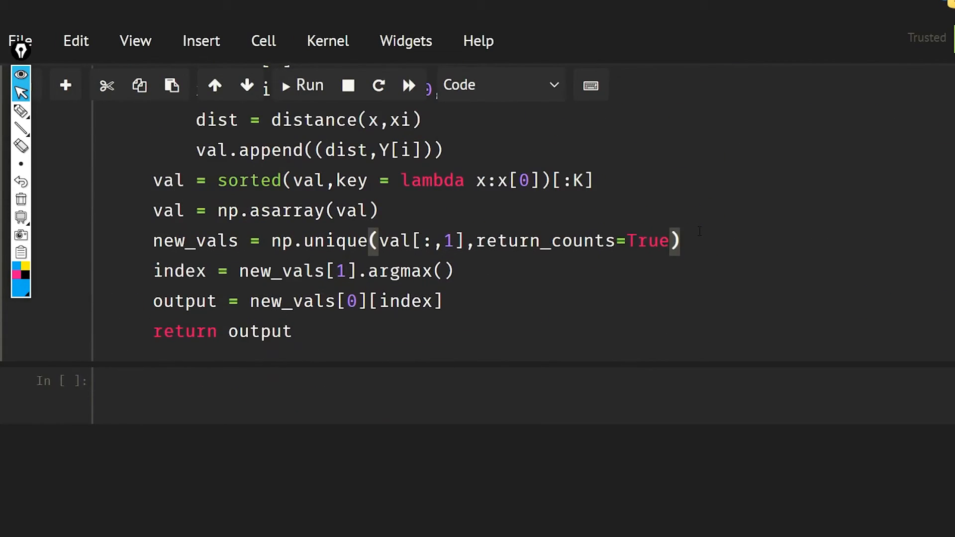
Step: Rerun the cells without the face_dataset reshape, now hitting an IndexError on Y[i] inside KNN
click(300, 84)
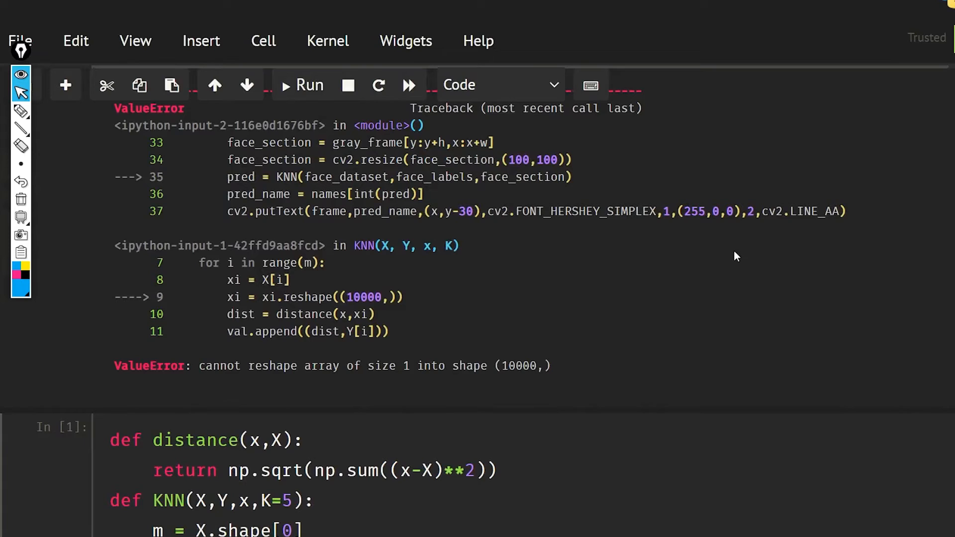
mouse_move(327, 394)
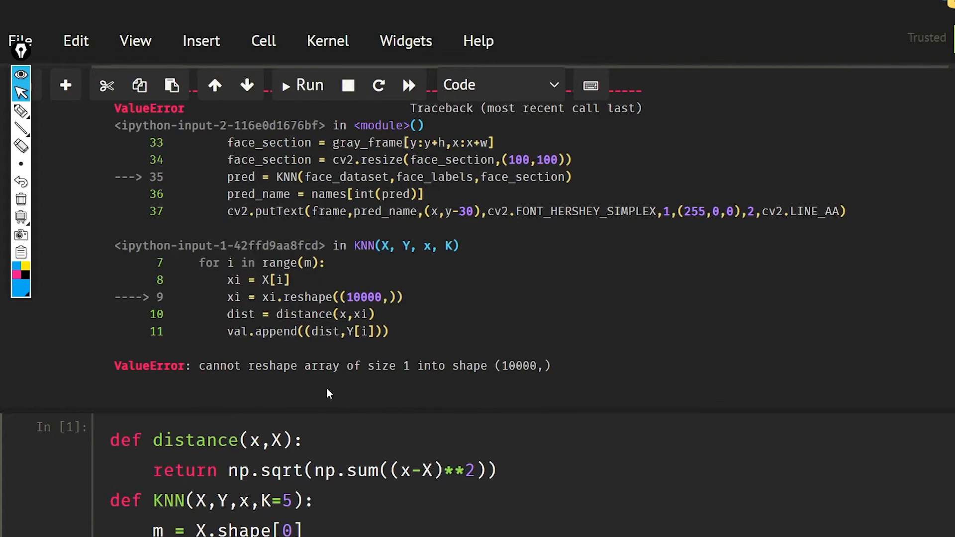
mouse_move(494, 330)
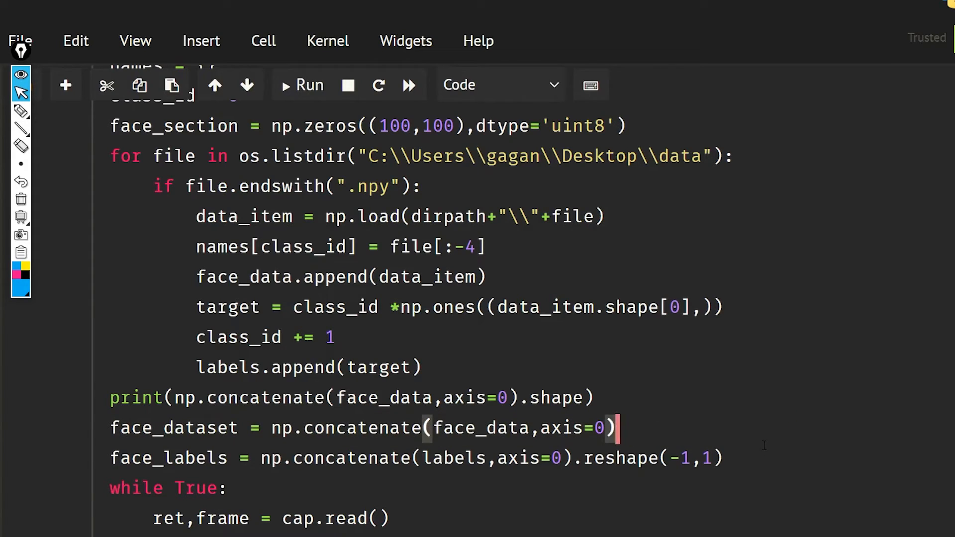
click(299, 85)
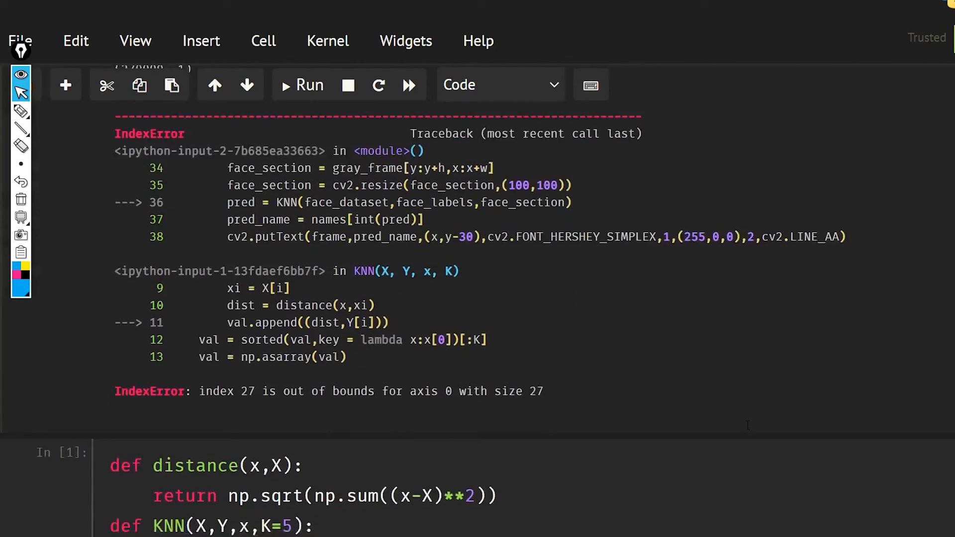
scroll(down, 3)
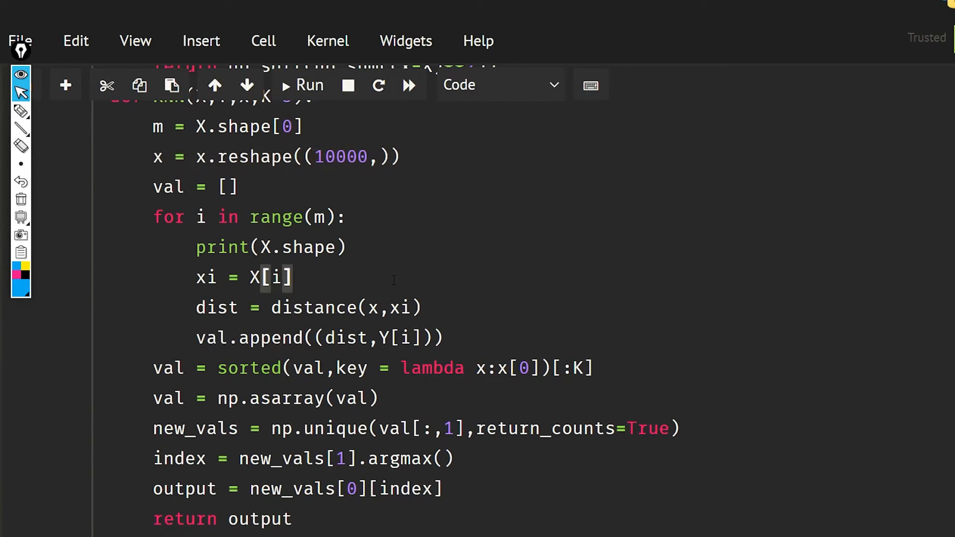
Step: Reshape each training sample in KNN with x.reshape((10000,)) and run the cell
text(x = x.reshape((10000,)))
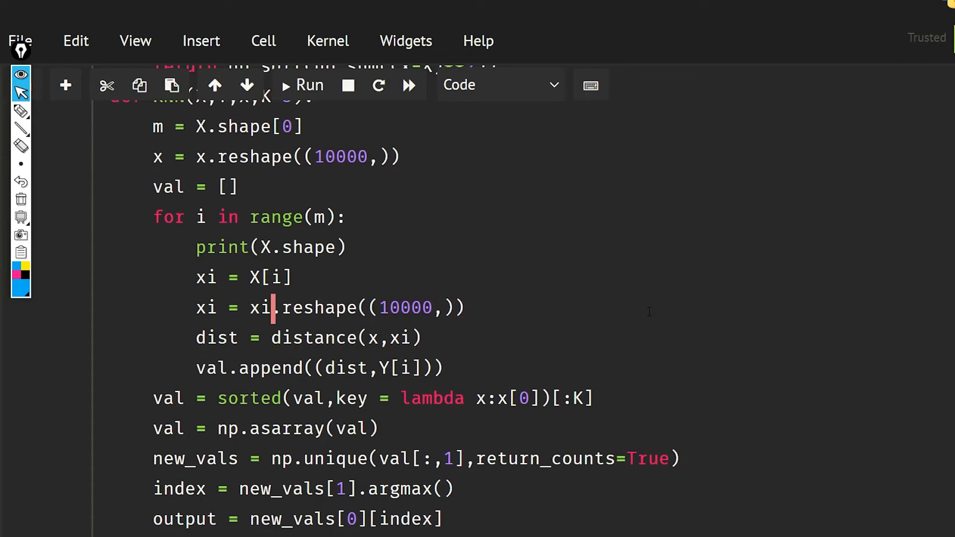
click(300, 85)
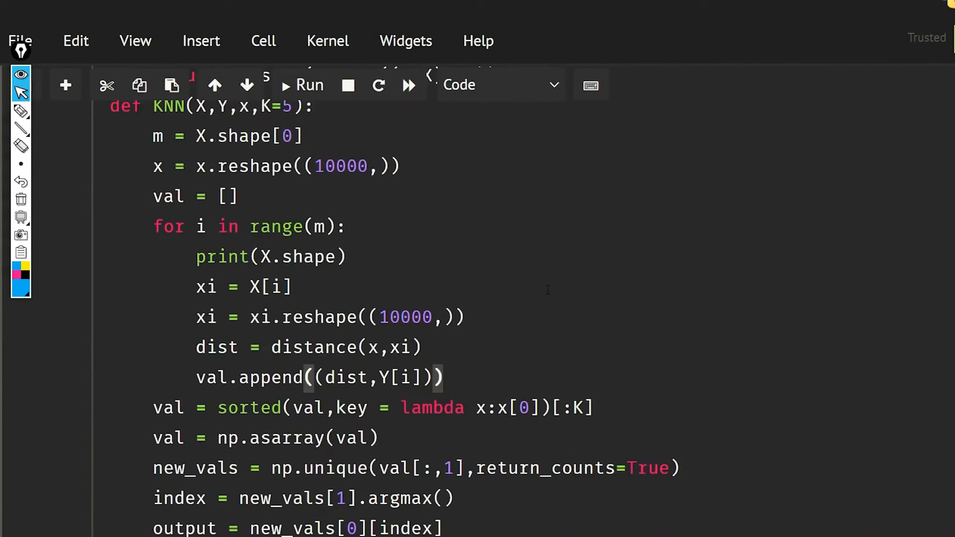
scroll(down, 3)
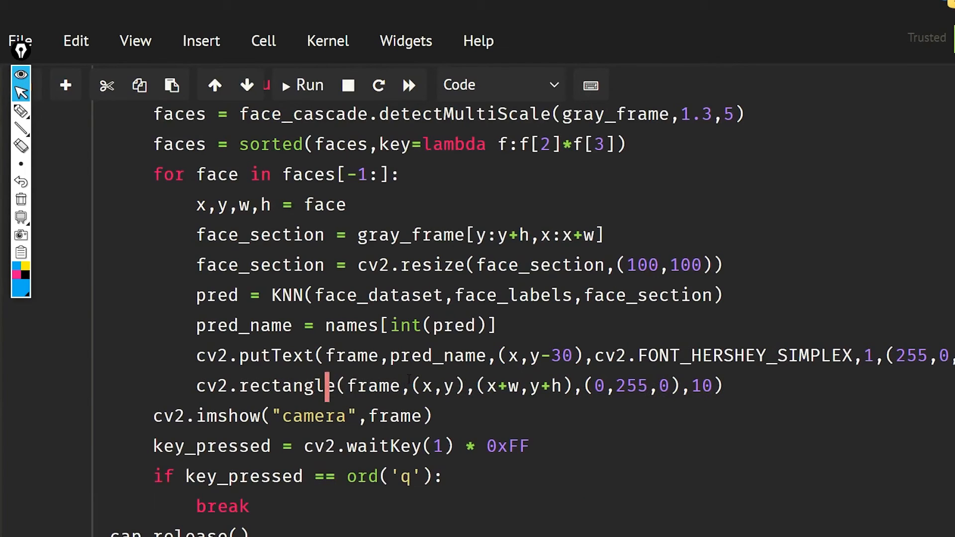
Step: Restart the kernel and rerun, printing the dataset shape (27, 10000)
click(327, 41)
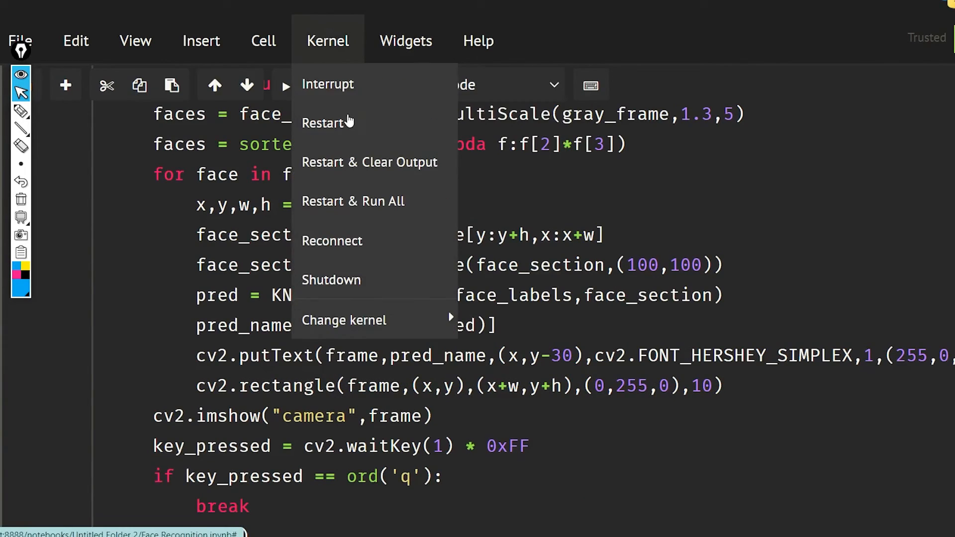
click(327, 122)
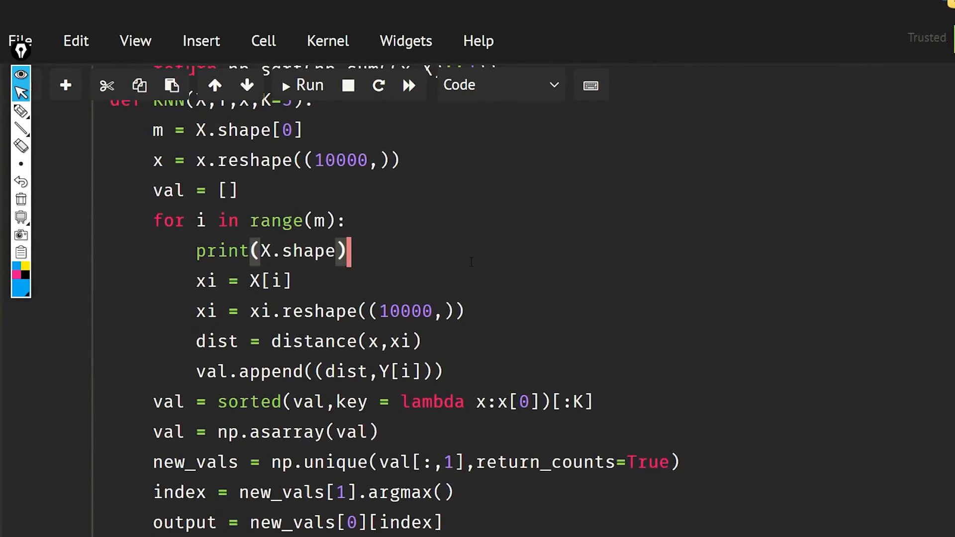
click(301, 85)
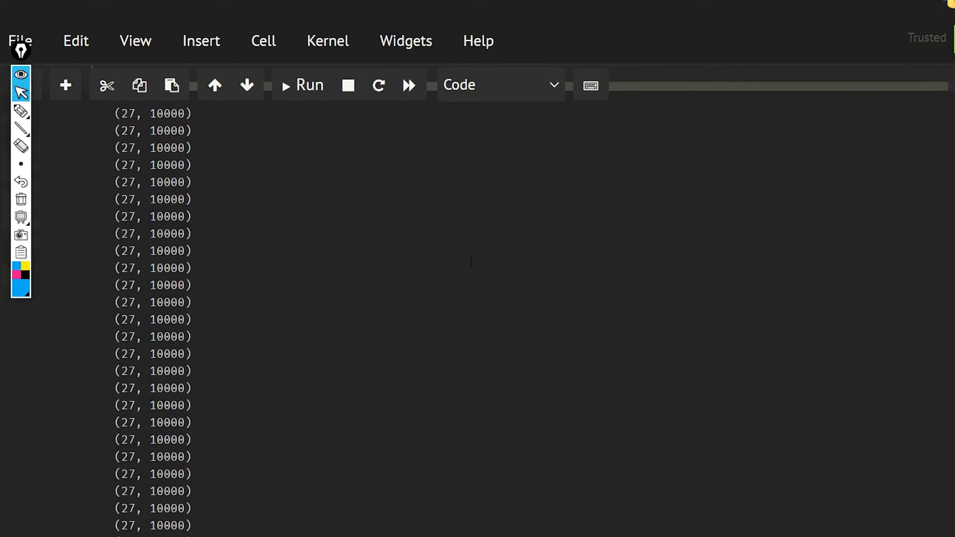